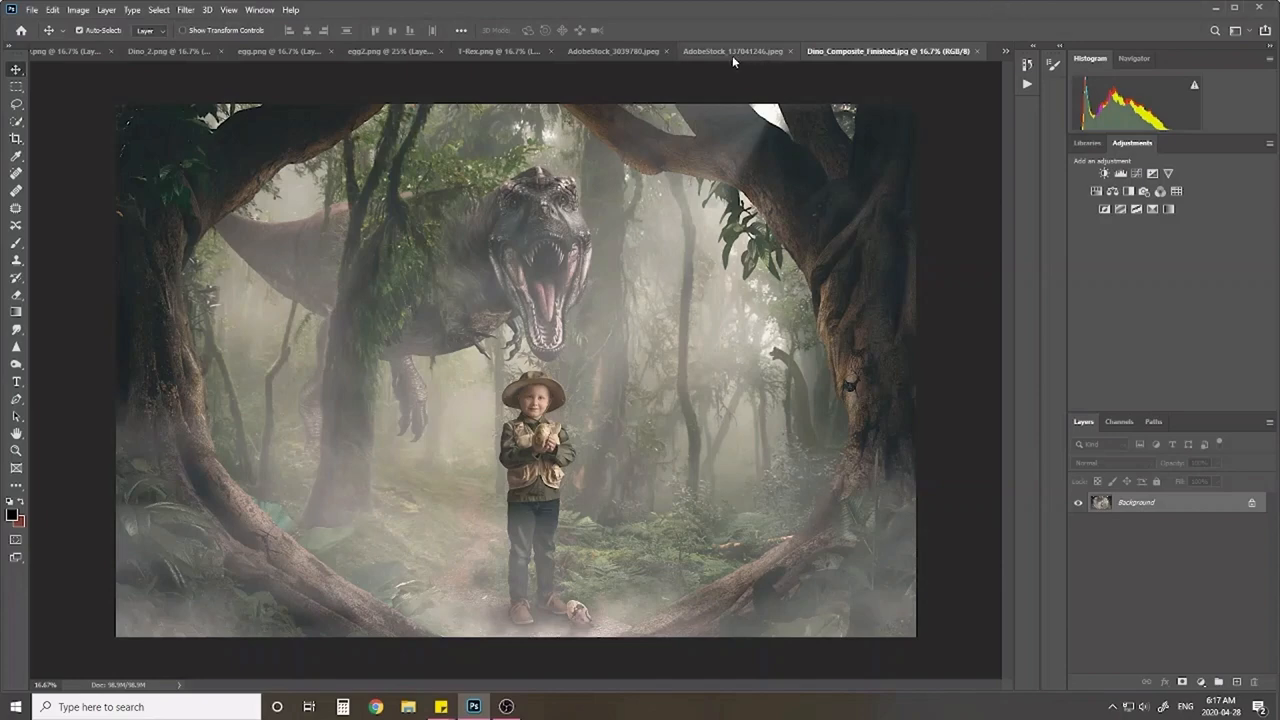
Review each source image: jungle arch, cave drawings, T-Rex, eggs, dinosaur and the boy
left_click(732, 52)
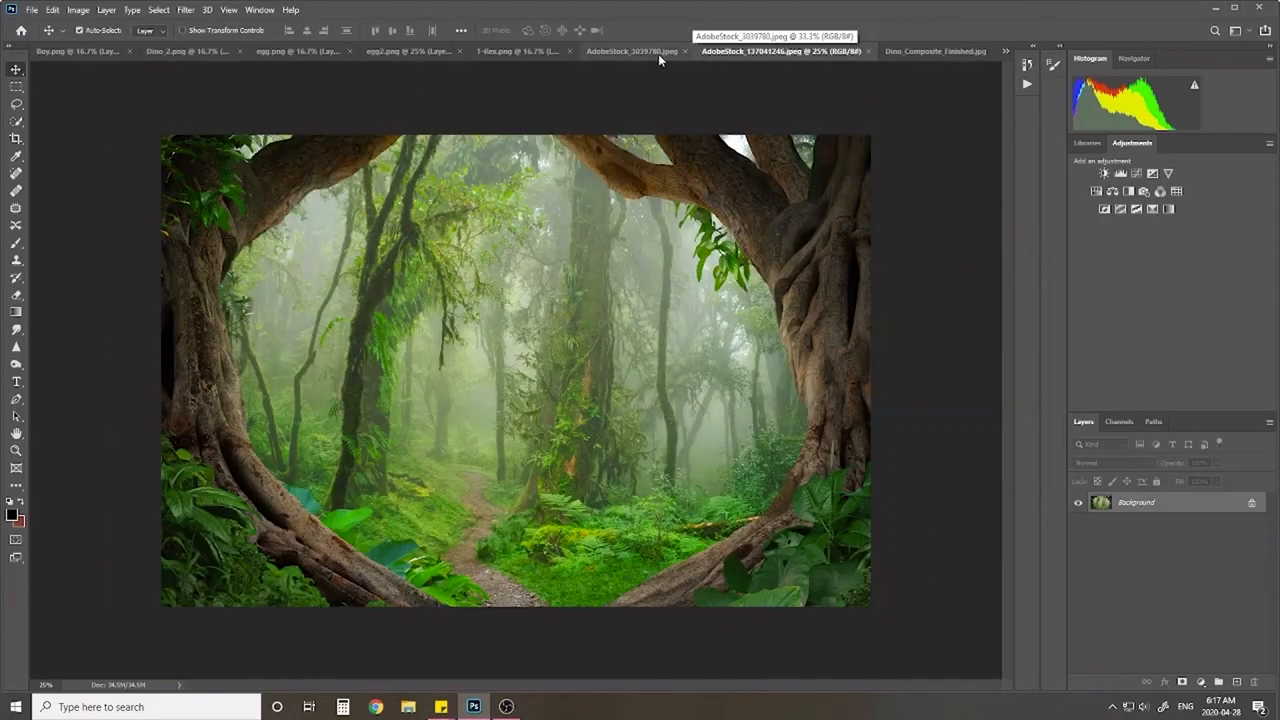
left_click(636, 52)
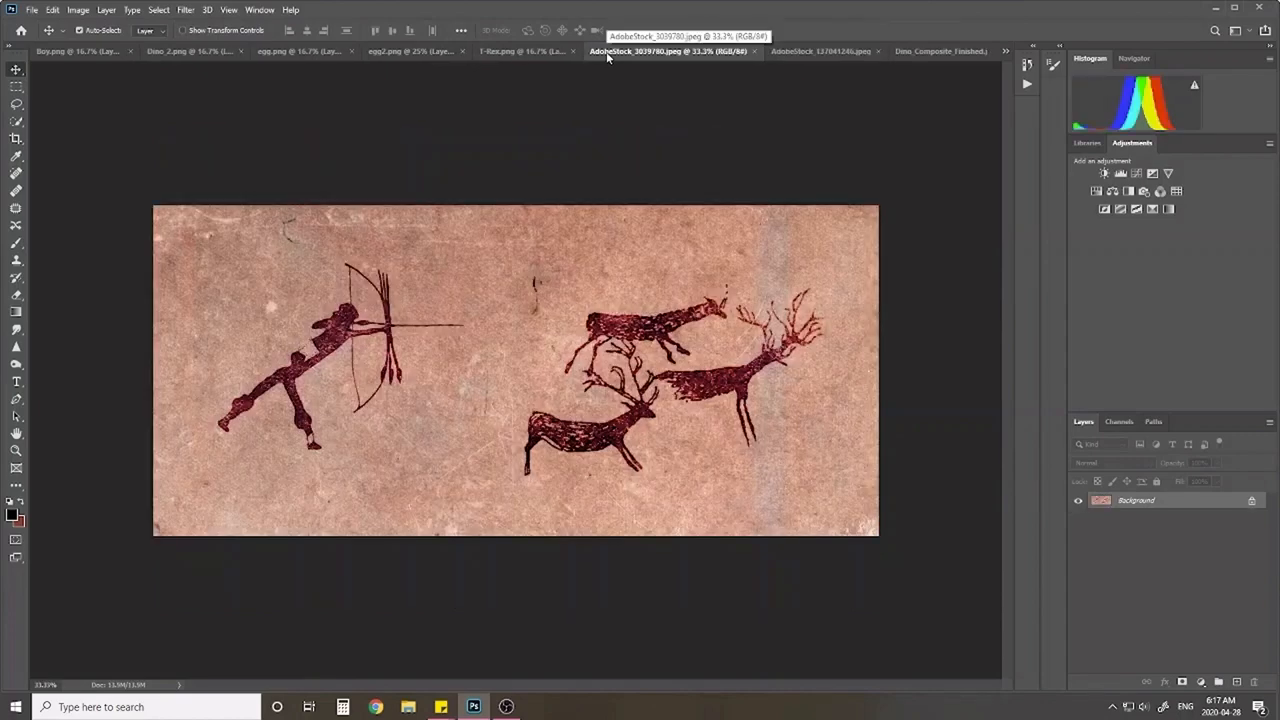
mouse_move(326, 444)
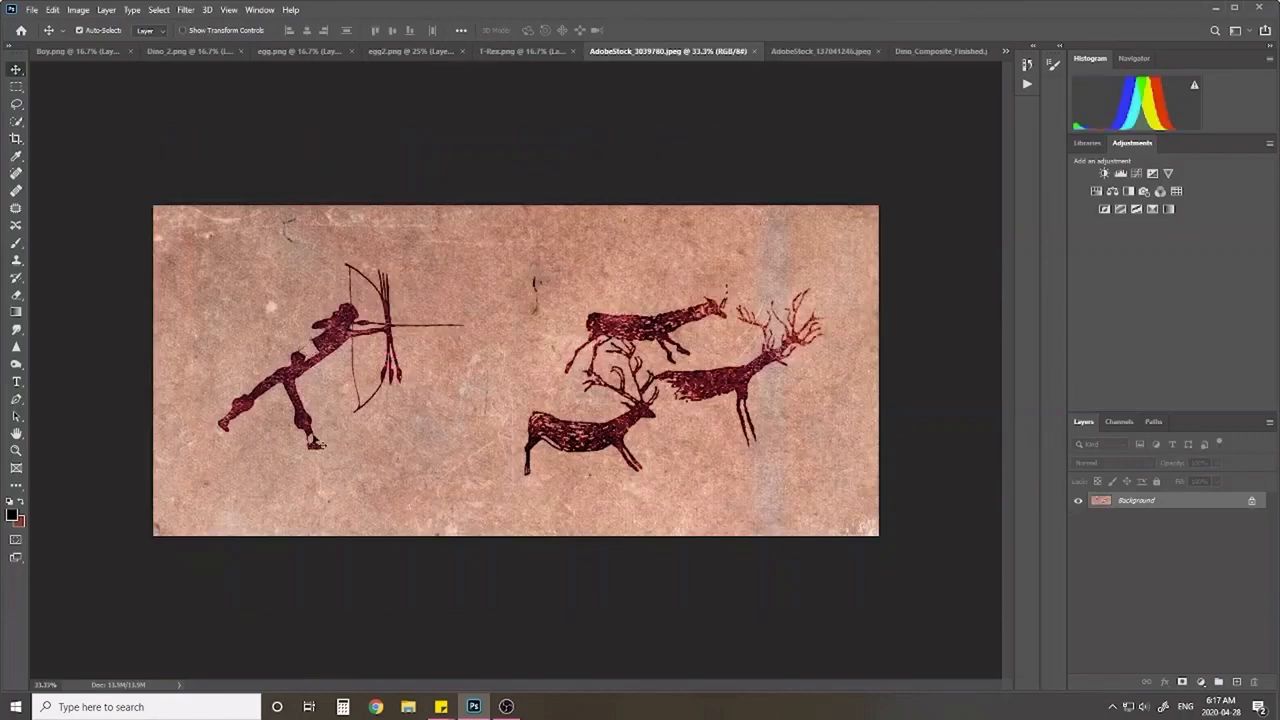
mouse_move(648, 446)
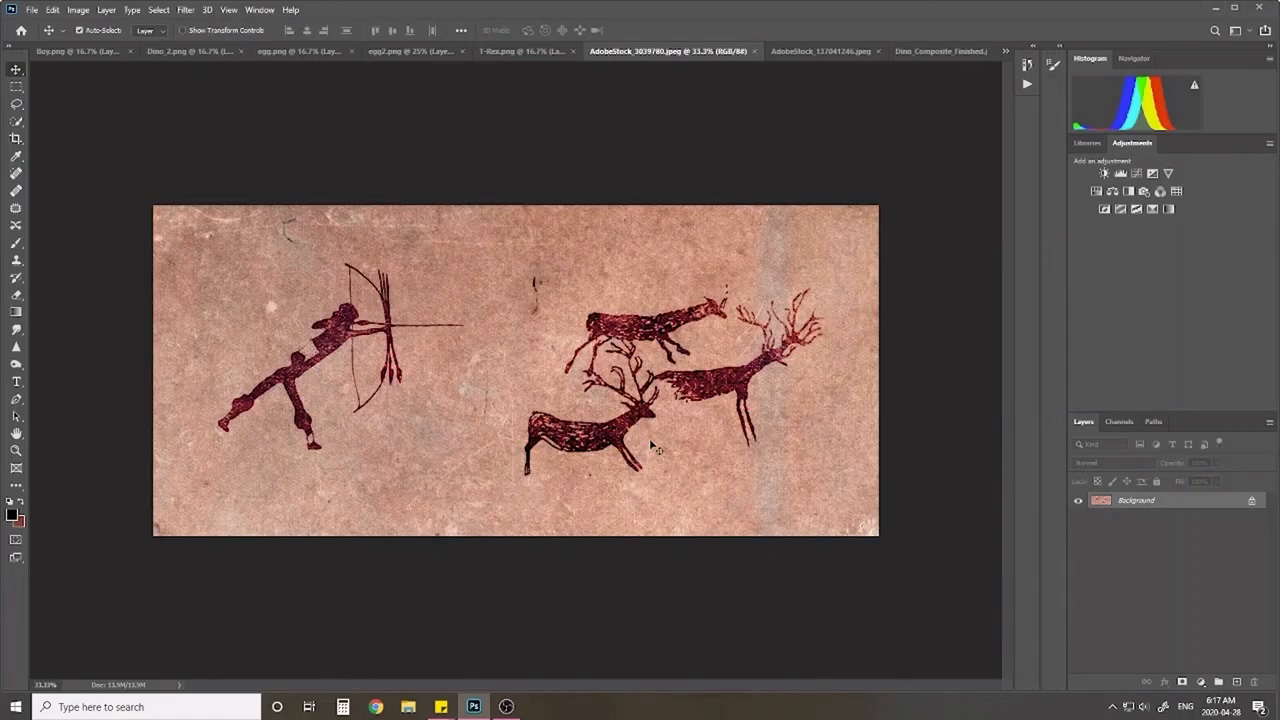
mouse_move(516, 56)
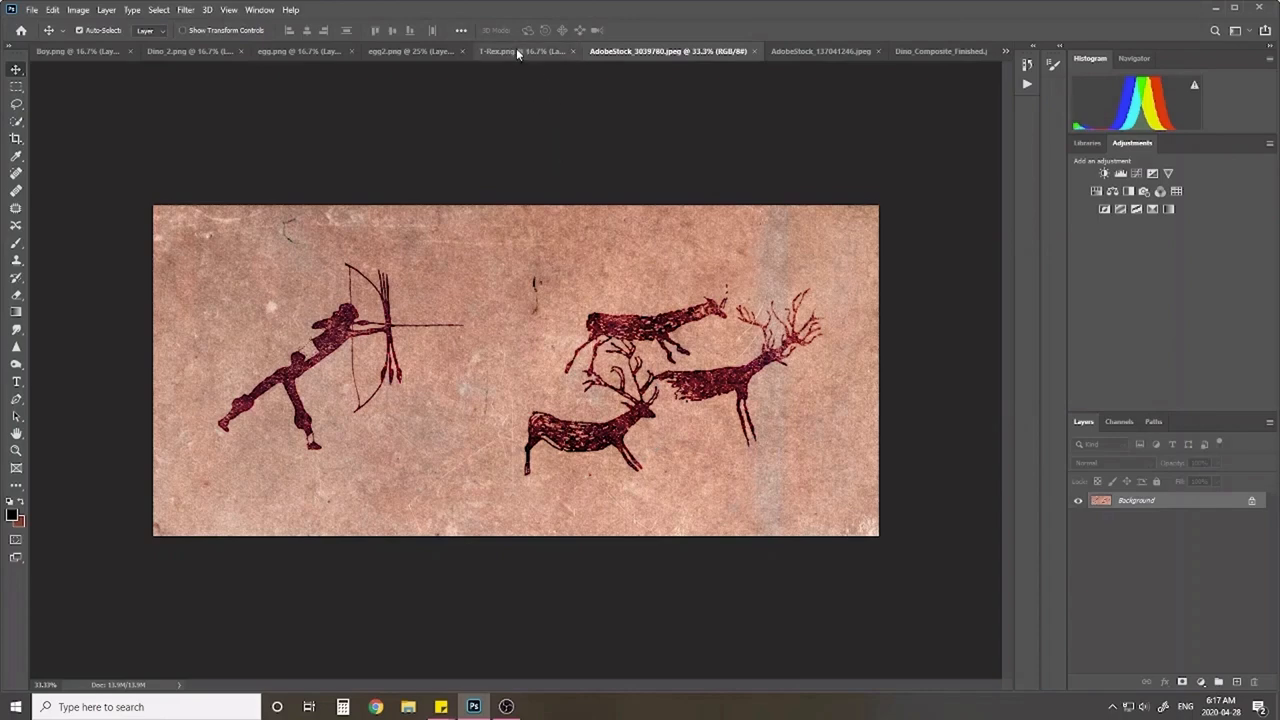
left_click(504, 54)
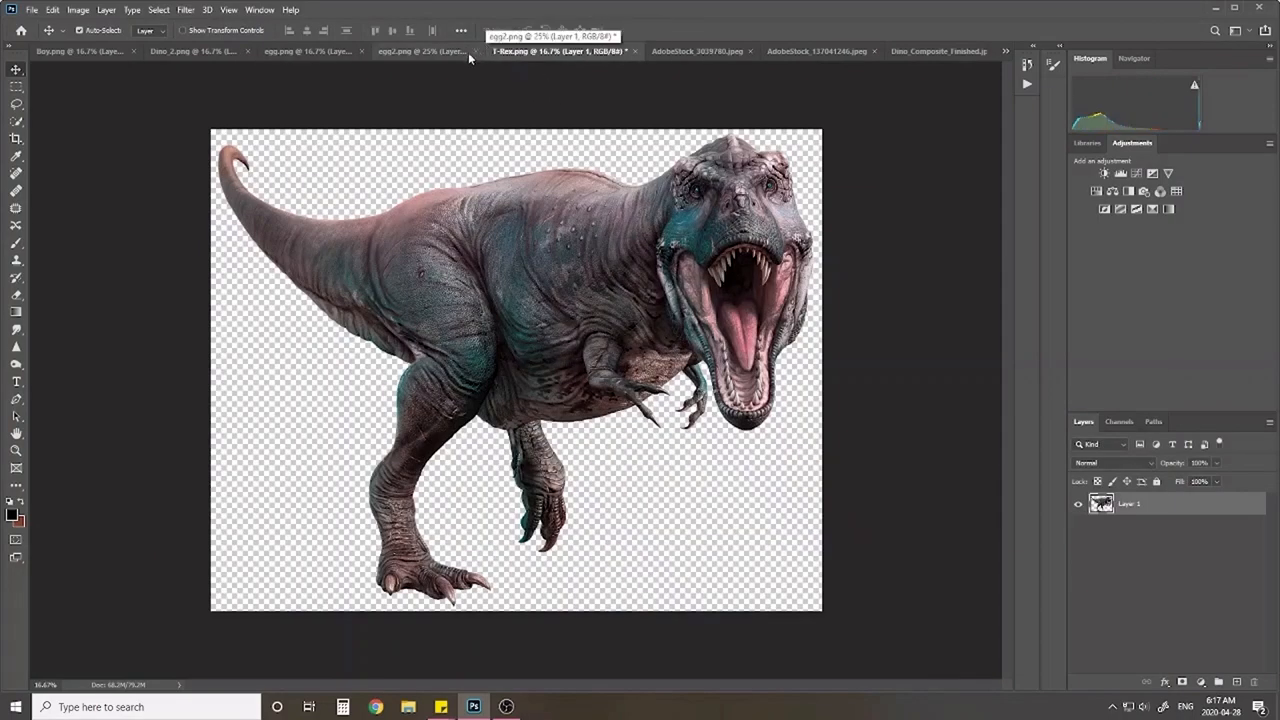
left_click(430, 52)
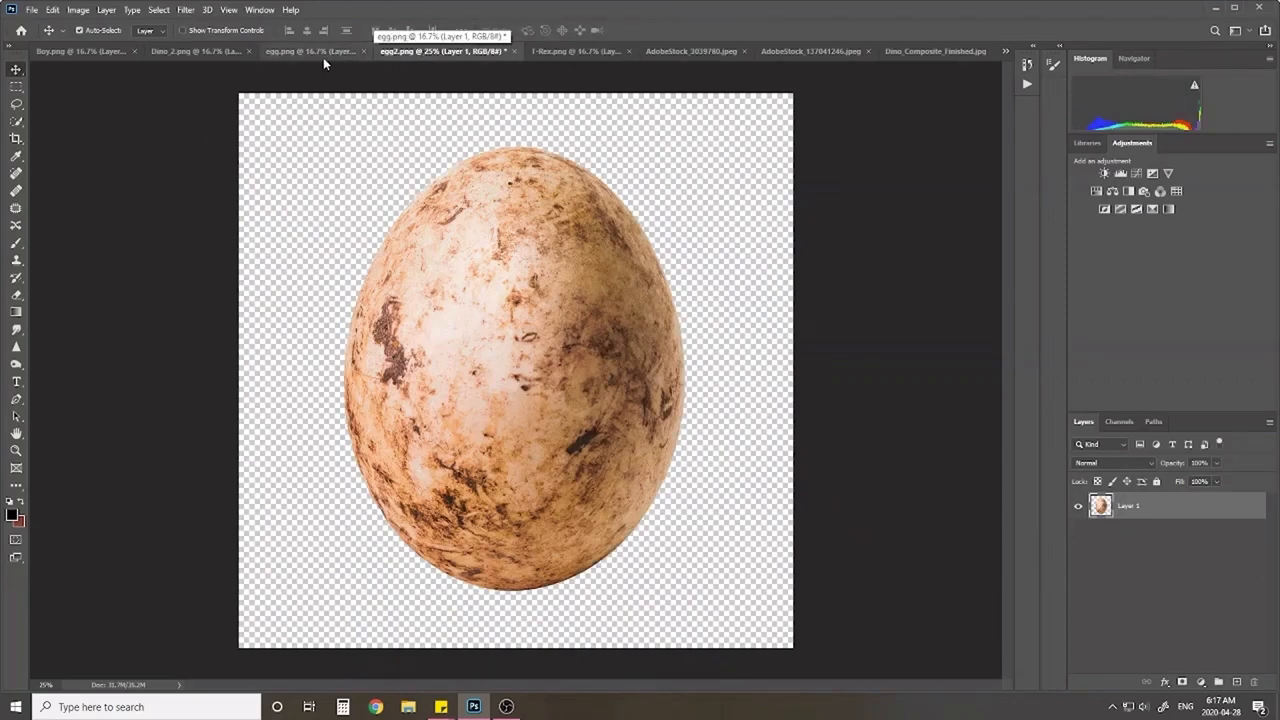
left_click(310, 52)
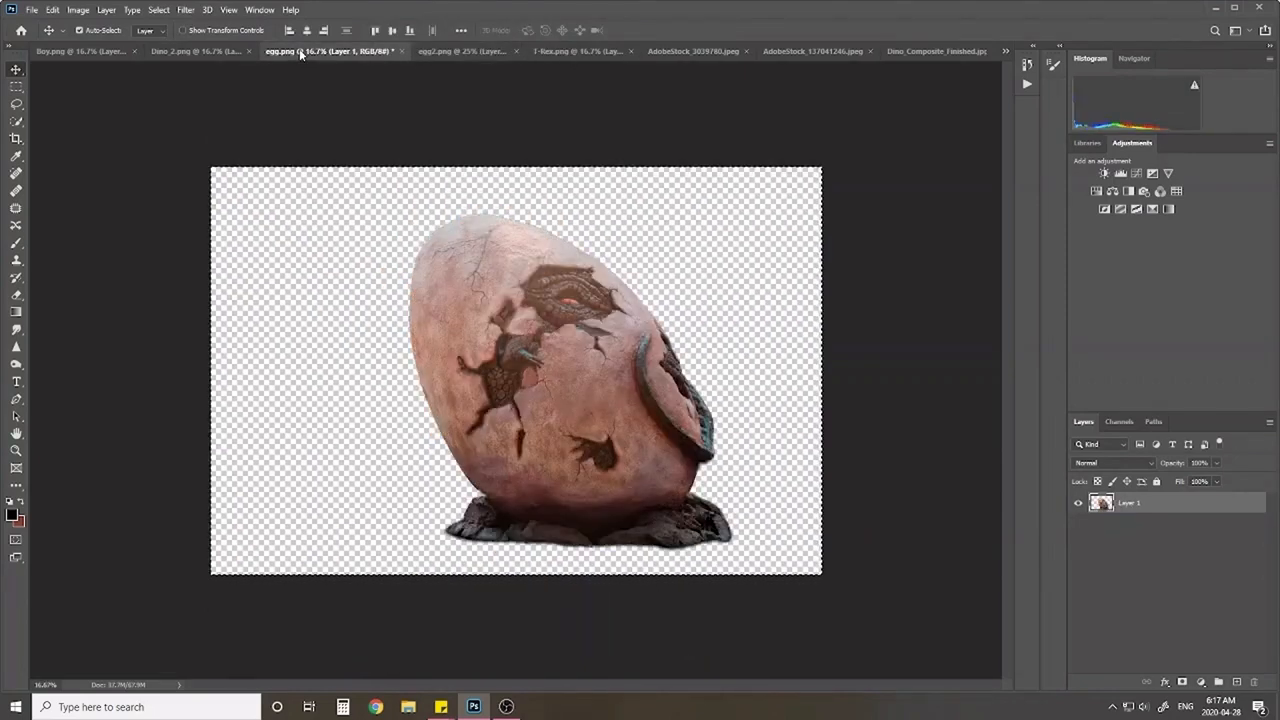
mouse_move(186, 60)
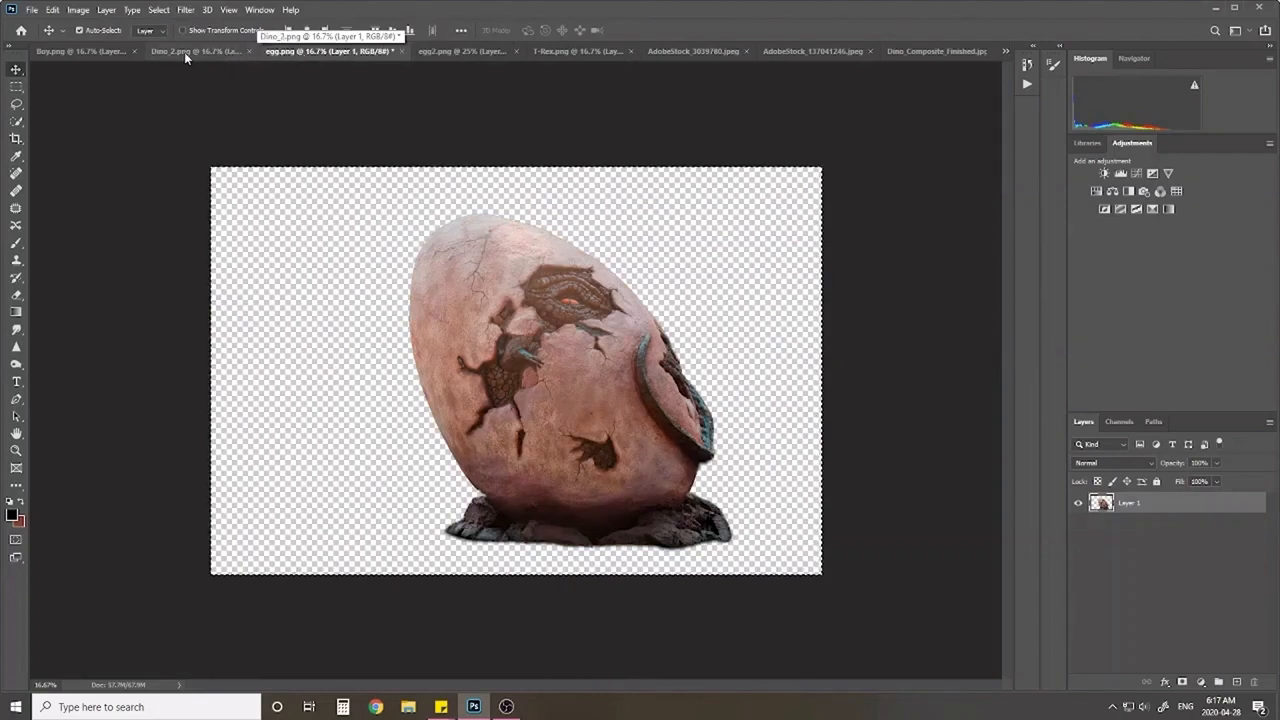
left_click(184, 58)
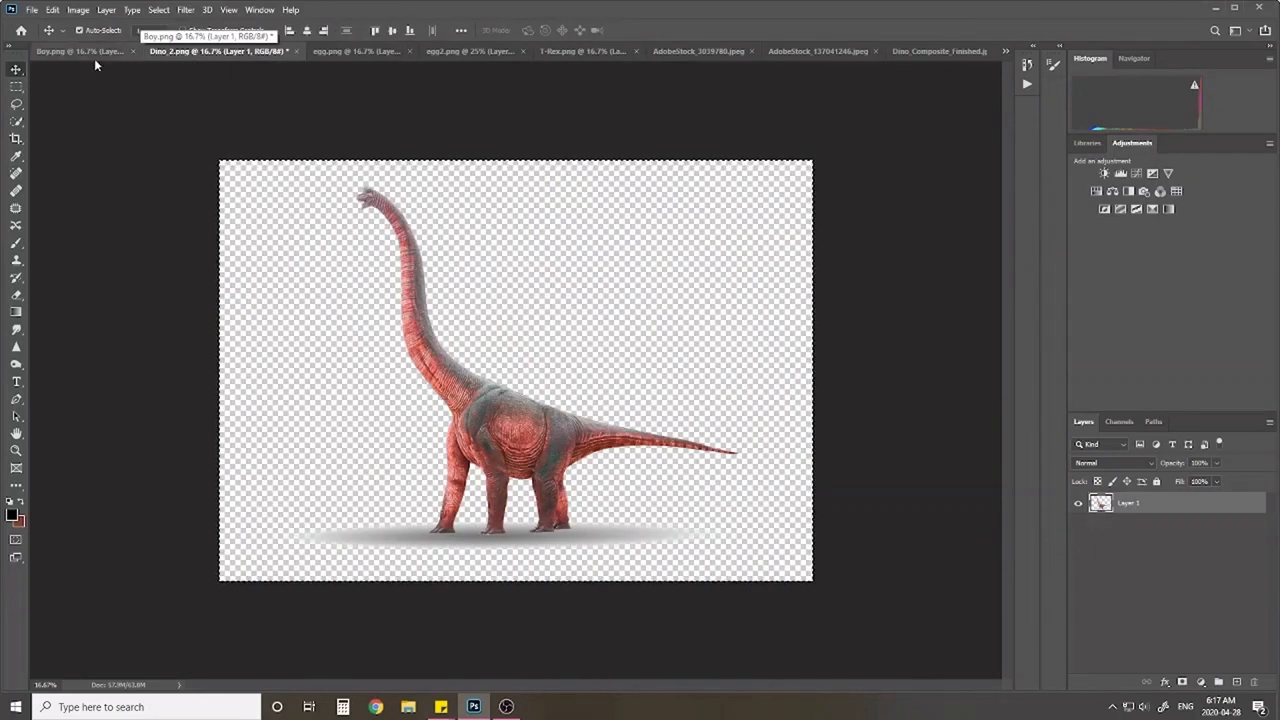
left_click(72, 56)
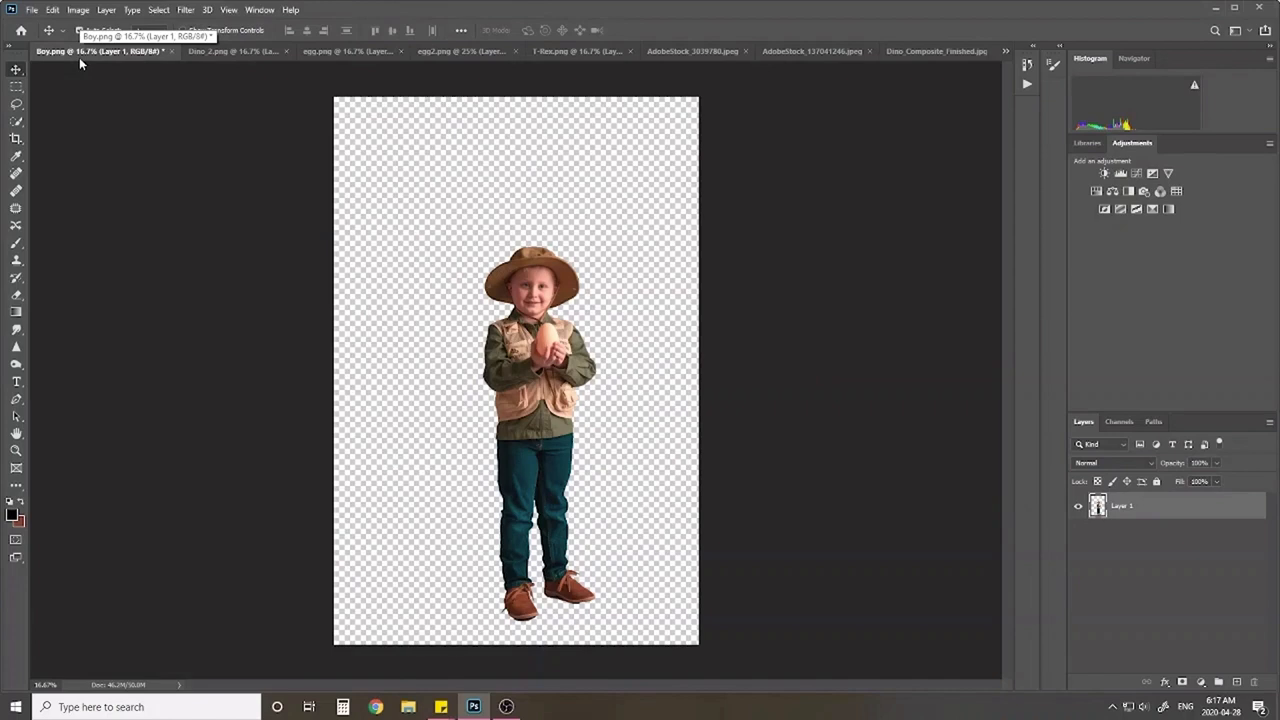
left_click(12, 72)
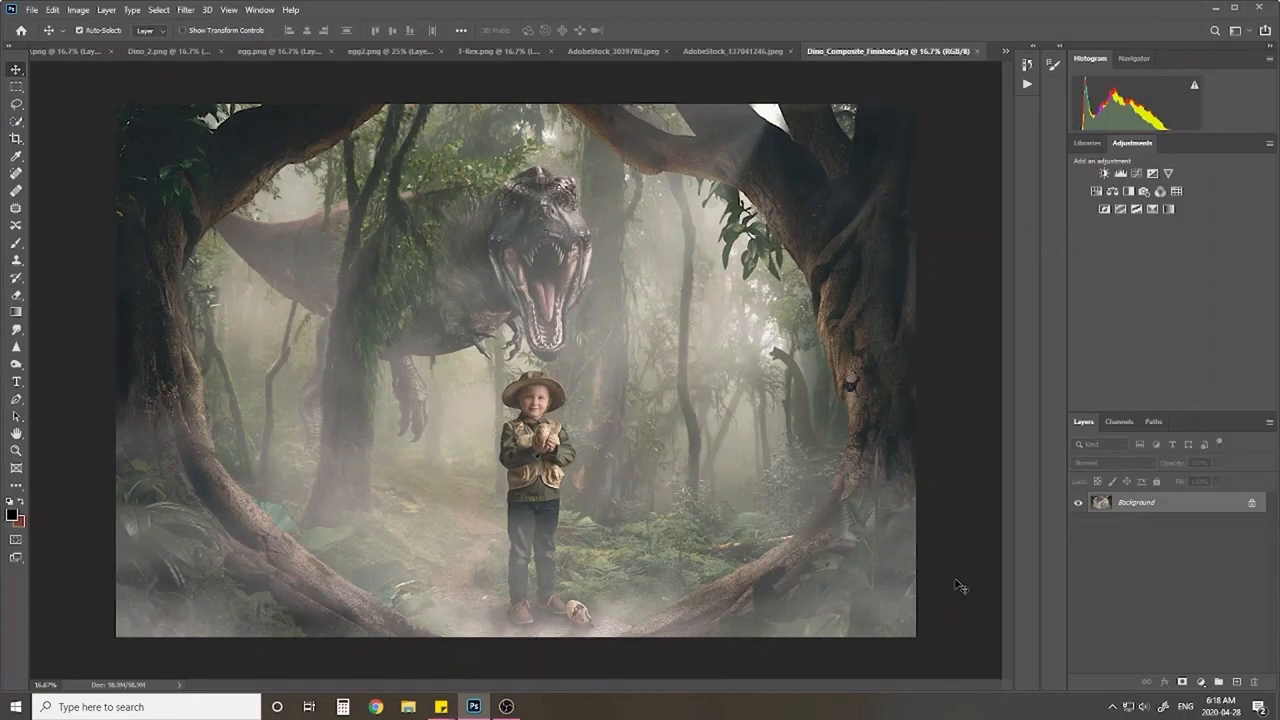
mouse_move(1000, 78)
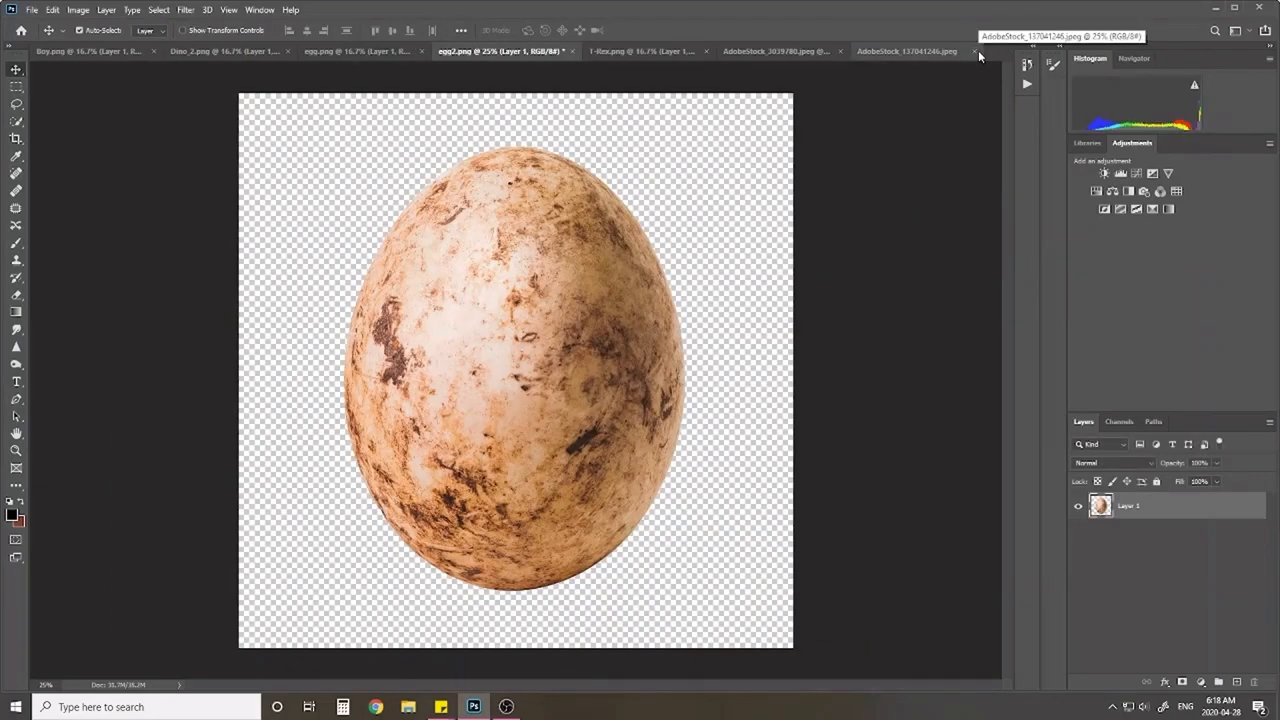
mouse_move(916, 30)
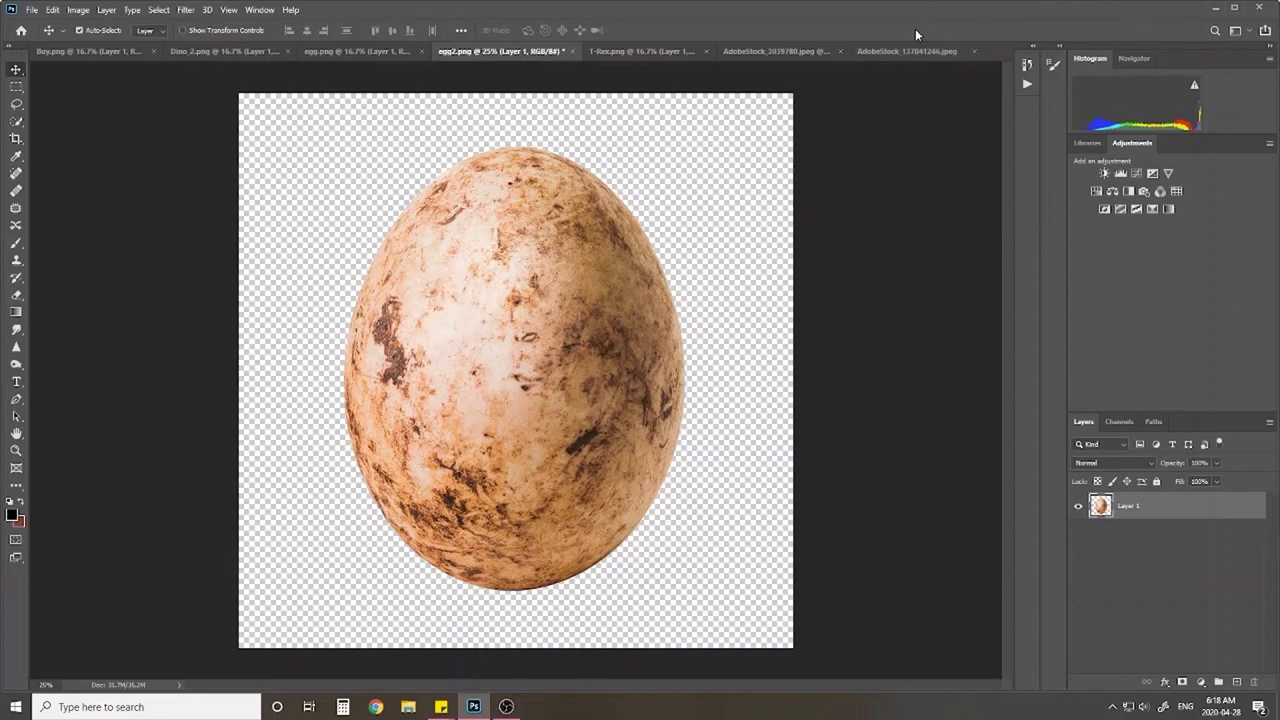
Return to the jungle tree-arch photo as the working document
left_click(900, 52)
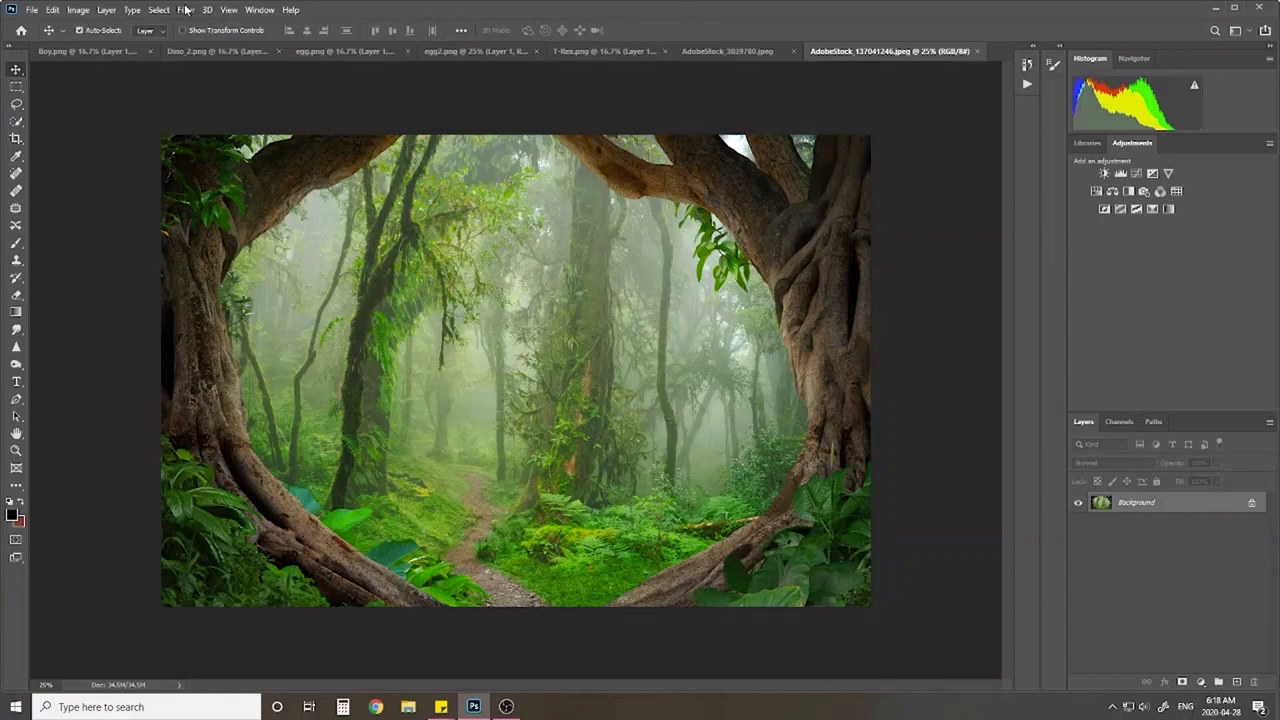
Apply a Camera Raw Filter and lower the jungle photo's exposure slightly
left_click(184, 10)
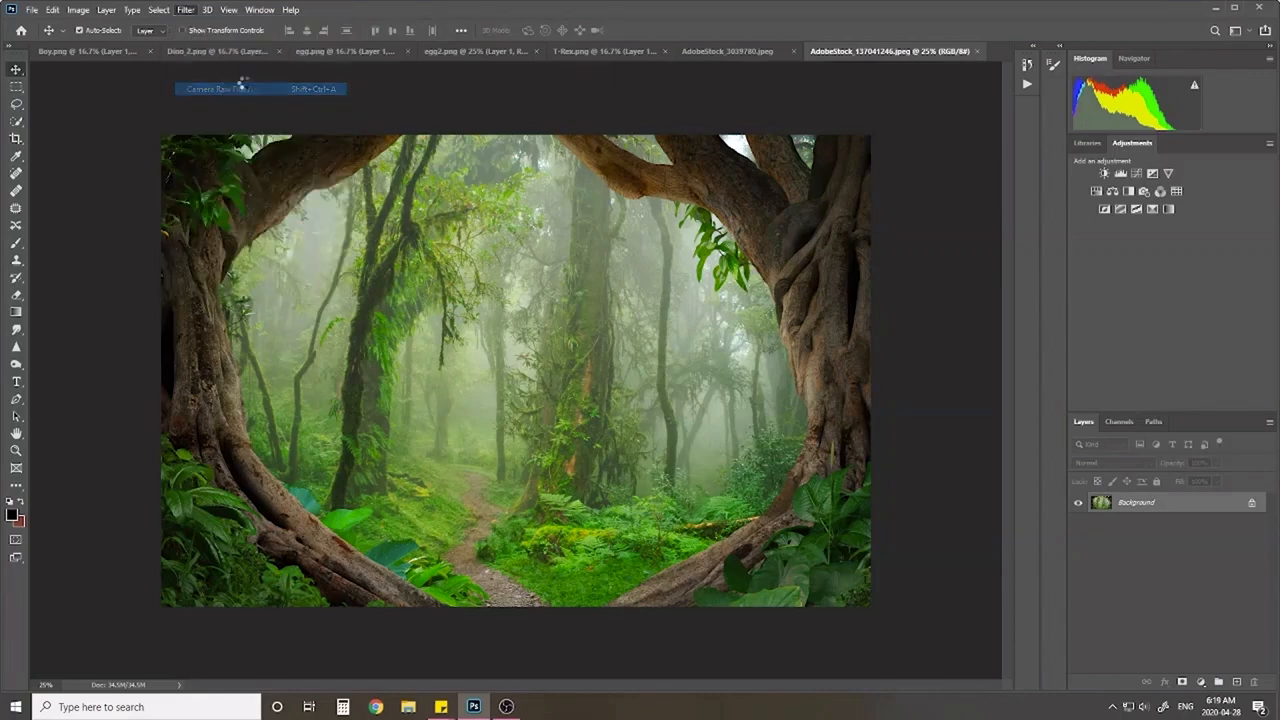
left_click(228, 90)
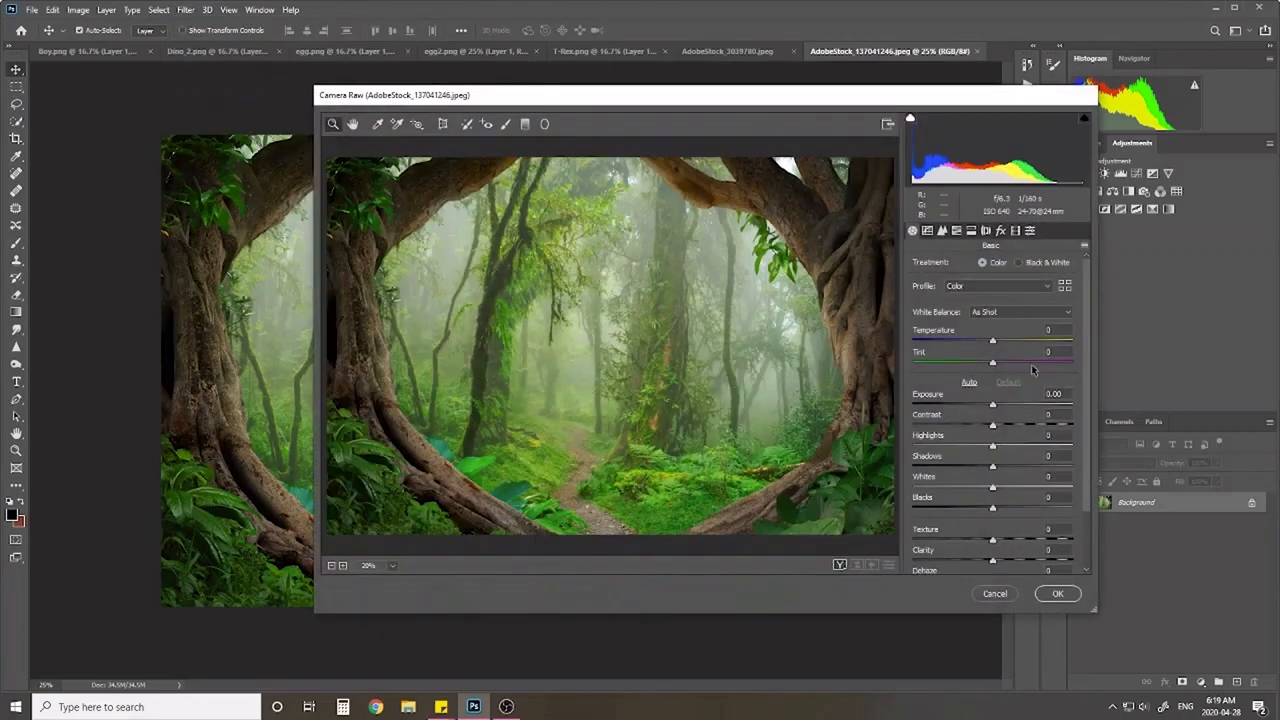
mouse_move(928, 232)
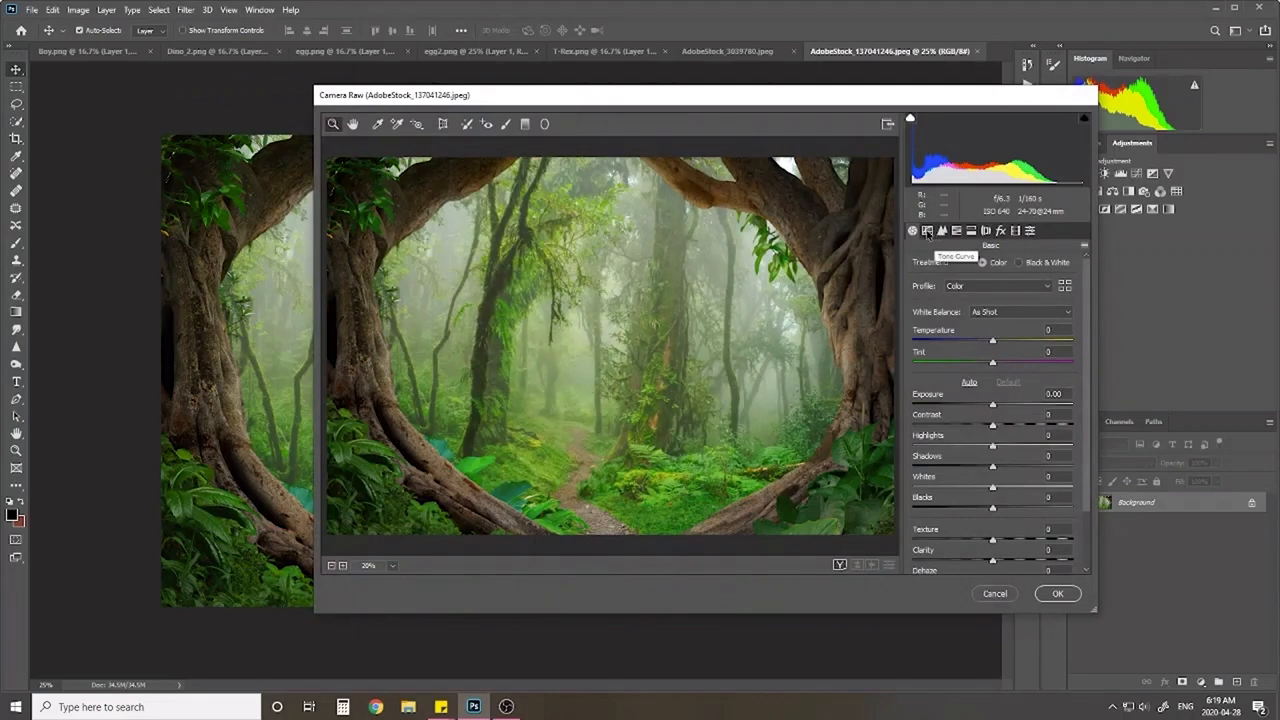
left_click_drag(992, 404, 988, 404)
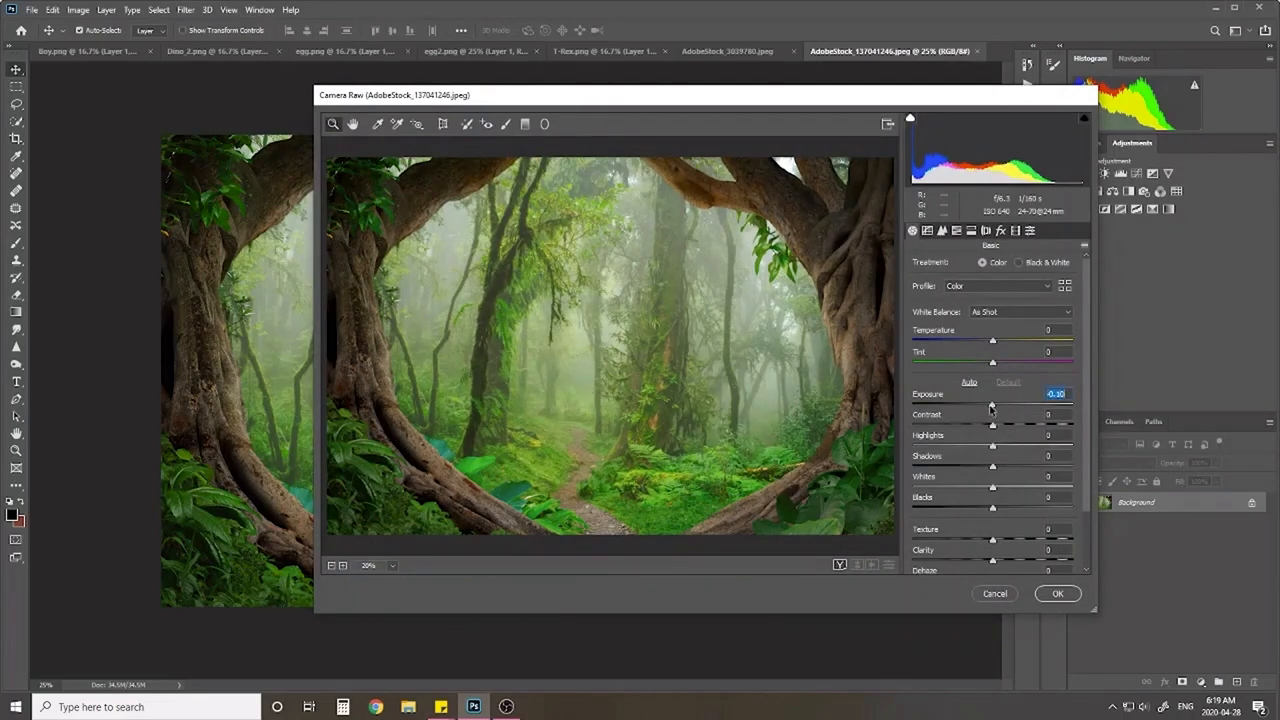
left_click_drag(992, 404, 990, 404)
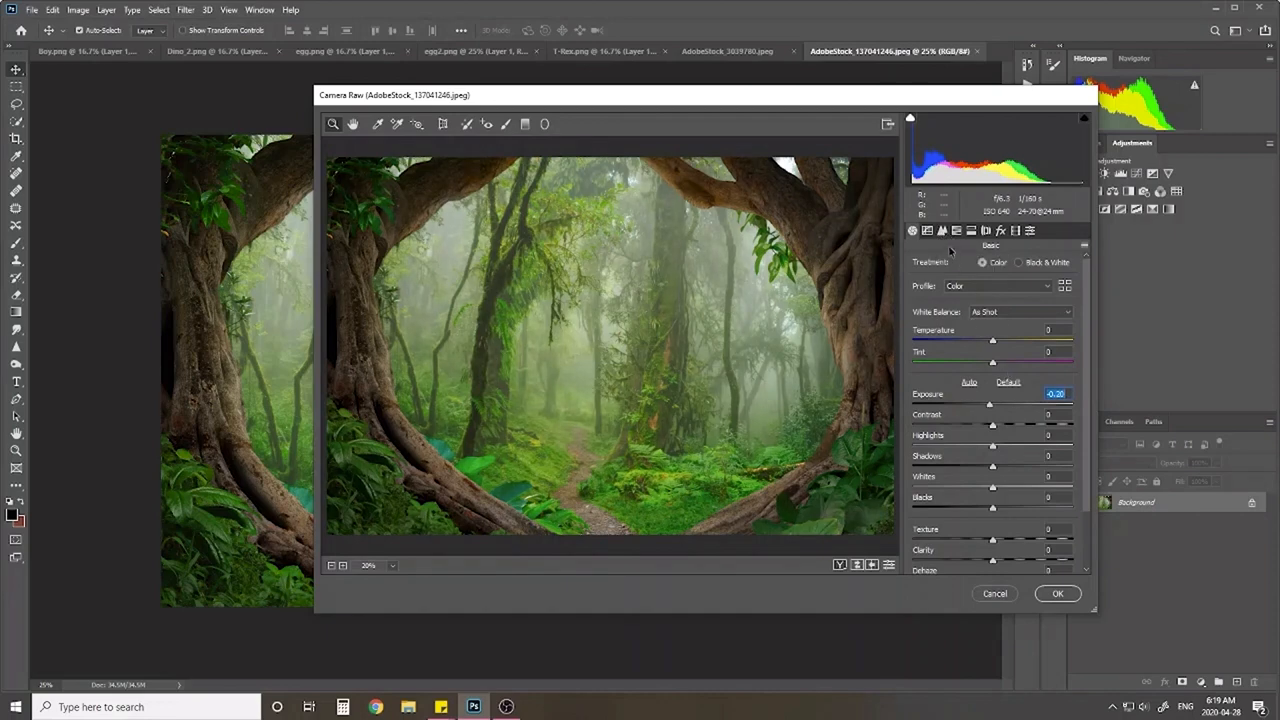
mouse_move(960, 232)
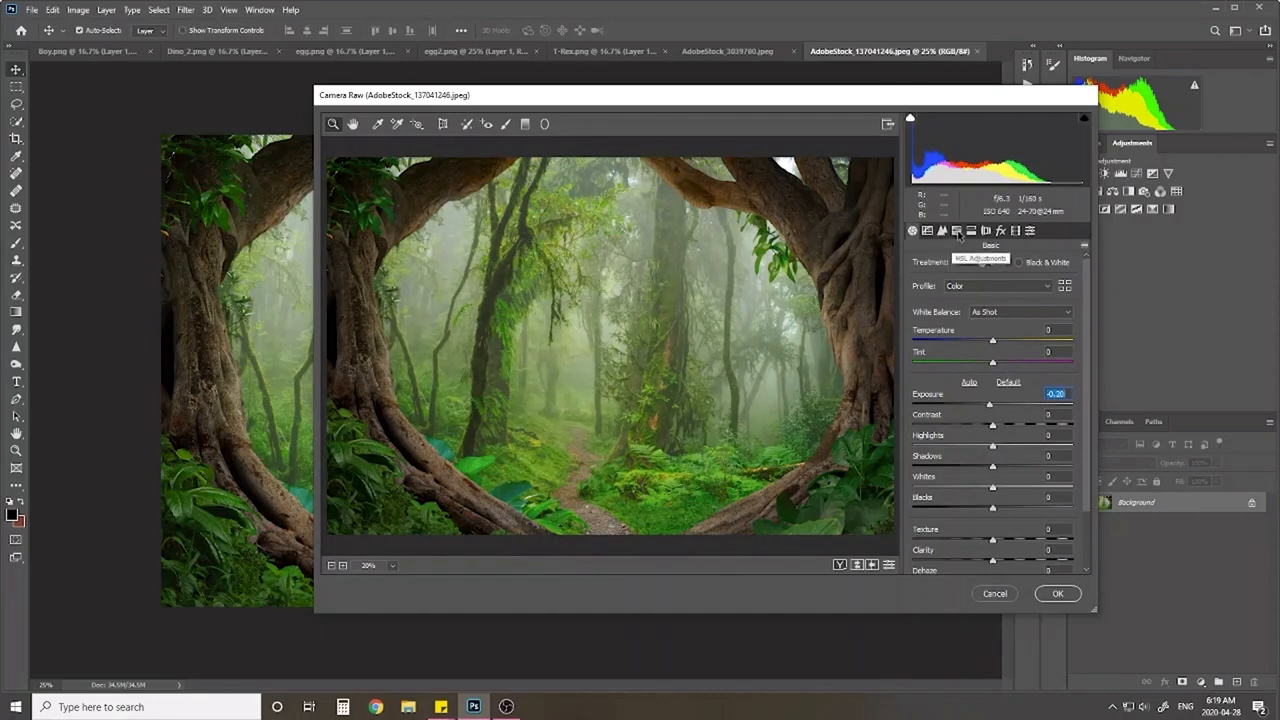
In HSL, reduce the greens' saturation and luminance, then commit the adjustments
left_click(956, 232)
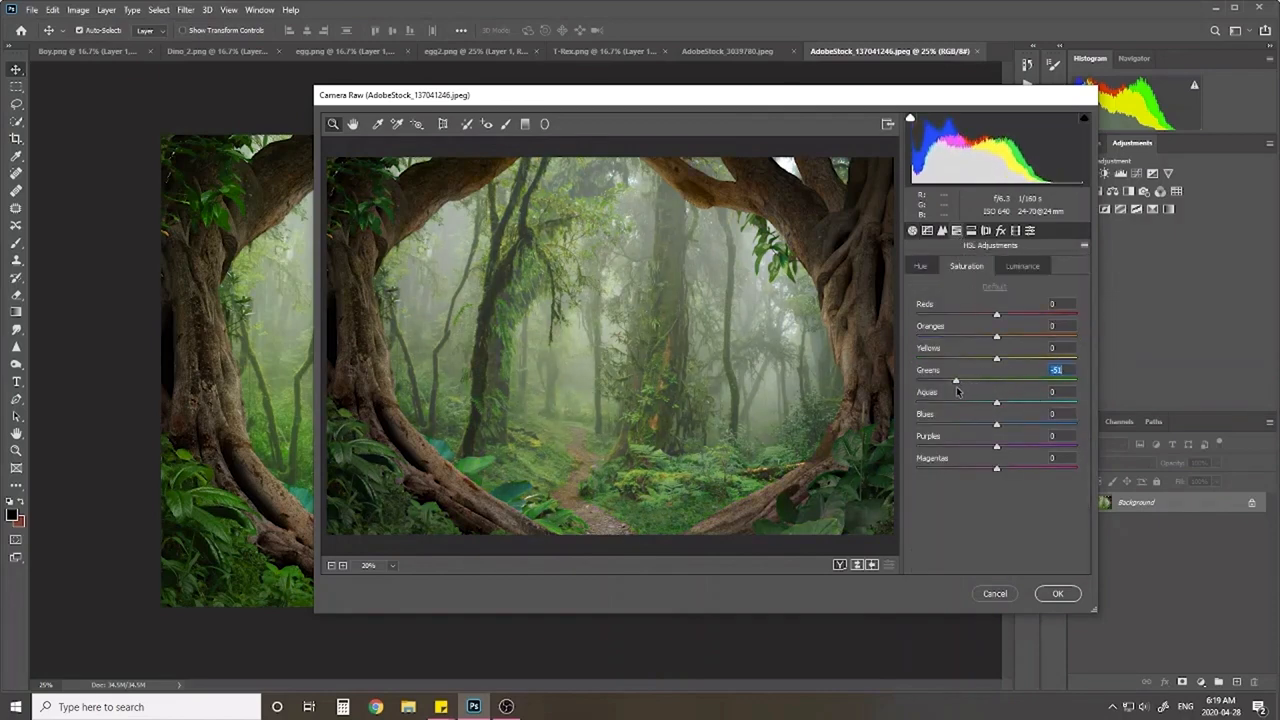
left_click_drag(956, 380, 952, 380)
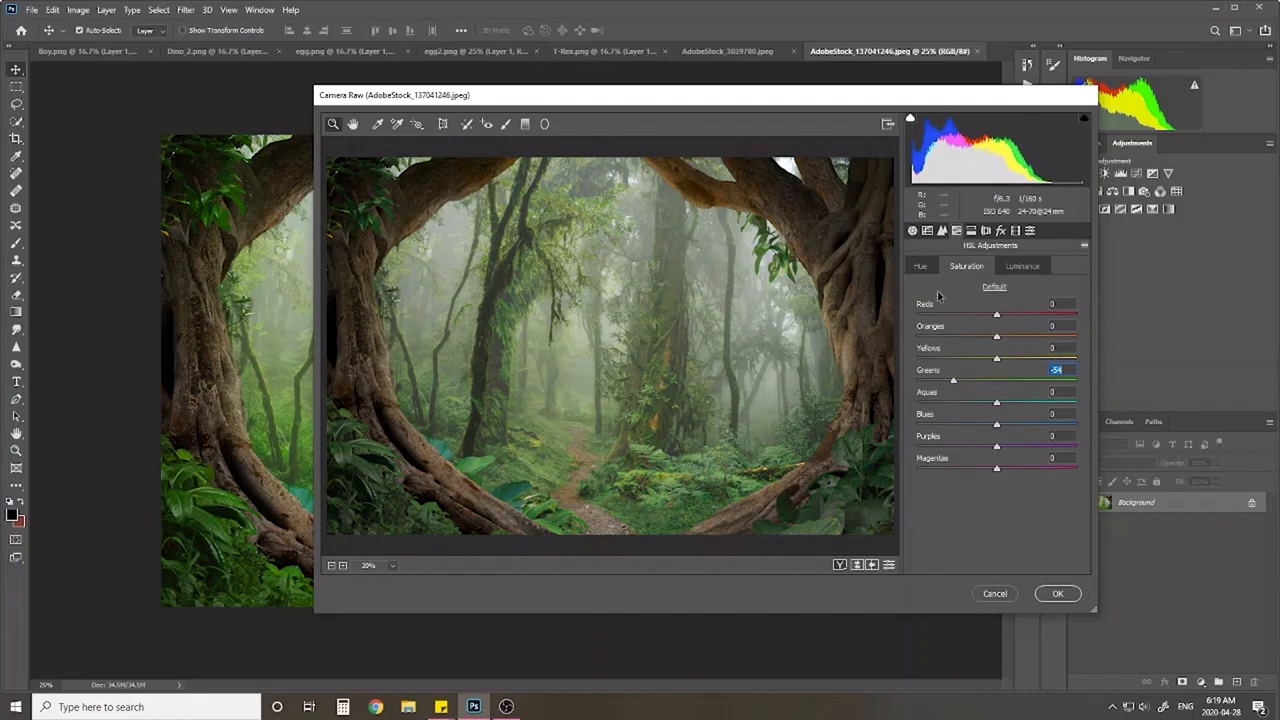
left_click(1022, 266)
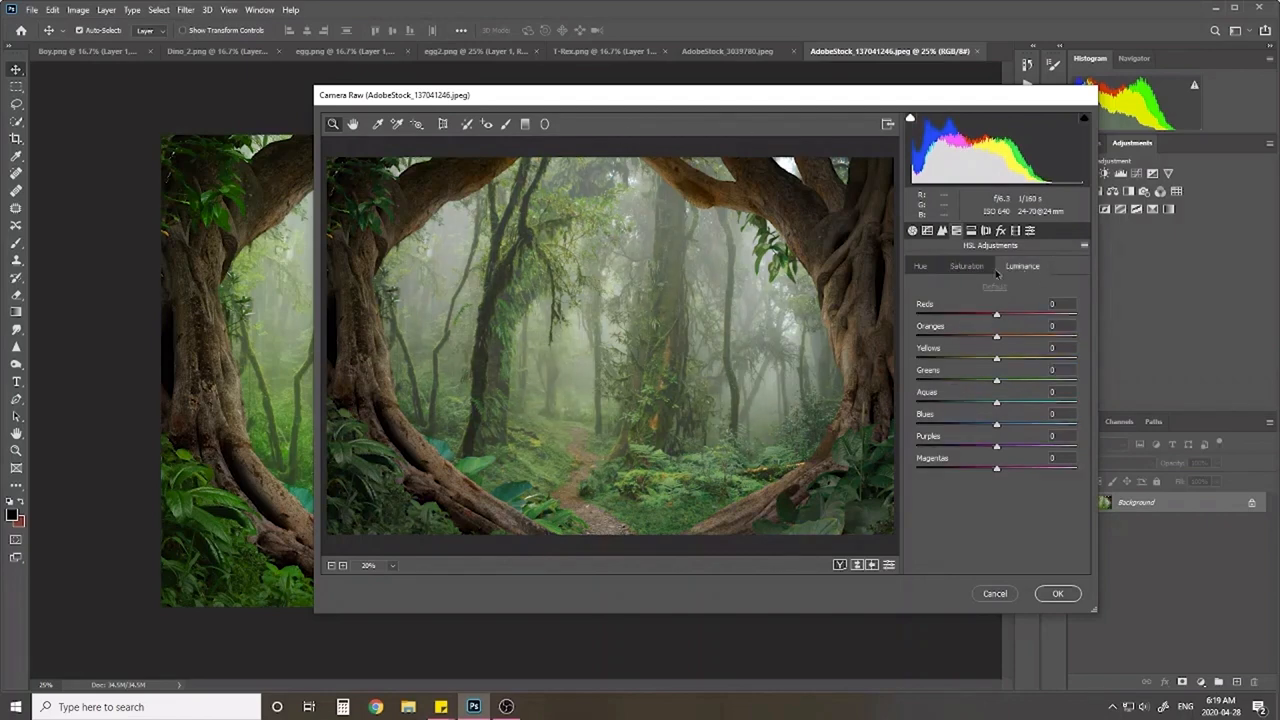
left_click_drag(996, 380, 986, 380)
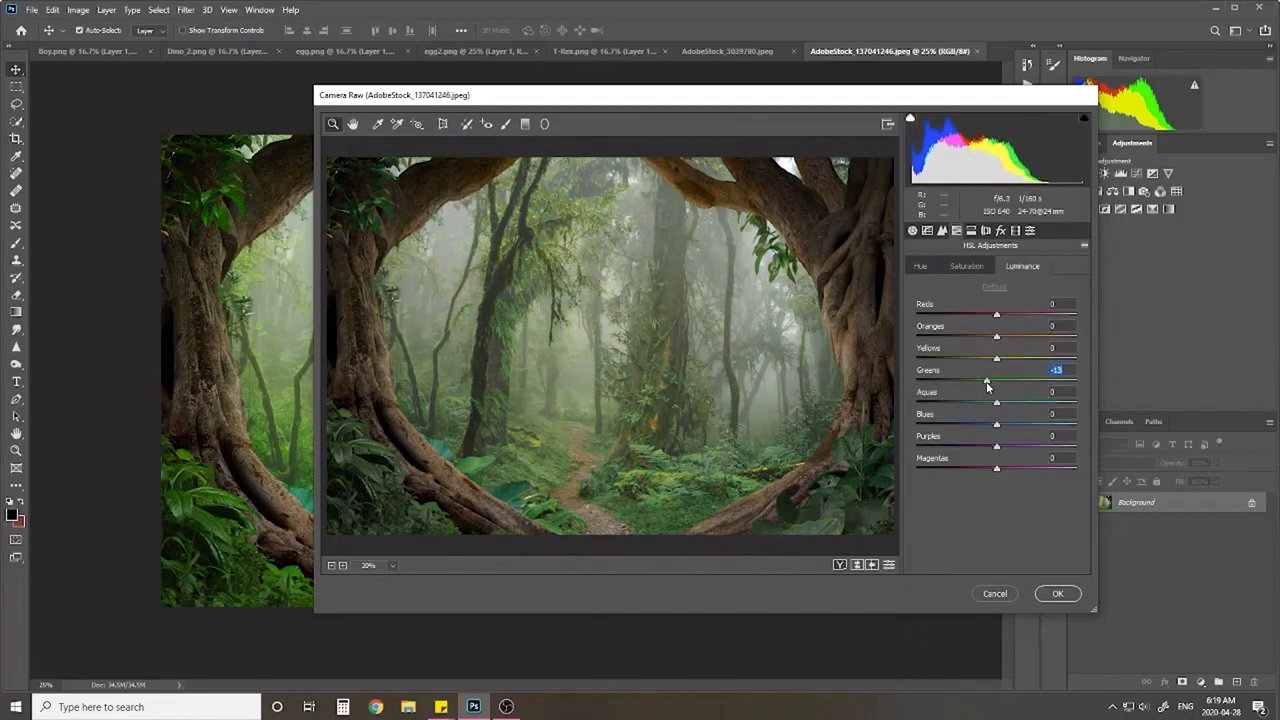
left_click_drag(988, 380, 980, 380)
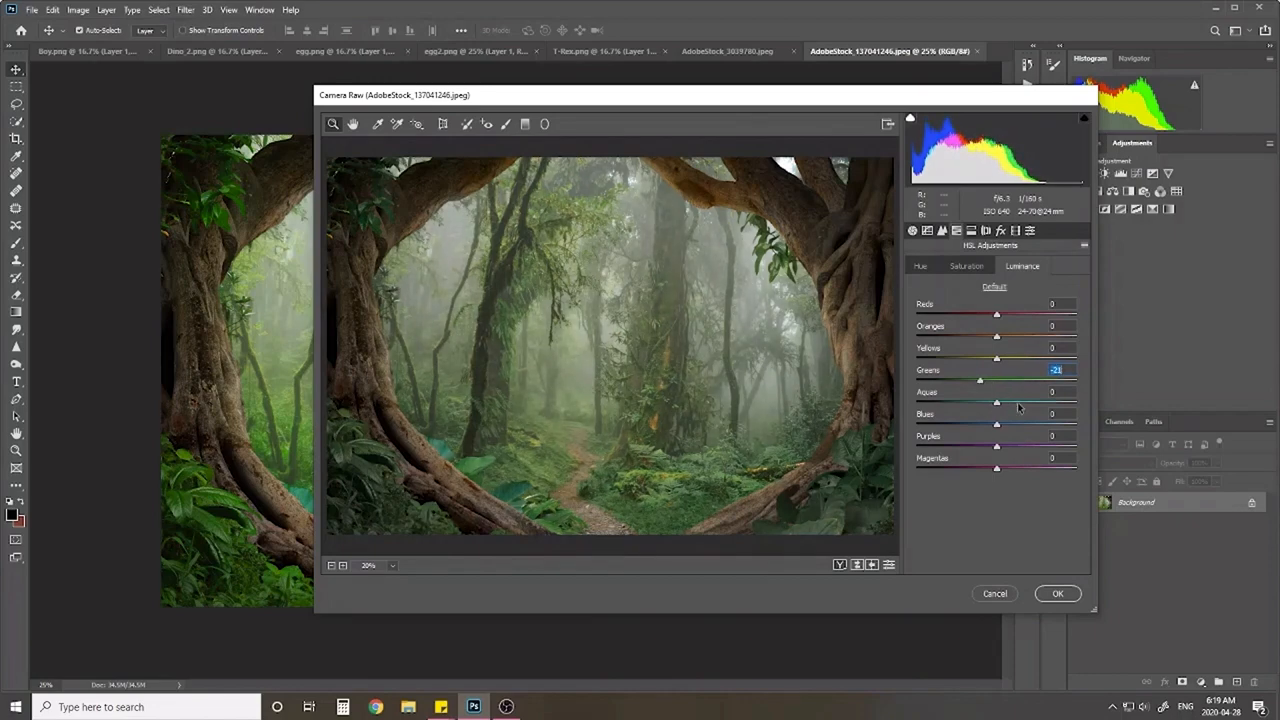
left_click(1056, 594)
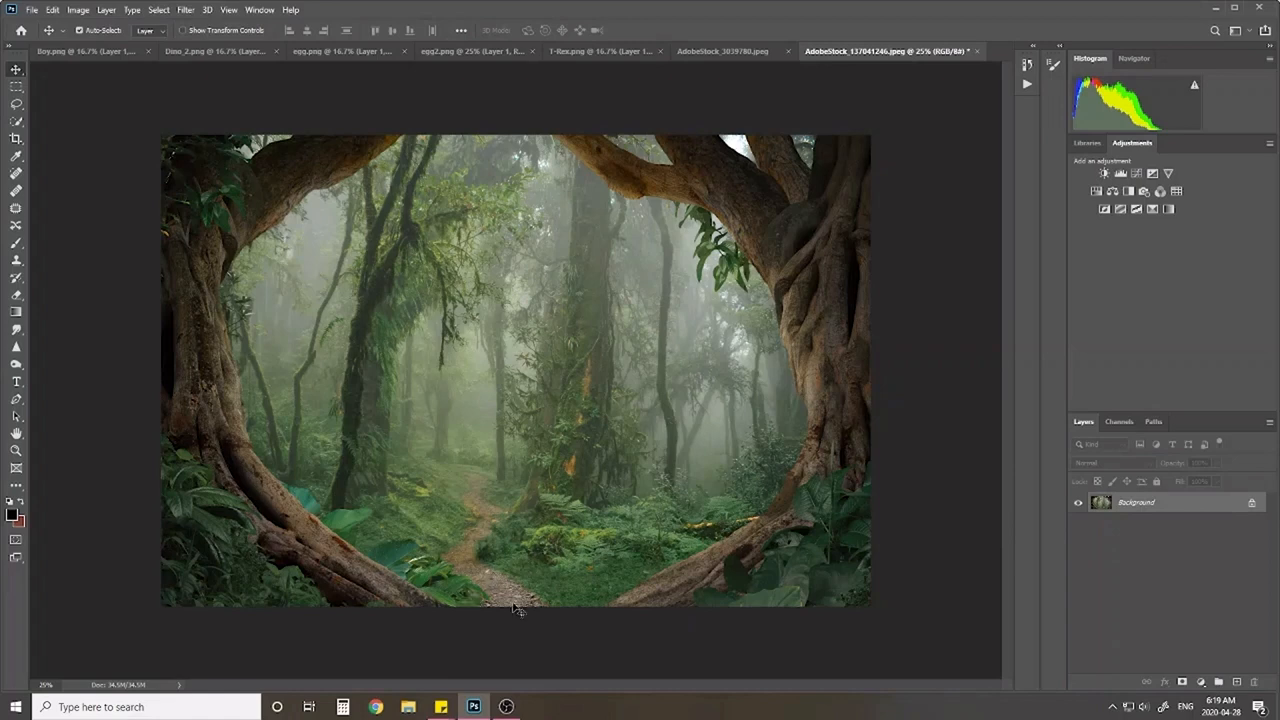
mouse_move(498, 572)
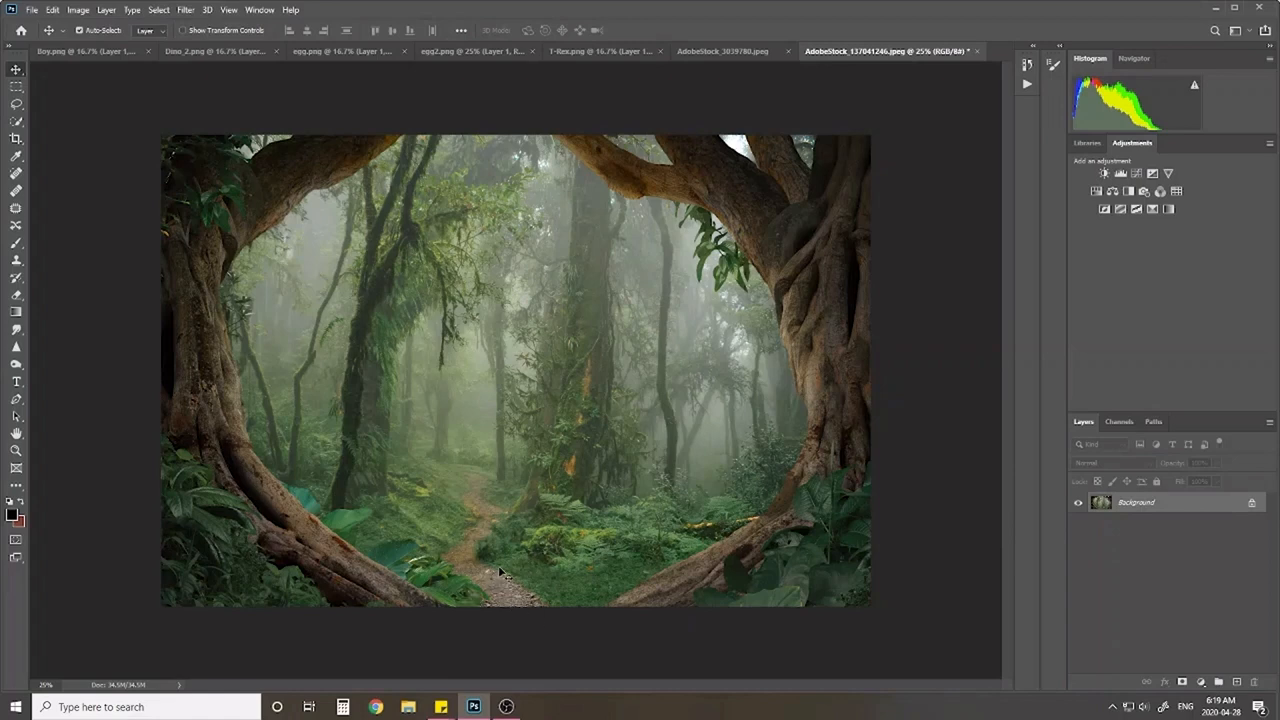
mouse_move(520, 620)
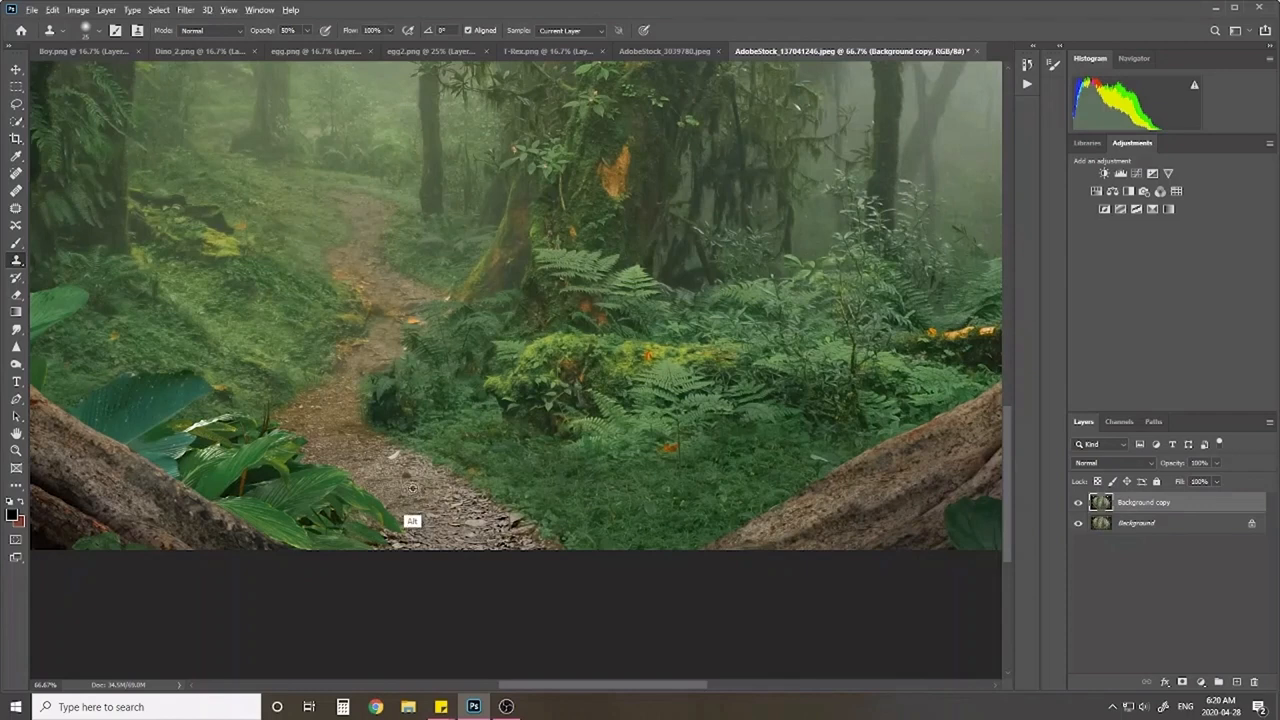
mouse_move(418, 524)
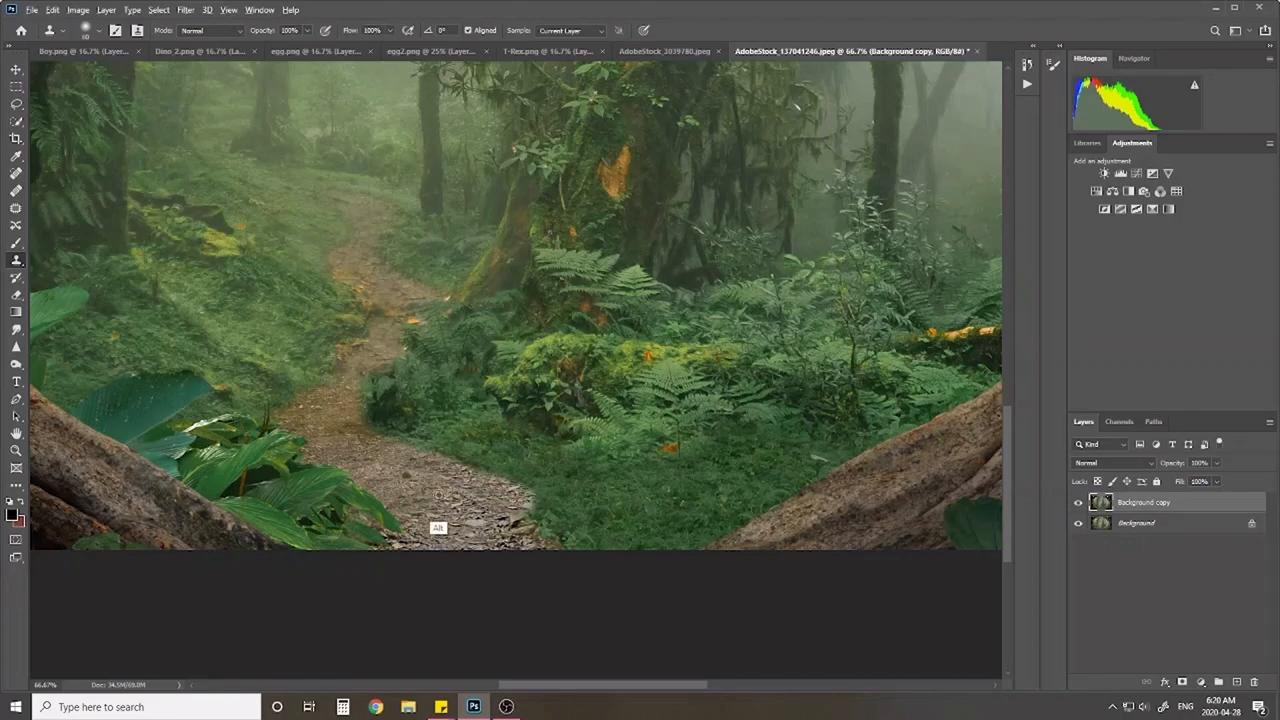
mouse_move(464, 450)
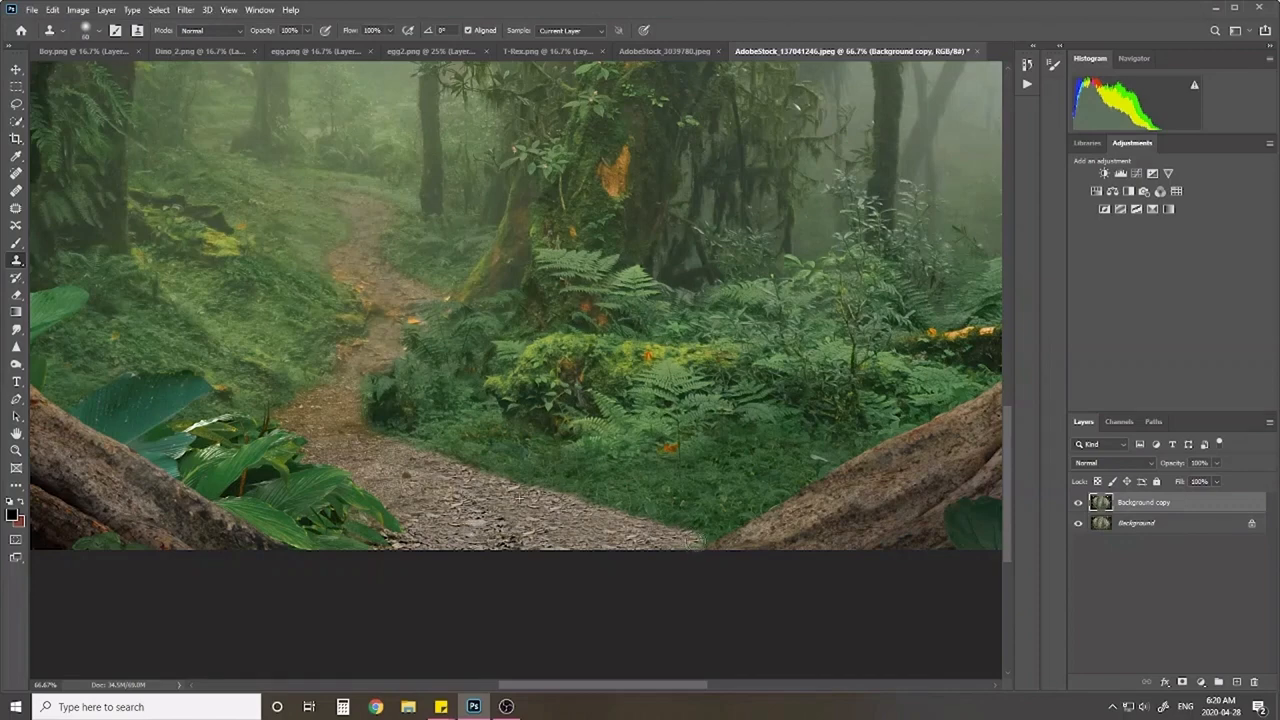
mouse_move(686, 532)
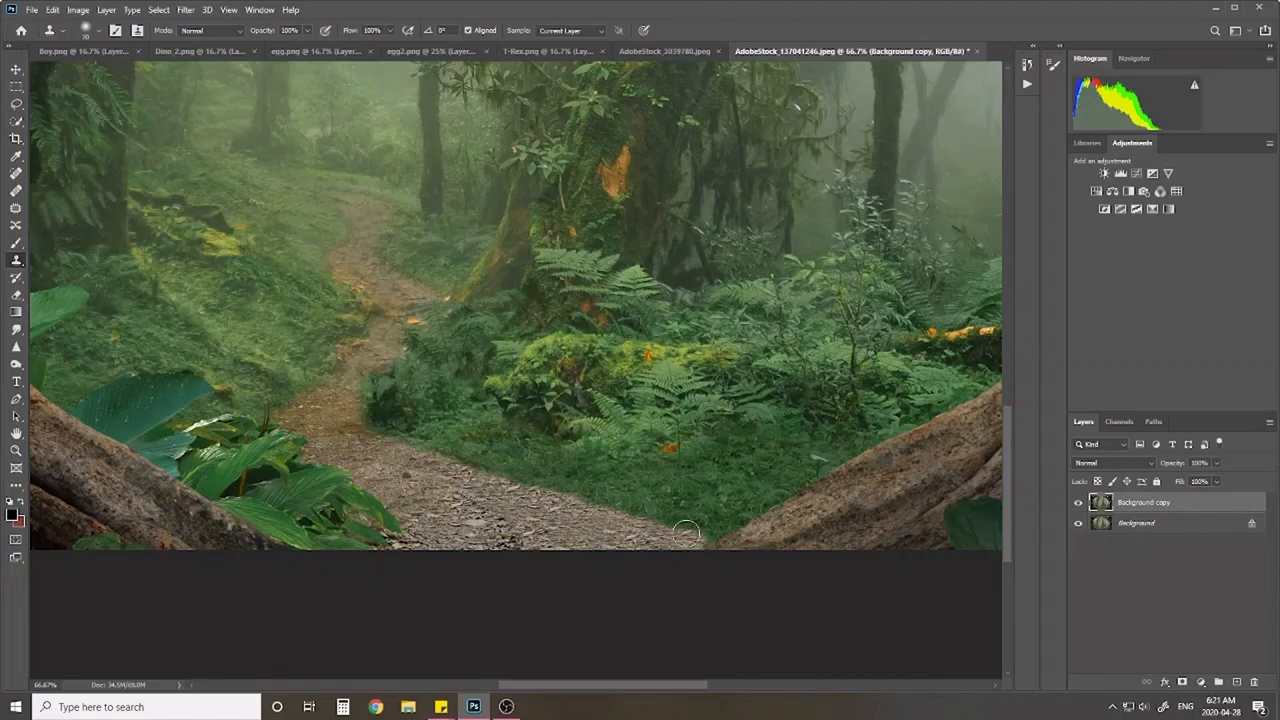
mouse_move(700, 536)
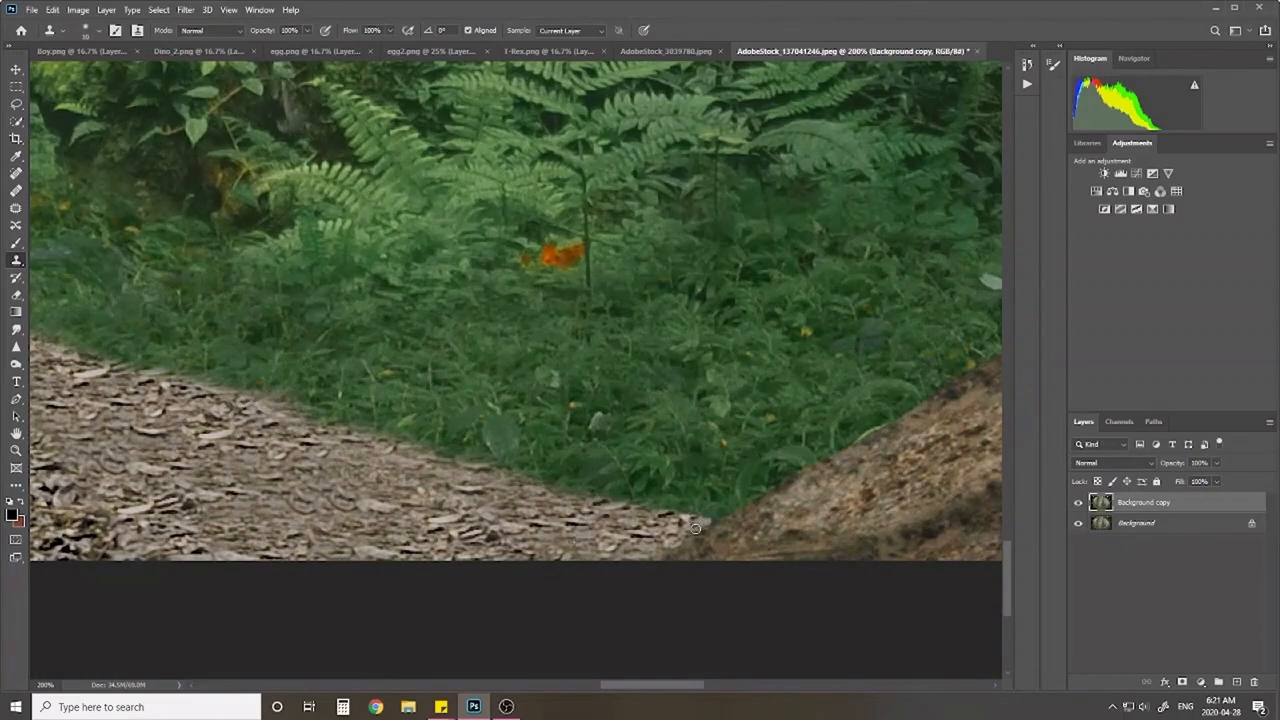
mouse_move(680, 556)
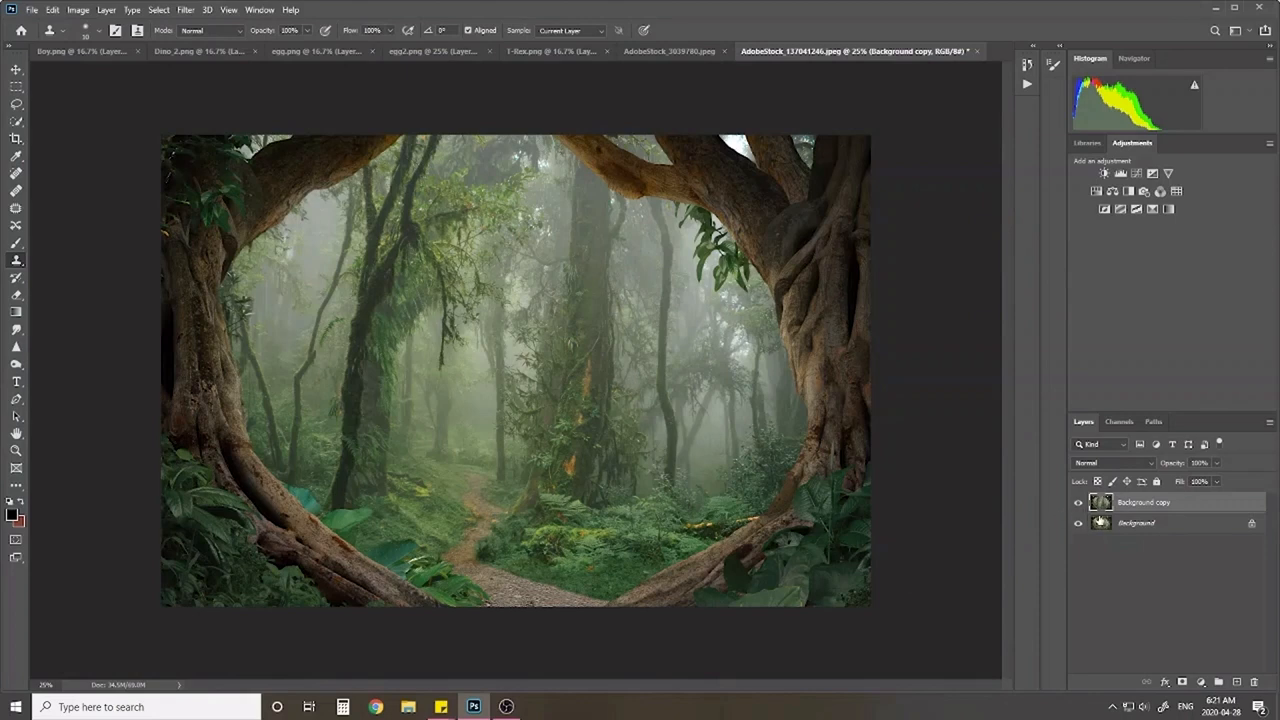
mouse_move(1132, 564)
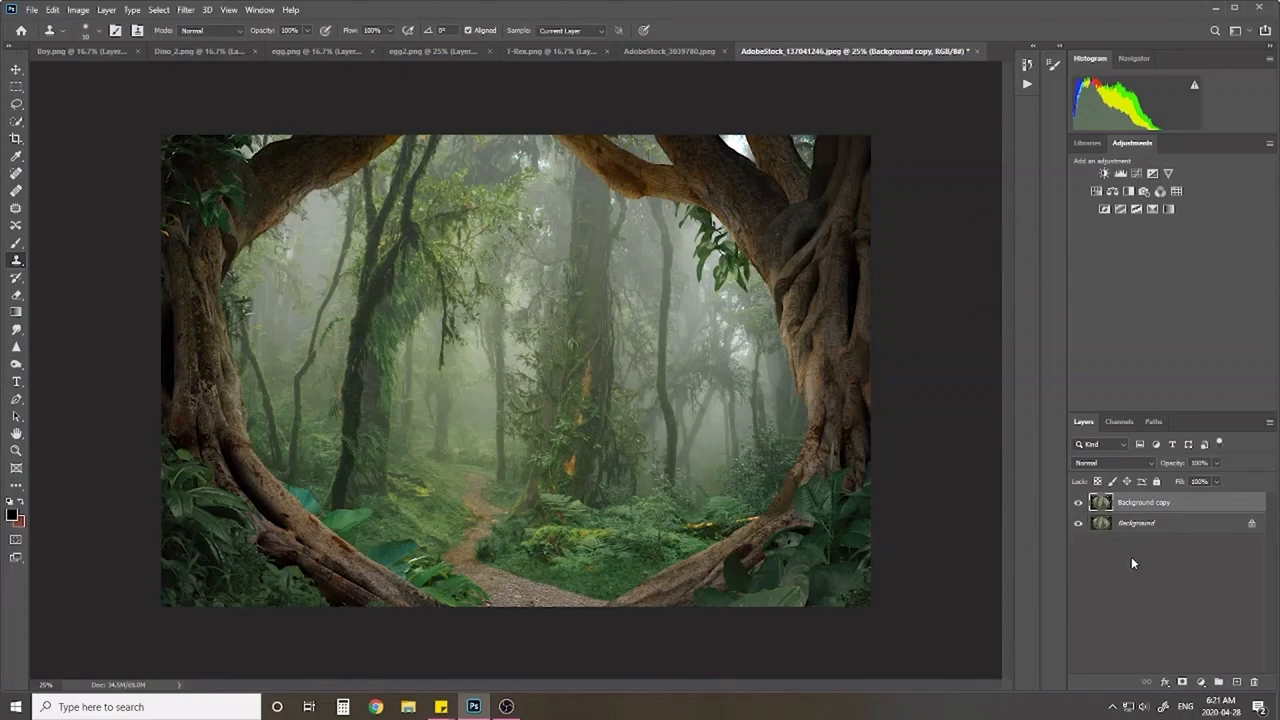
Switch from the cave drawing document to the T-Rex cutout document
right_click(1136, 524)
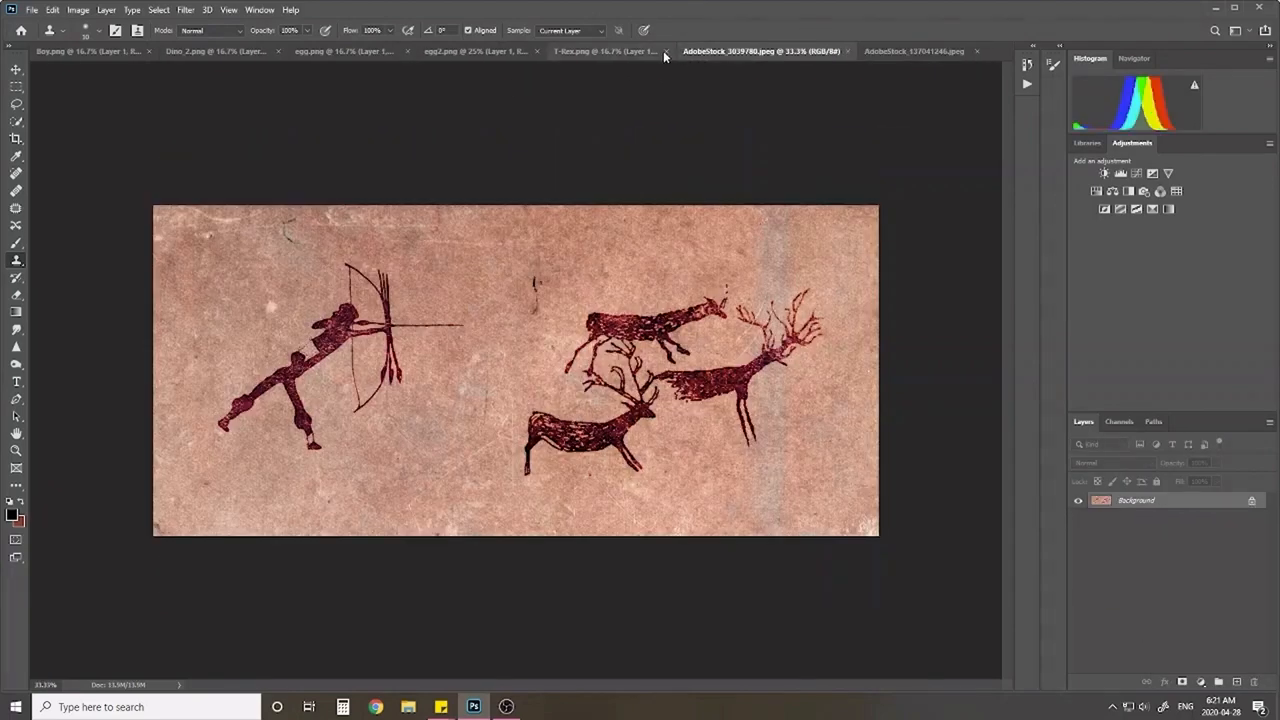
left_click(608, 56)
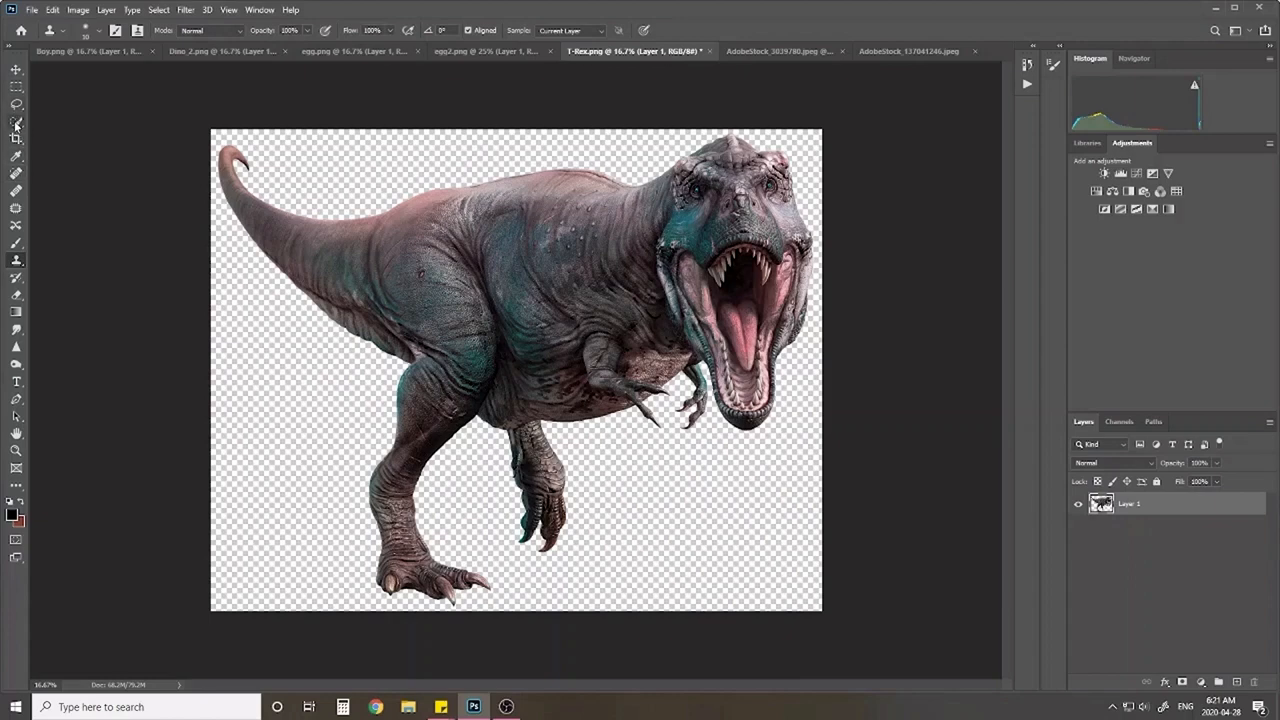
Quick-select the T-Rex and refine its edges in Select and Mask with radius, feather and shifted edge
left_click(12, 136)
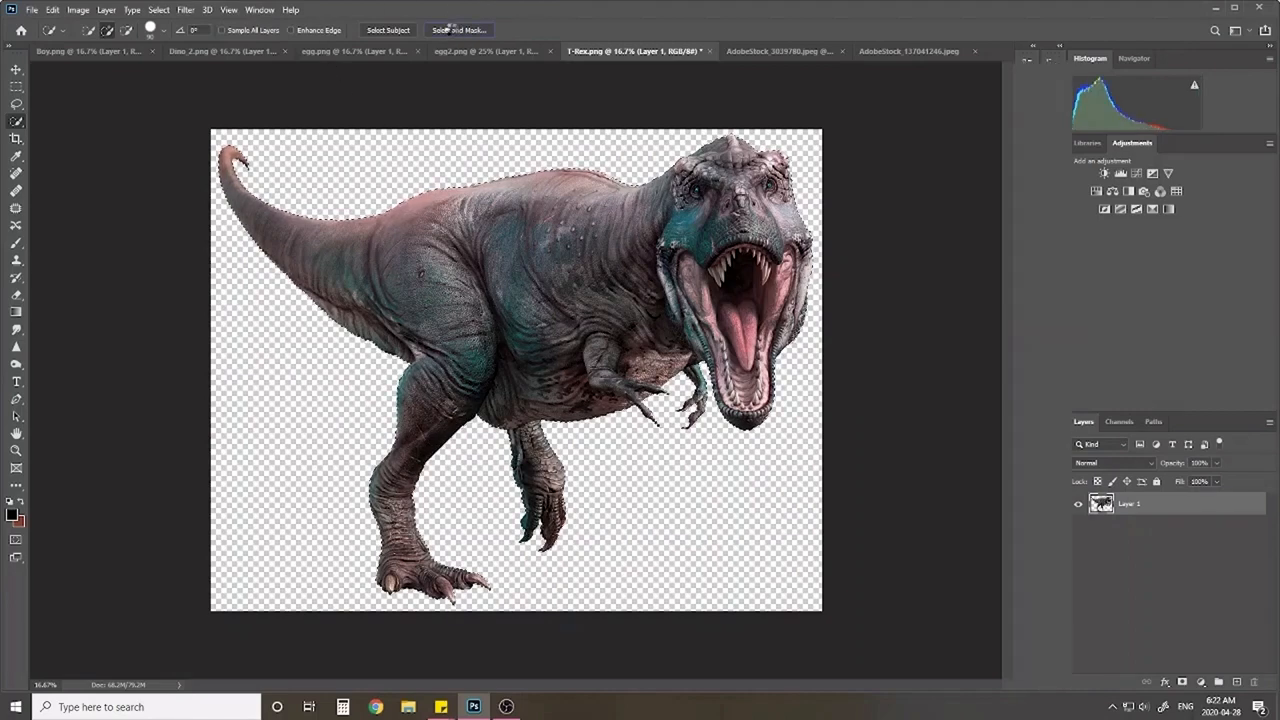
left_click(470, 30)
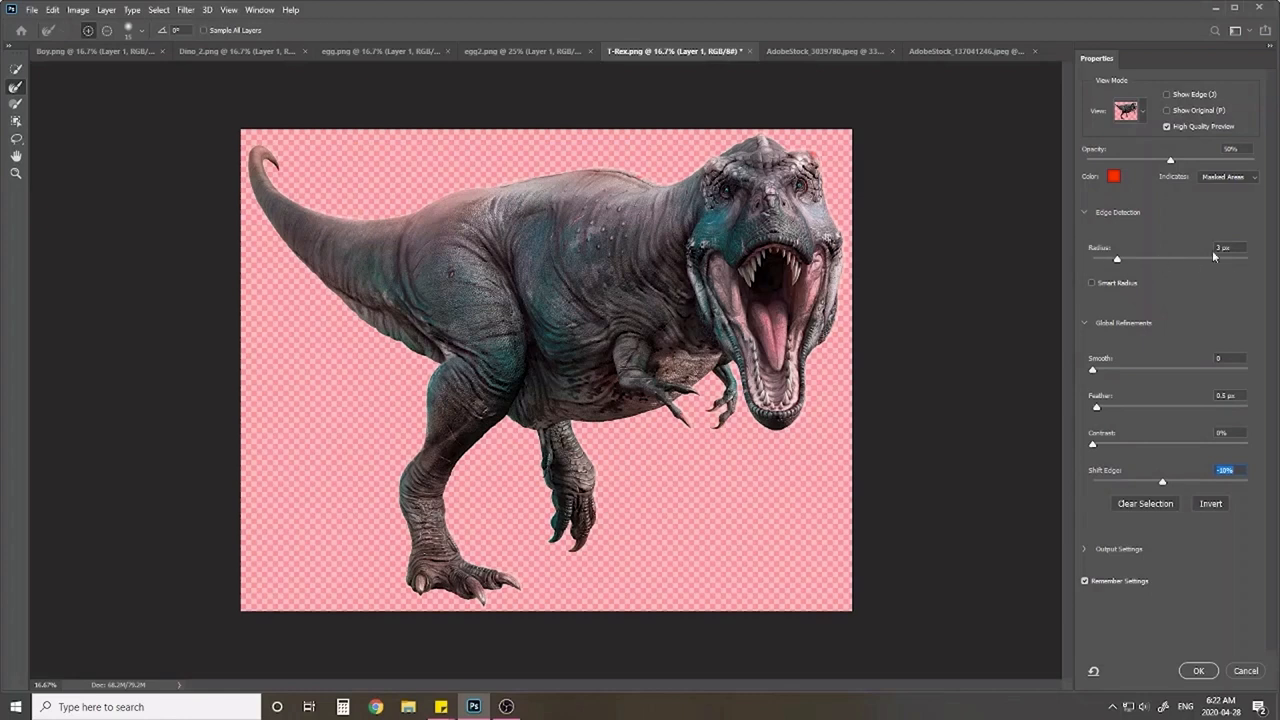
mouse_move(1200, 292)
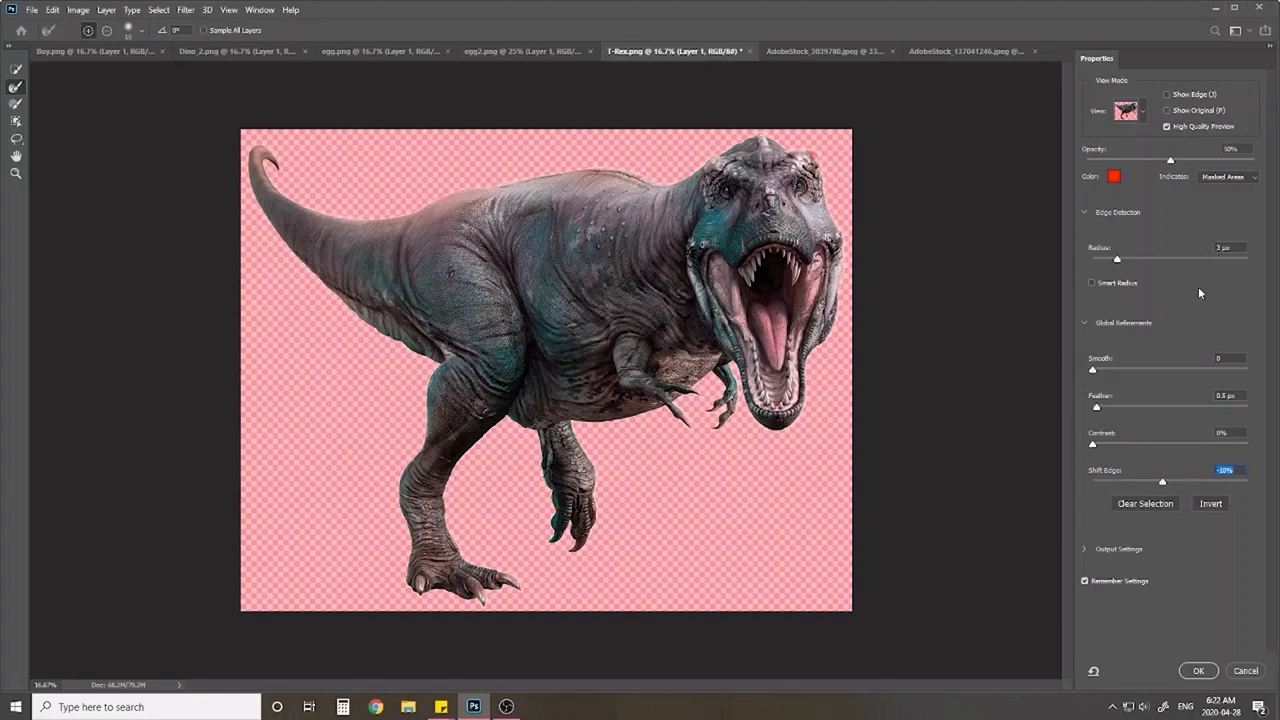
mouse_move(1144, 414)
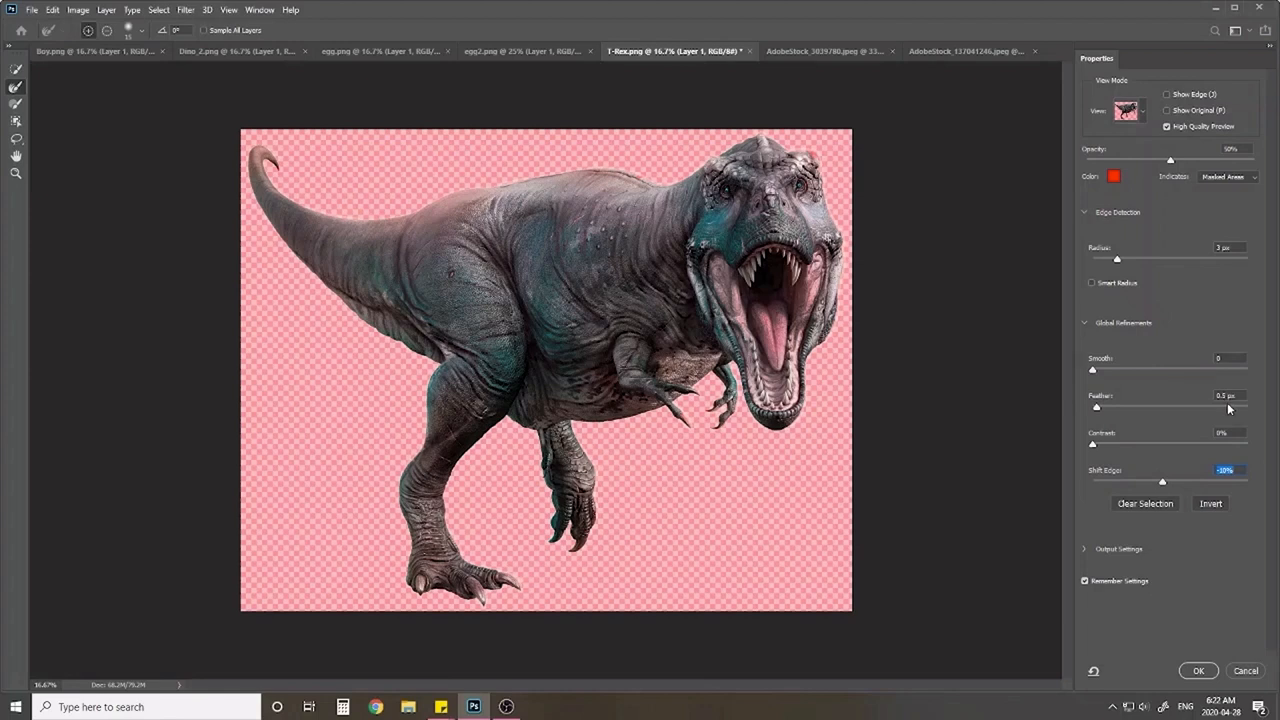
mouse_move(1208, 502)
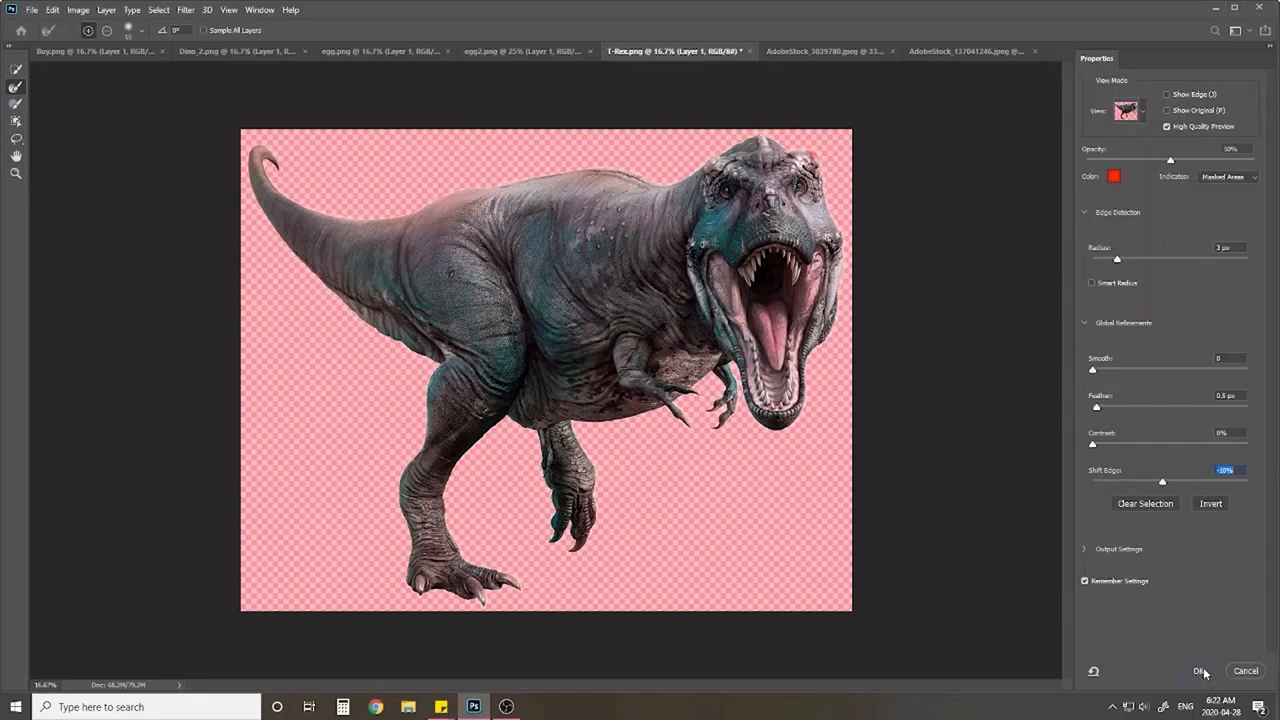
left_click(1200, 670)
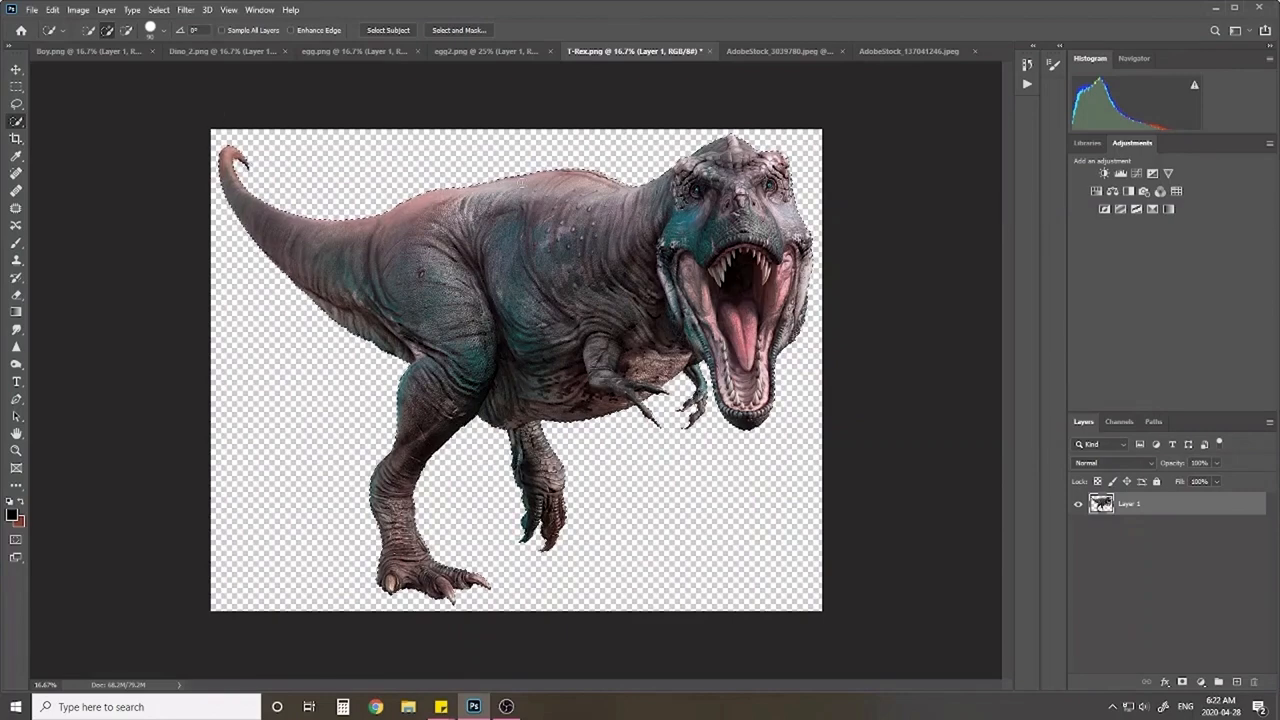
Paste the T-Rex into the jungle arch document and name the new layer dino
left_click(894, 50)
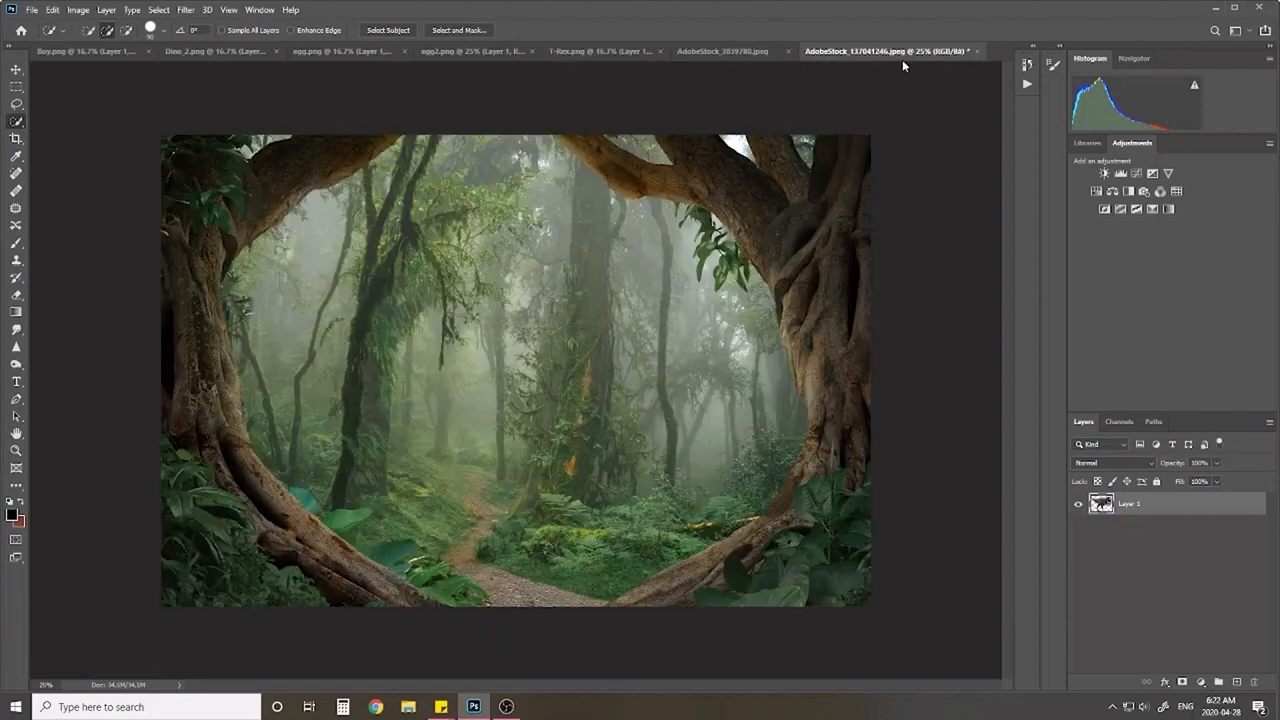
left_click(730, 48)
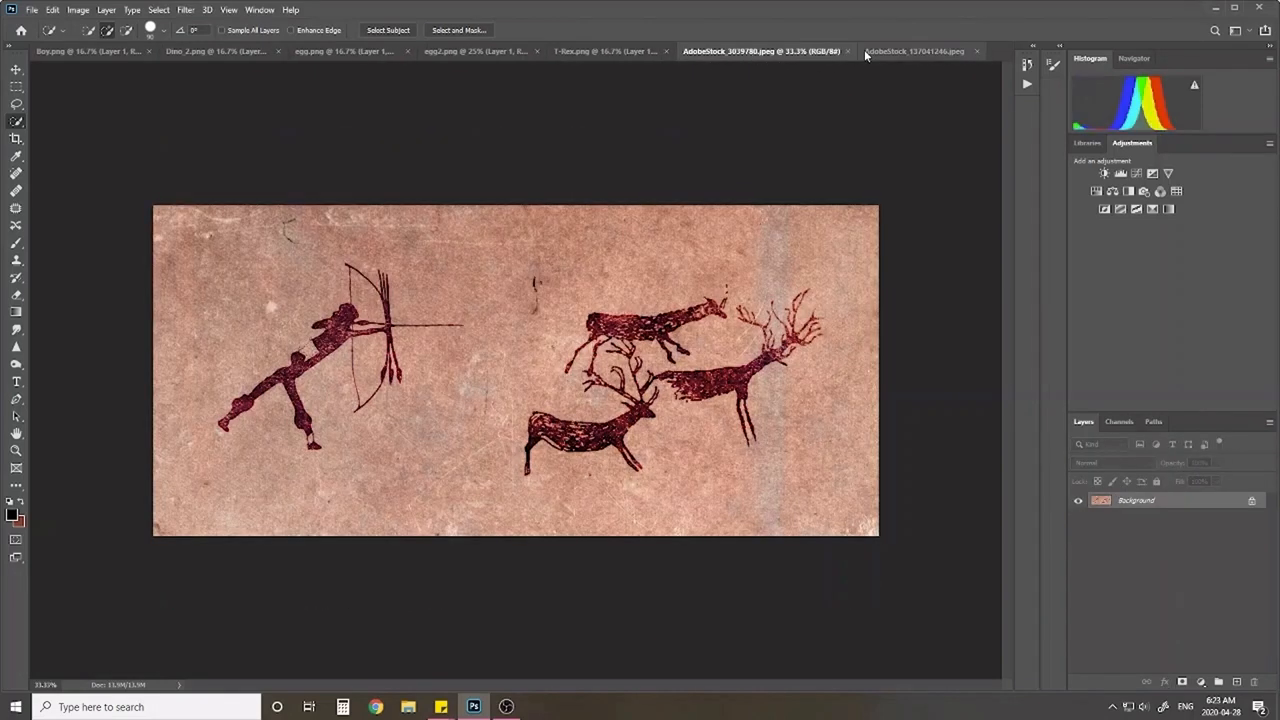
left_click(916, 50)
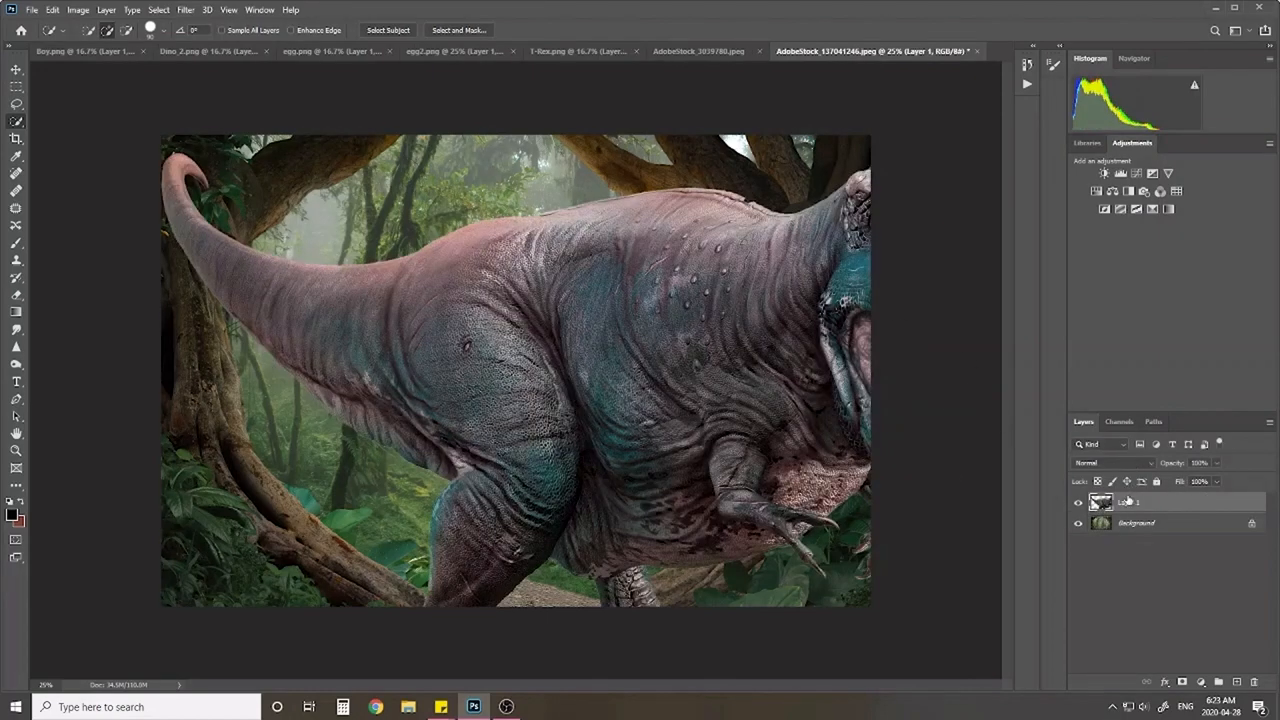
double_click(1136, 500)
type("dino")
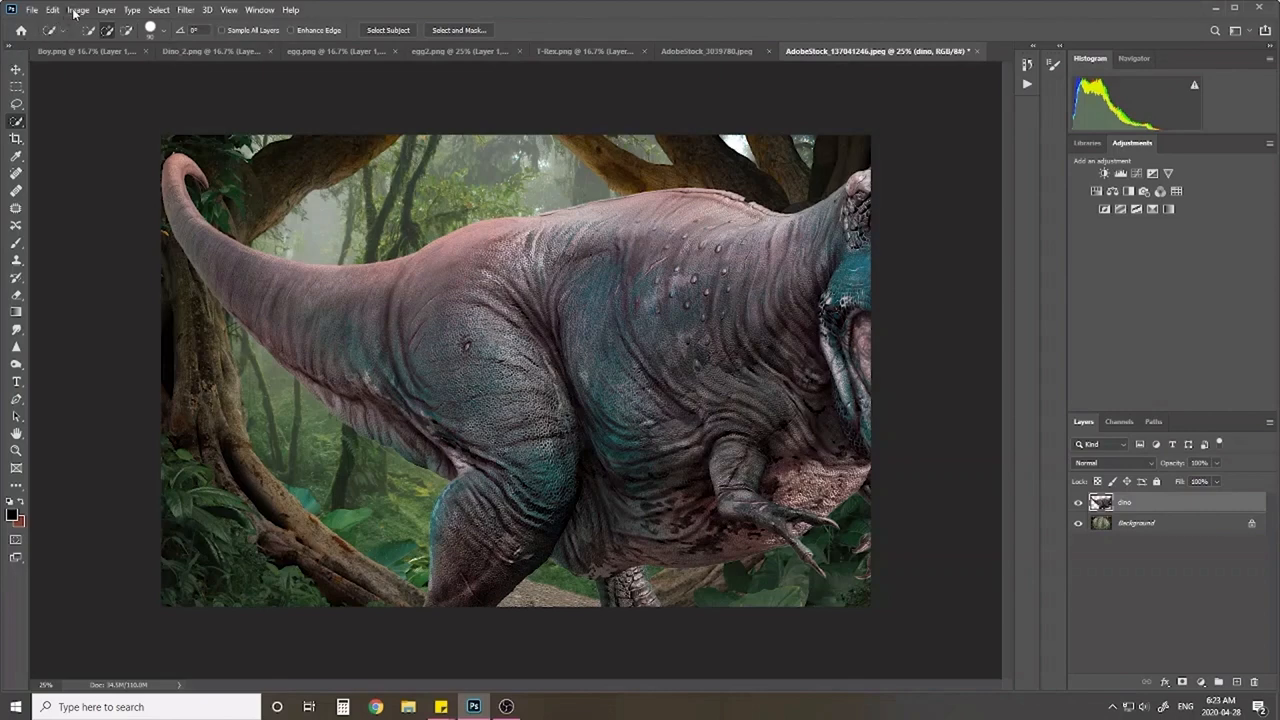
mouse_move(104, 8)
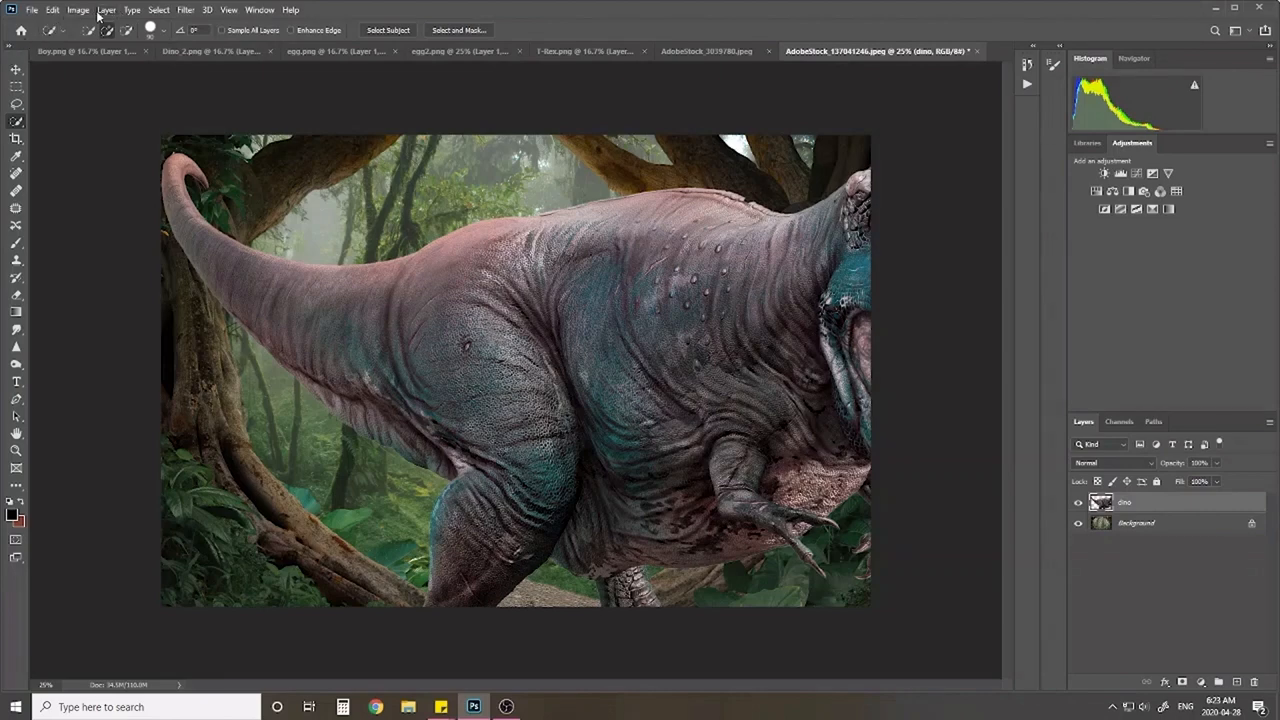
Convert the dino layer to a smart object, then scale it down and centre it in the arch
left_click(104, 12)
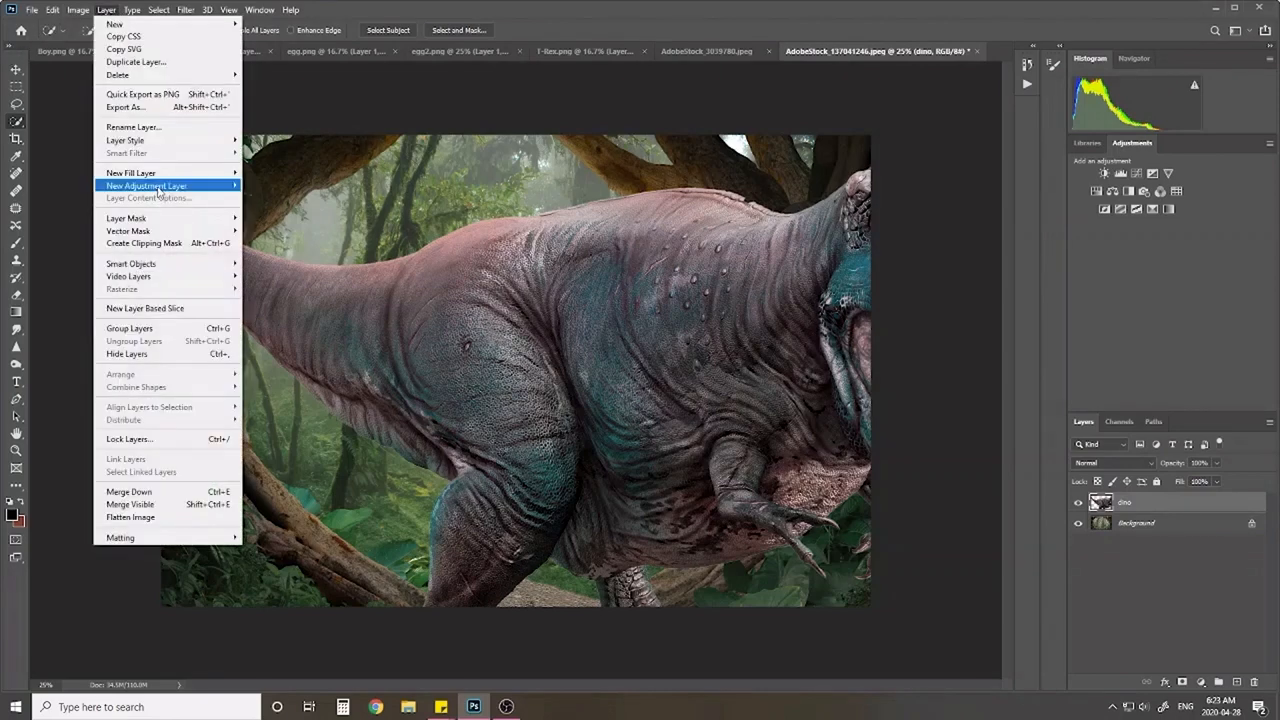
mouse_move(130, 264)
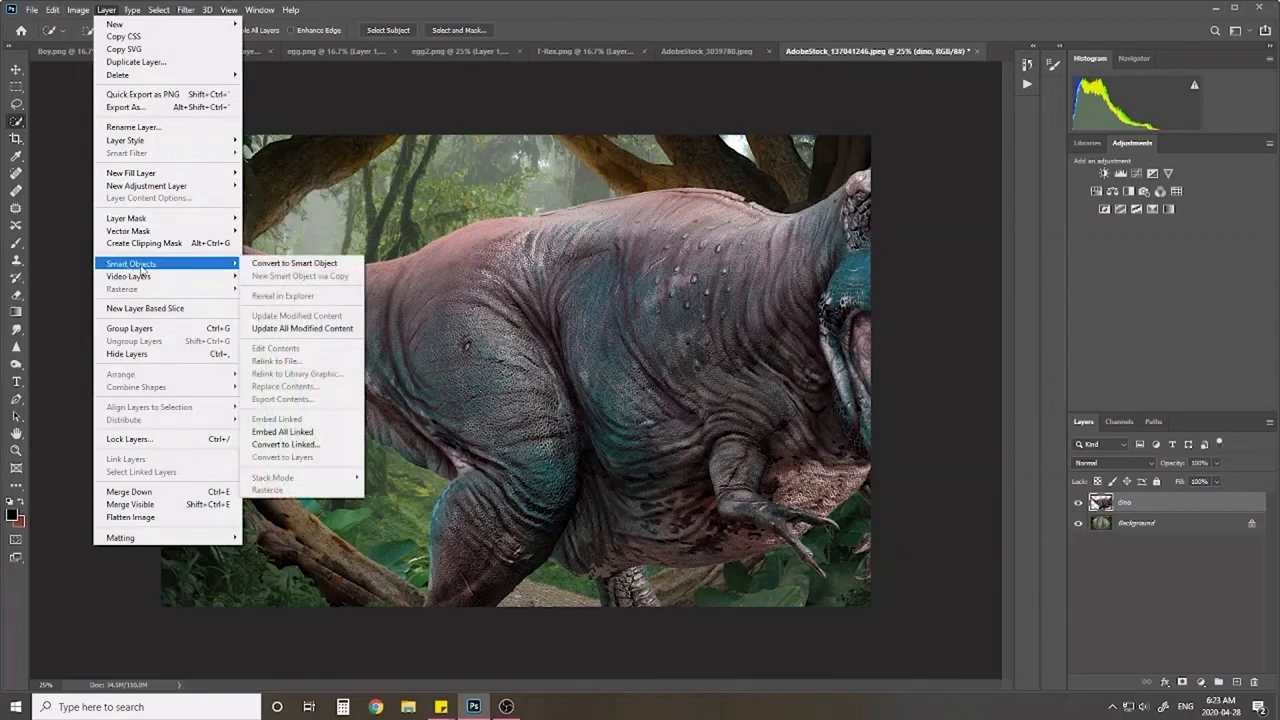
mouse_move(294, 264)
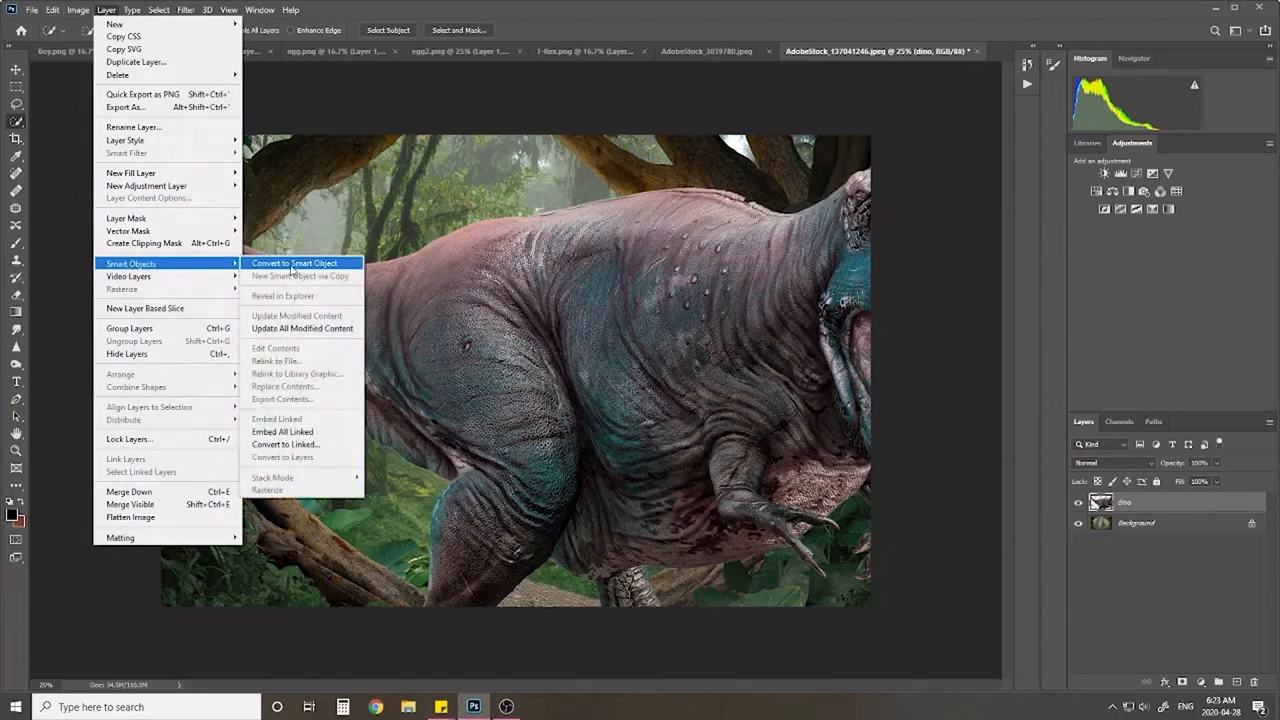
left_click(294, 264)
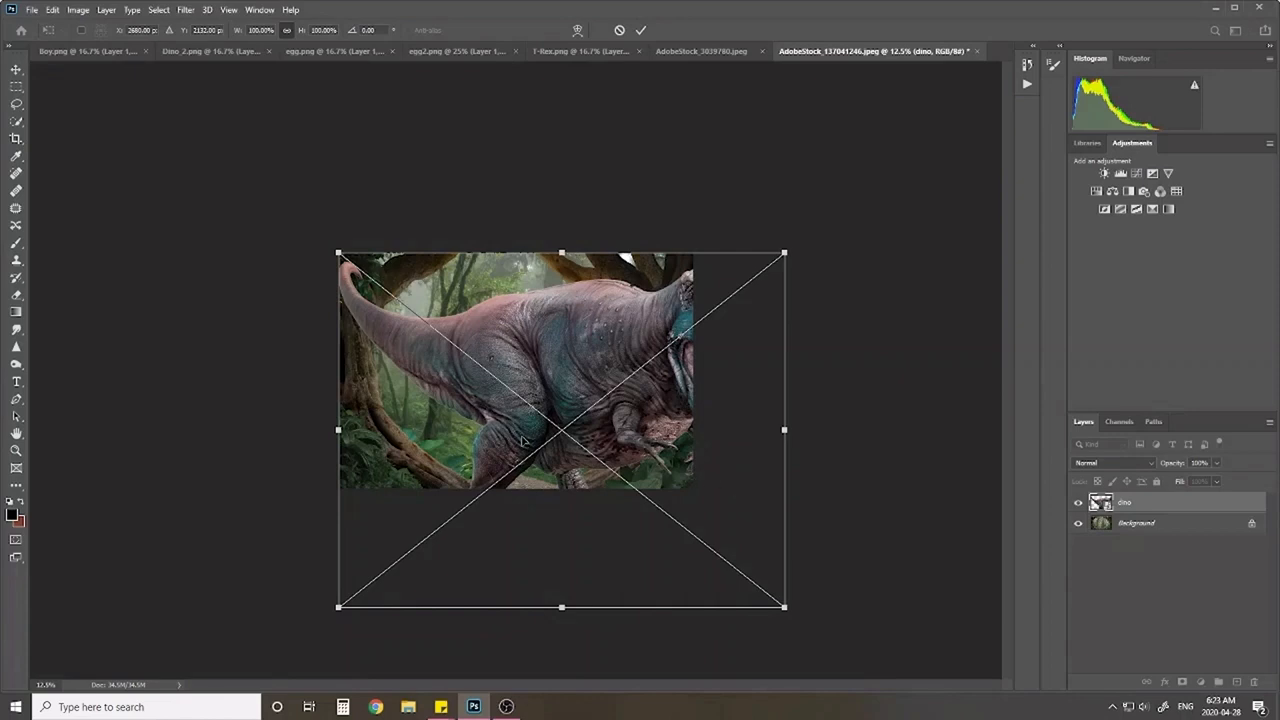
mouse_move(550, 472)
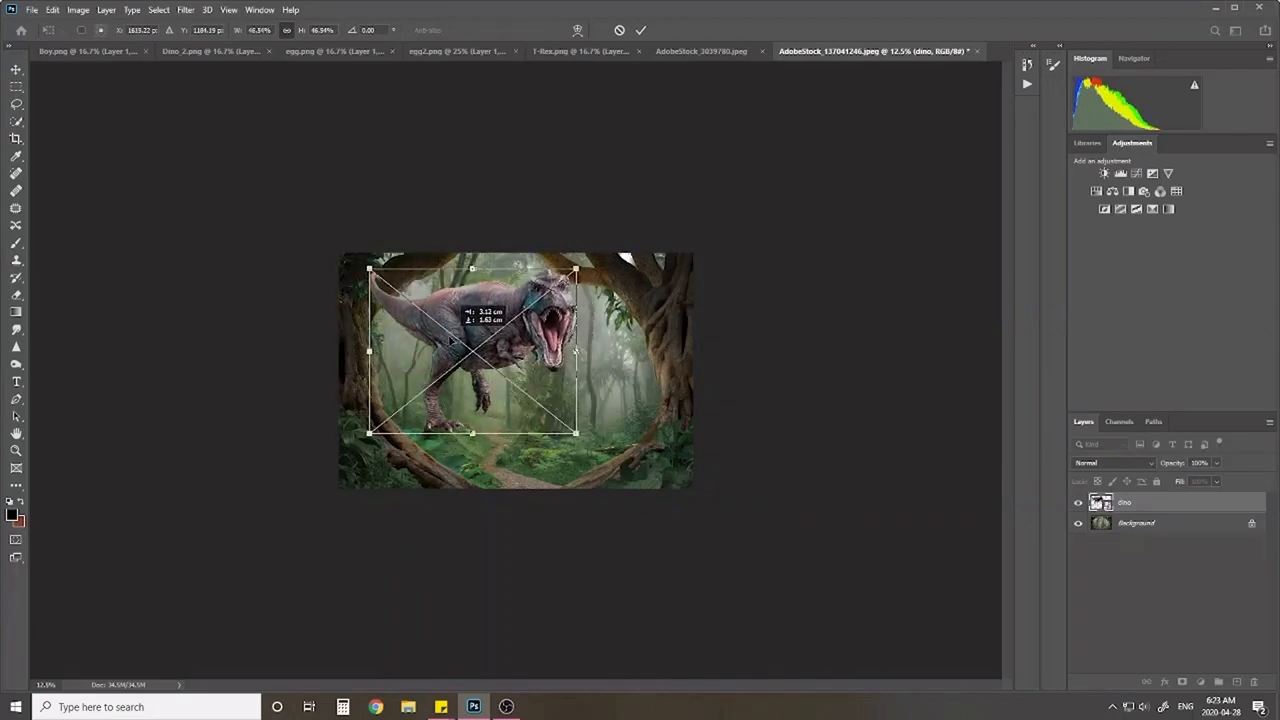
left_click_drag(470, 350, 476, 344)
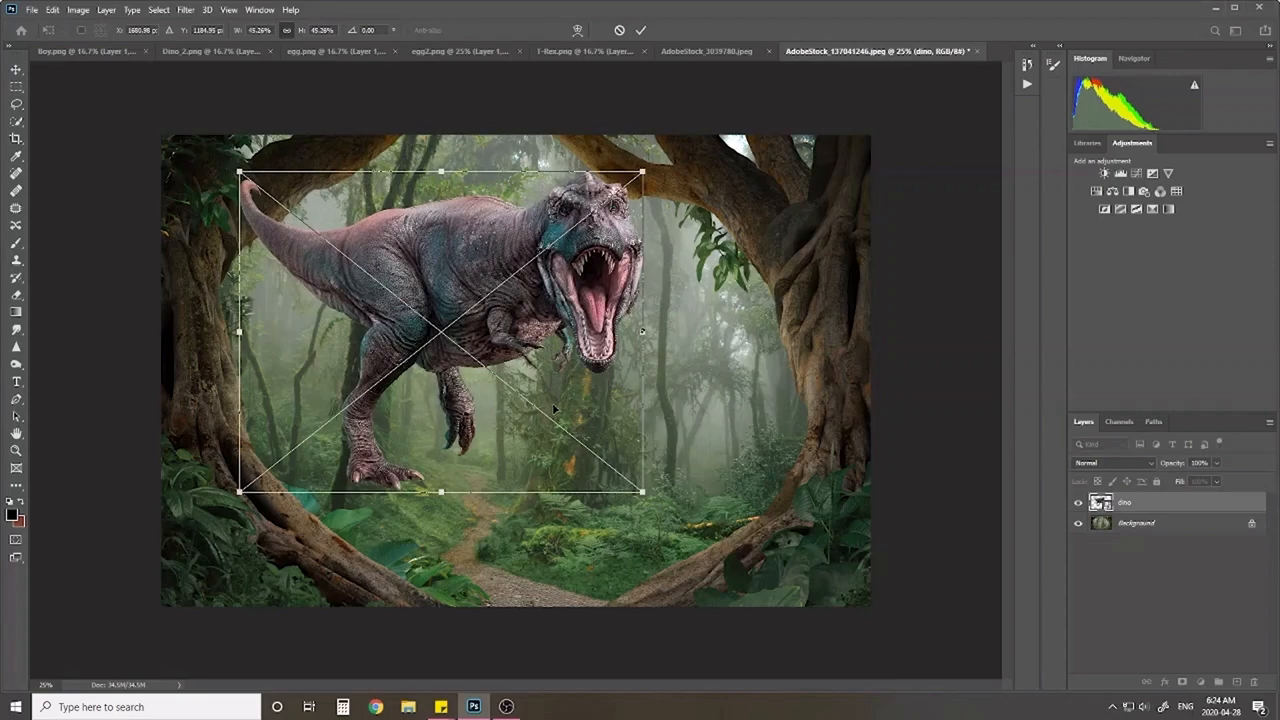
left_click_drag(556, 410, 544, 398)
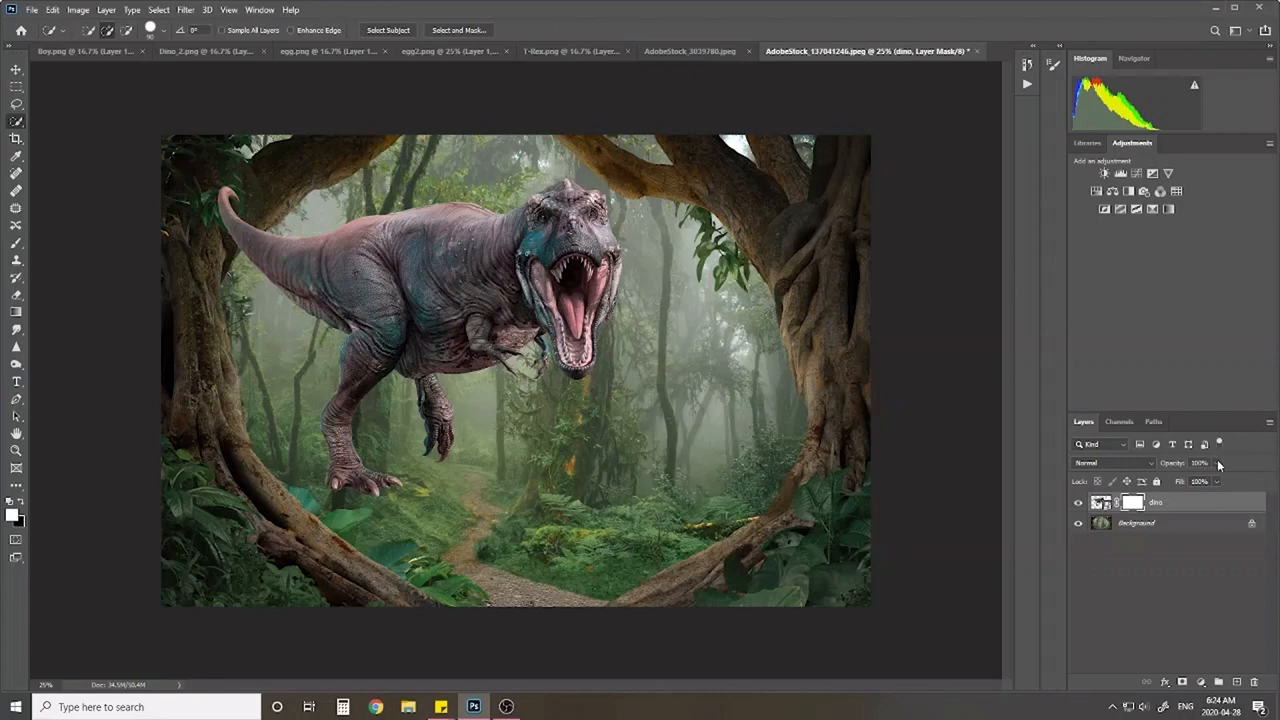
Lower the dino opacity and paint its mask black where the tree trunks cross its body
left_click(1220, 462)
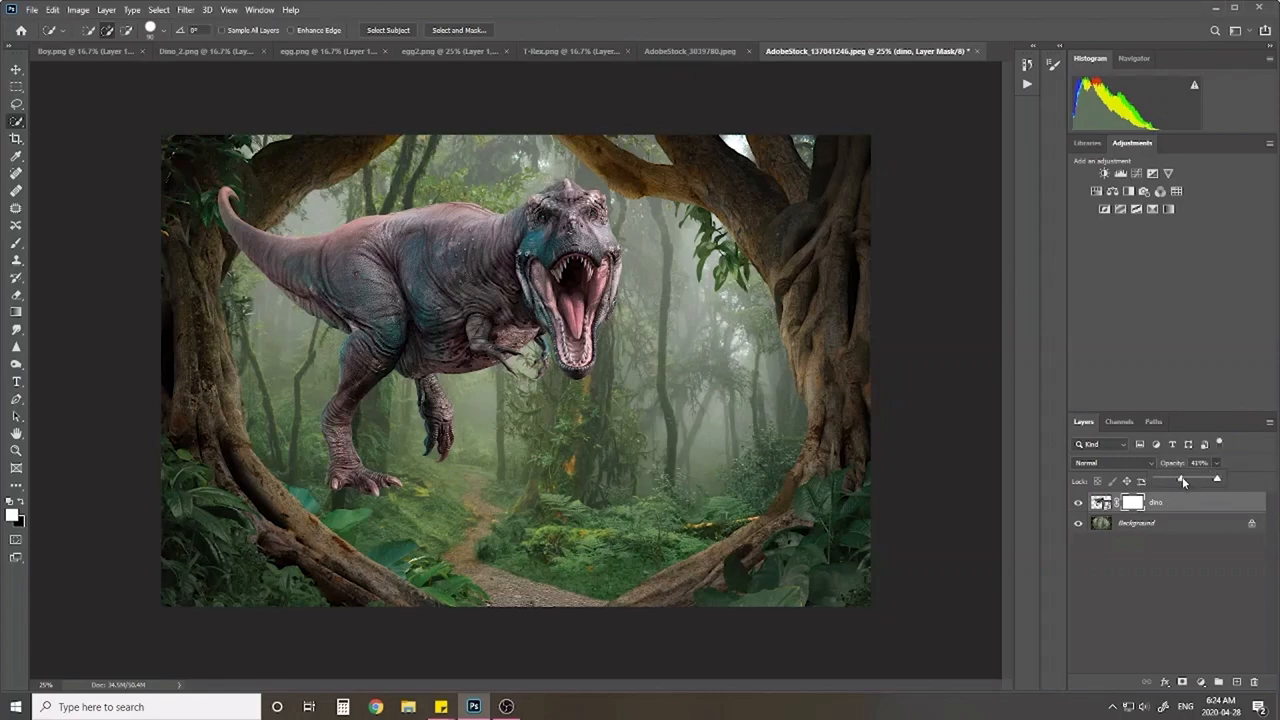
left_click_drag(1216, 480, 1180, 480)
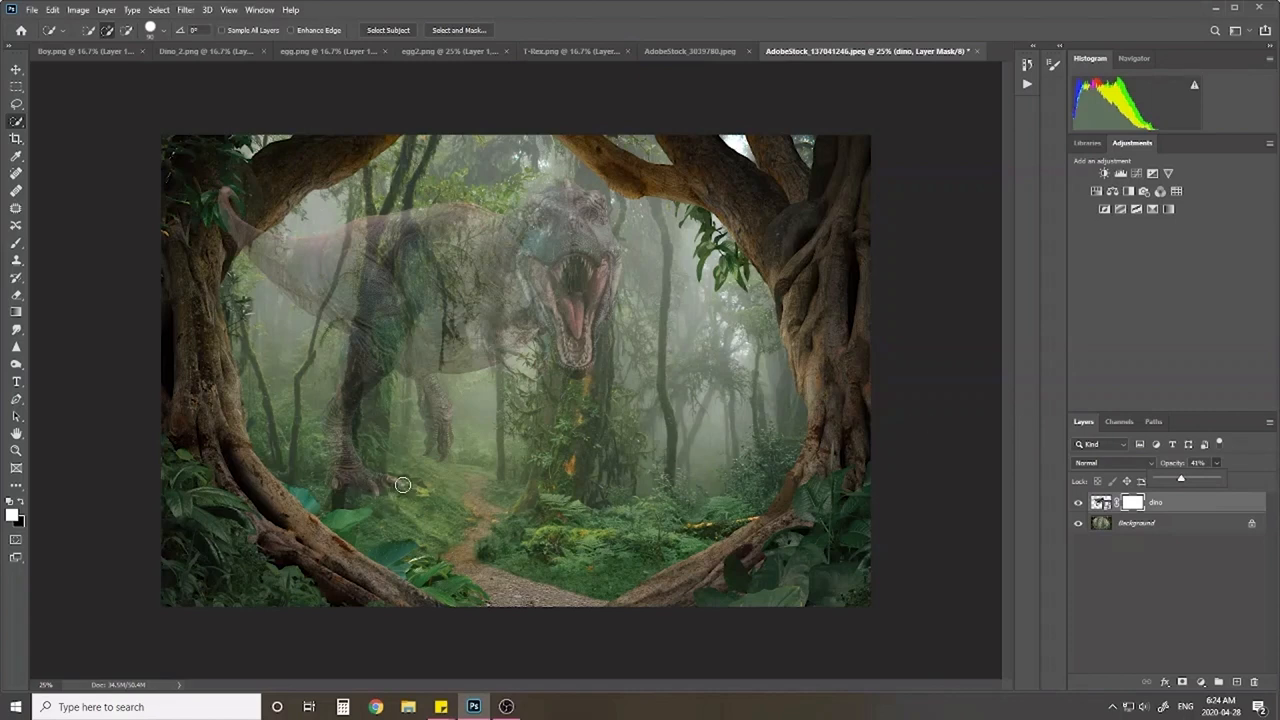
mouse_move(376, 492)
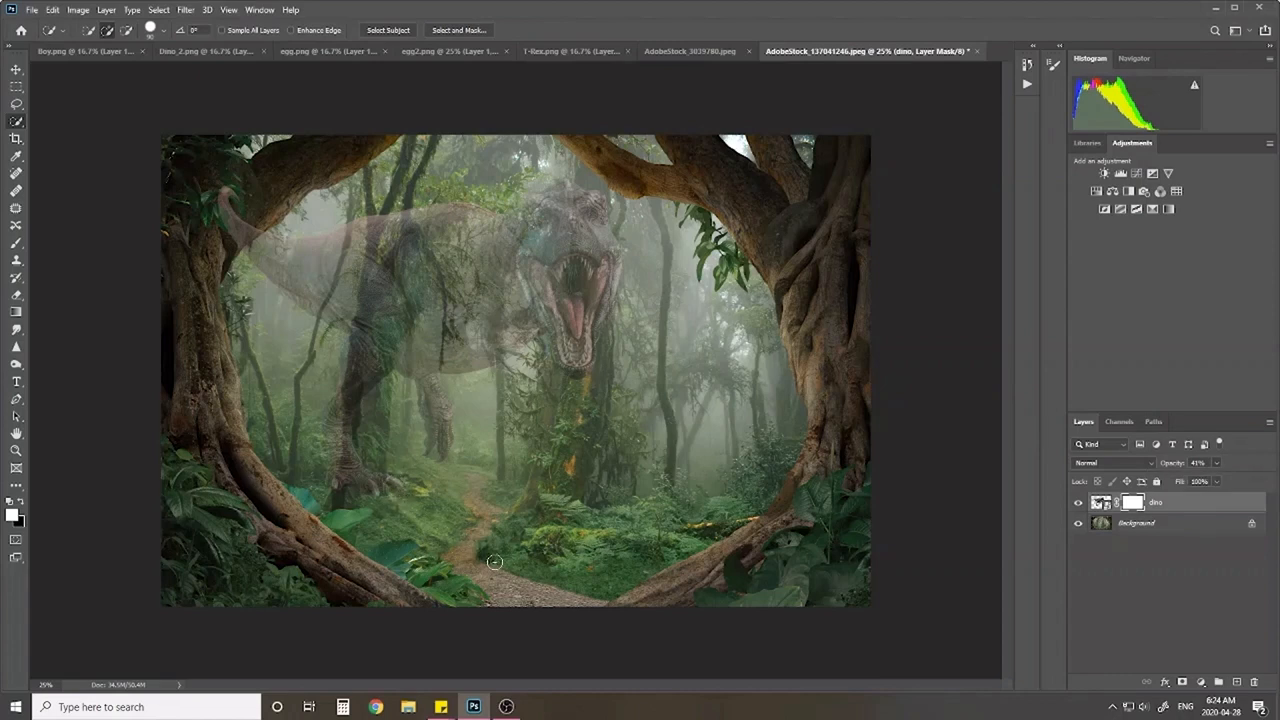
mouse_move(36, 200)
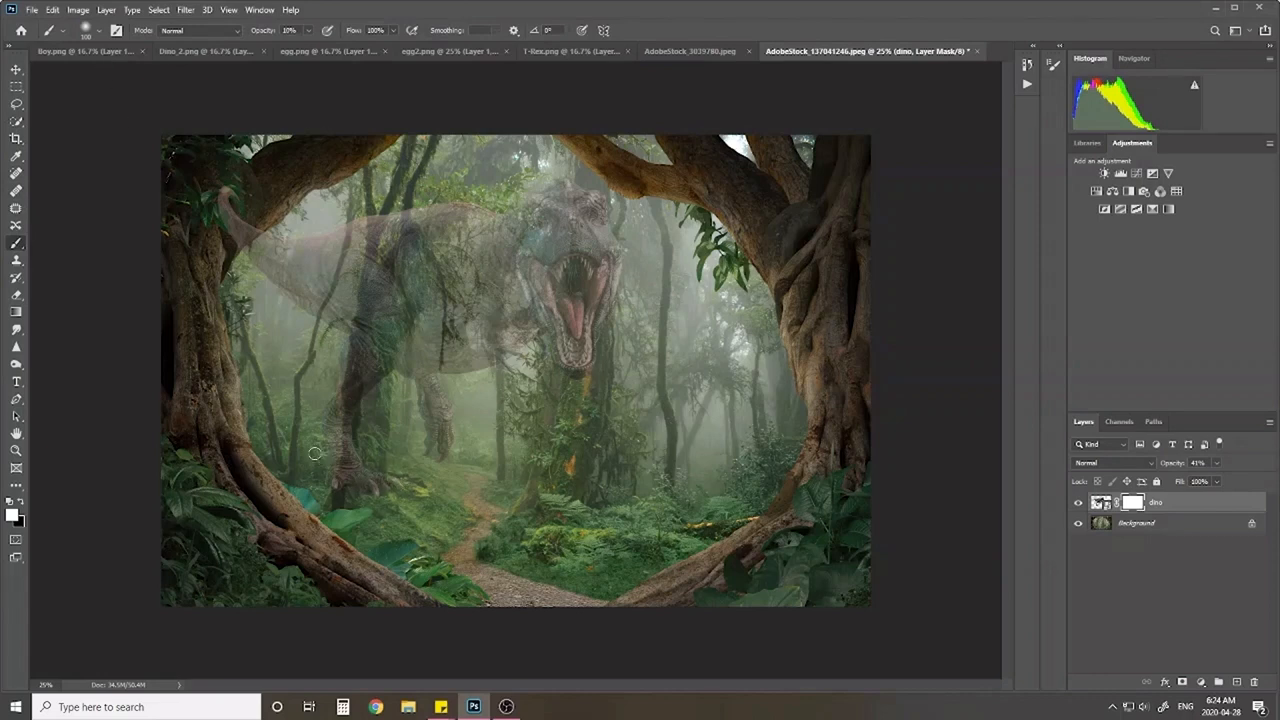
mouse_move(416, 516)
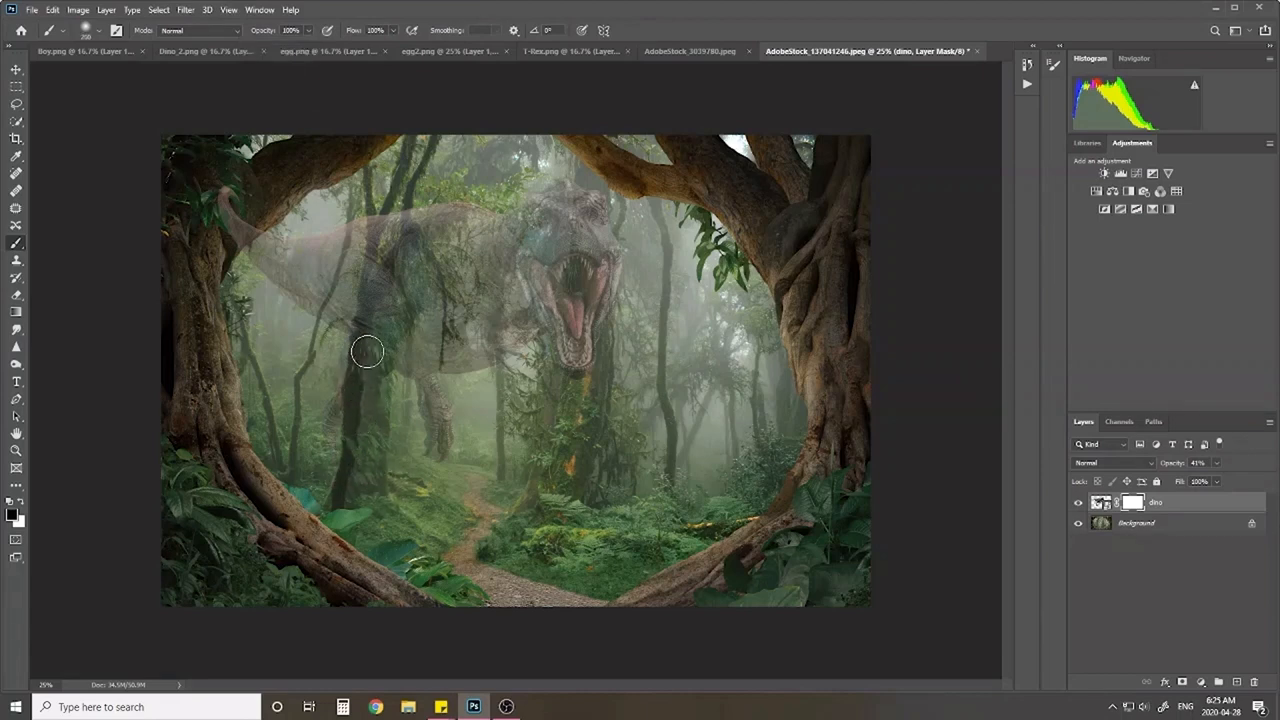
left_click_drag(368, 352, 448, 436)
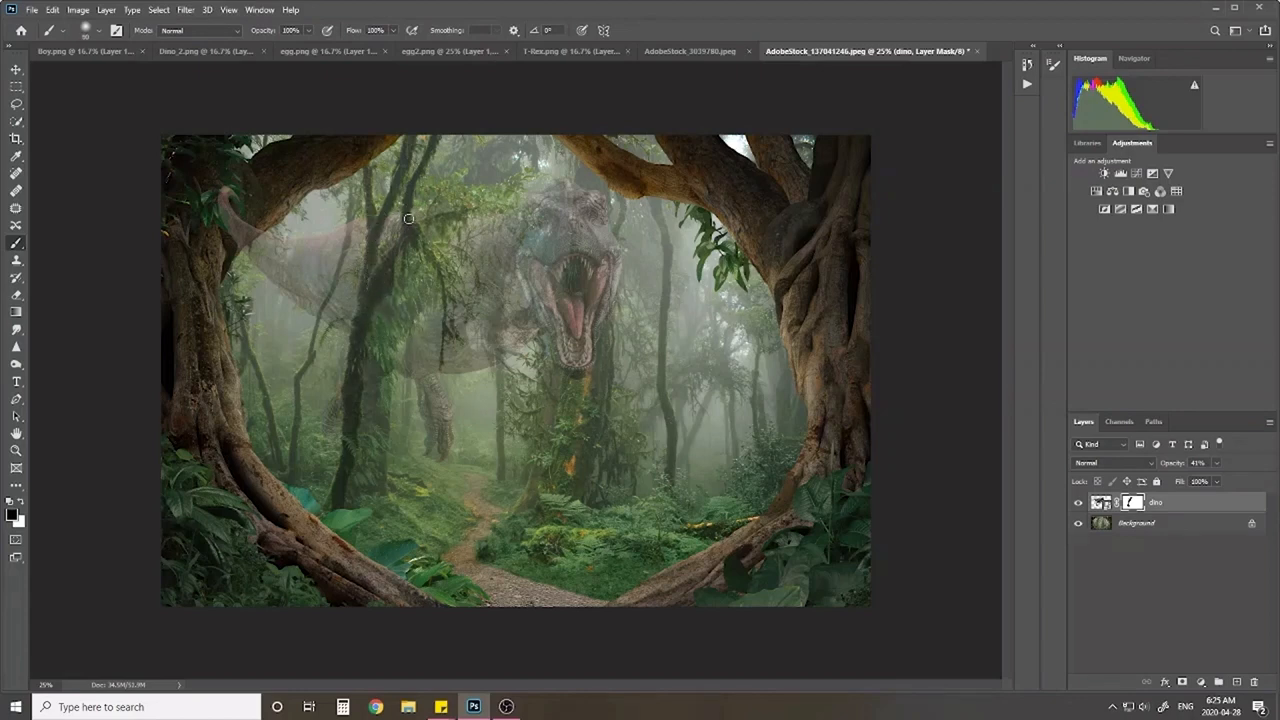
left_click_drag(408, 218, 372, 348)
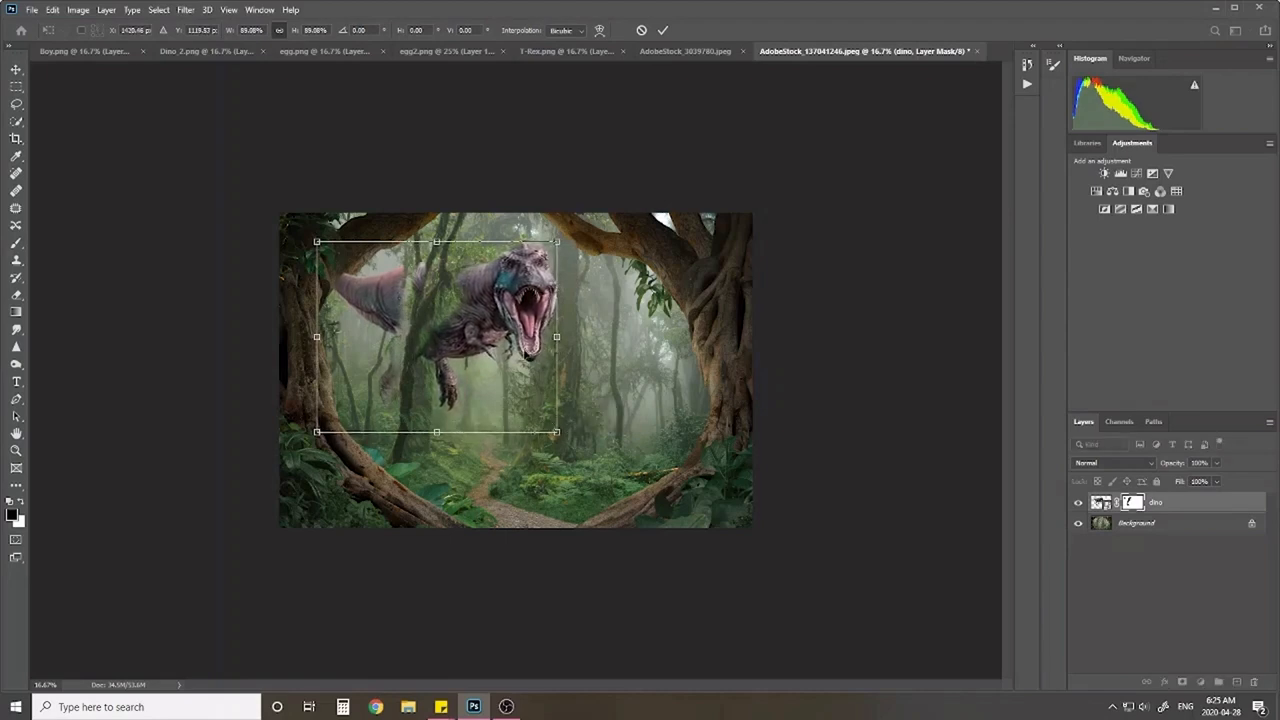
Rescale and reposition the masked T-Rex larger inside the arch
left_click_drag(436, 336, 444, 344)
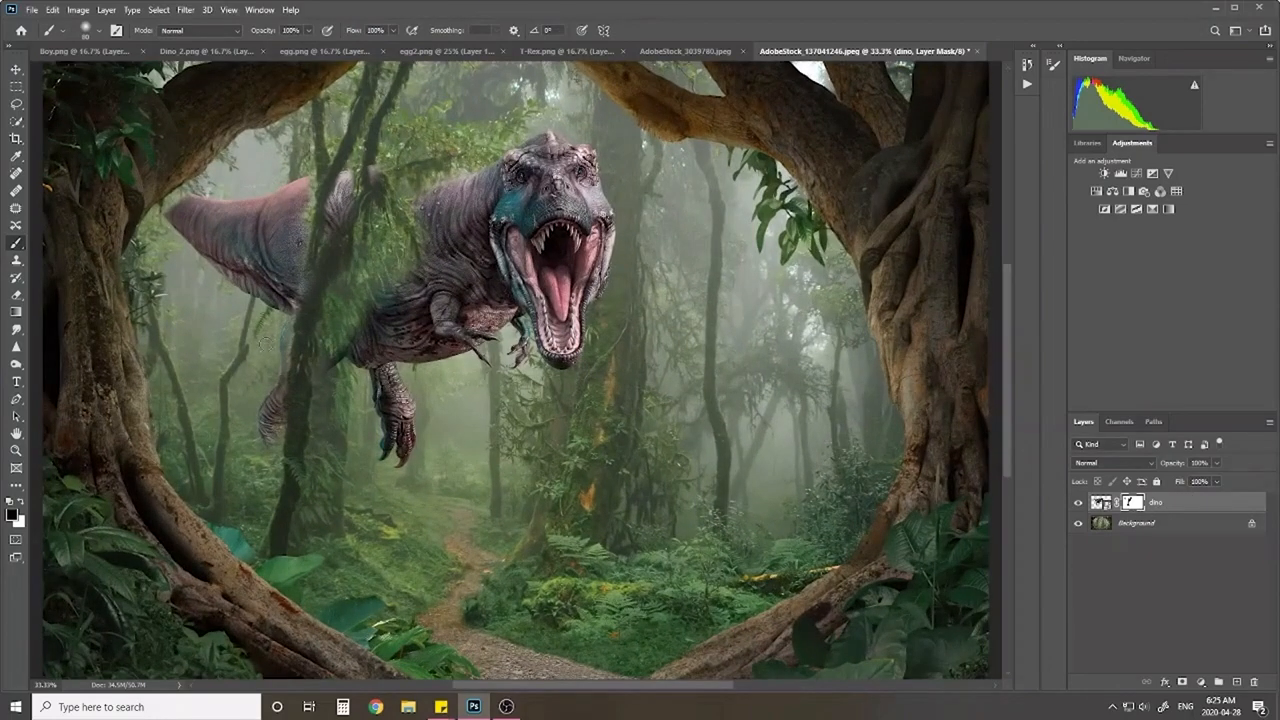
mouse_move(304, 378)
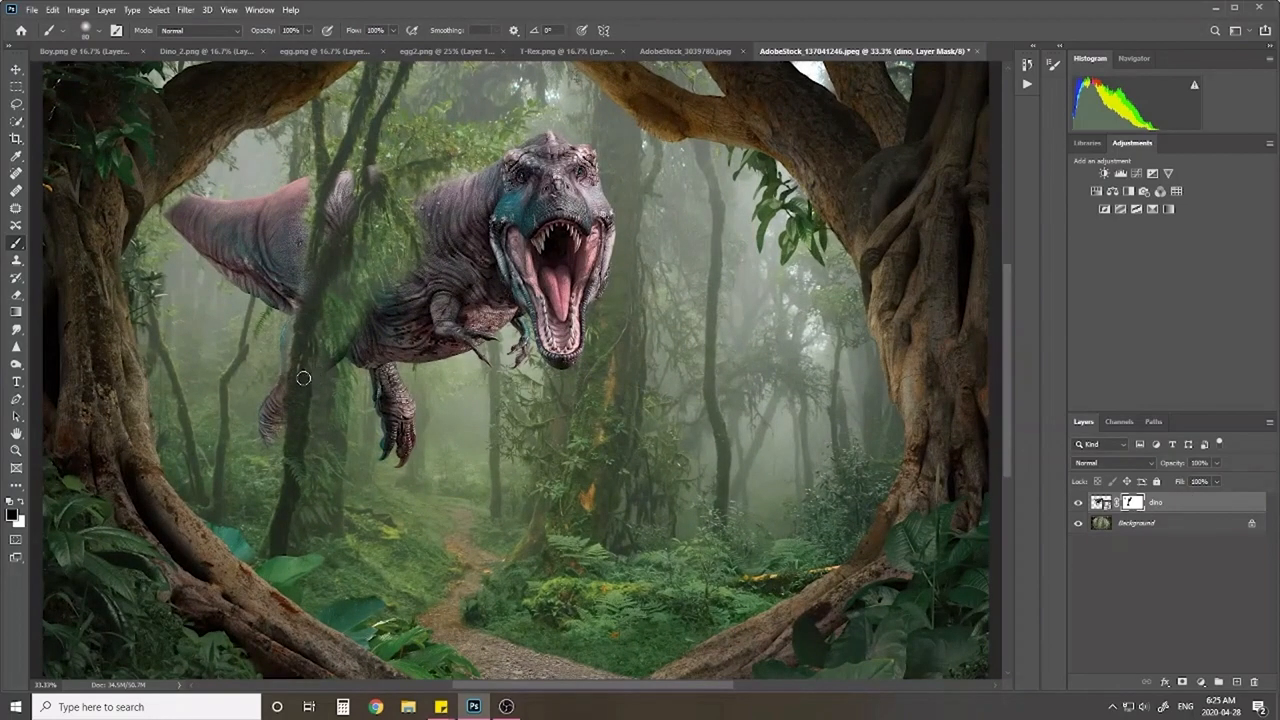
mouse_move(258, 352)
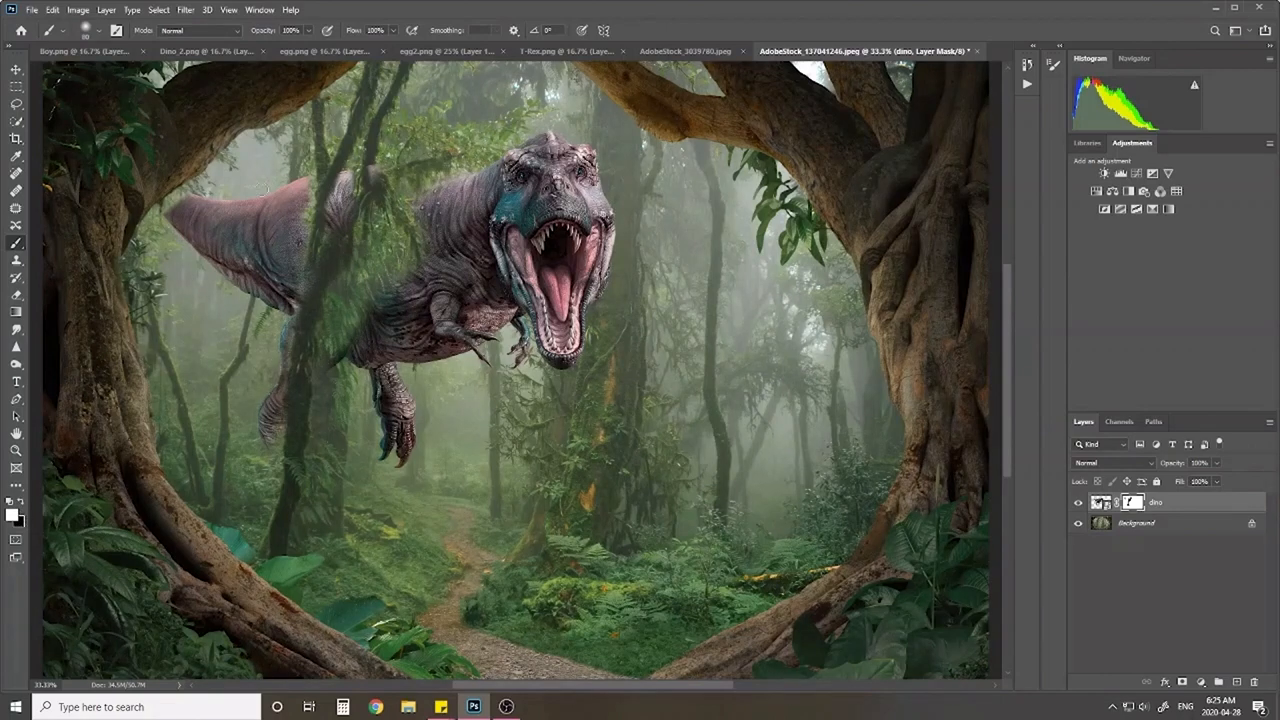
mouse_move(392, 356)
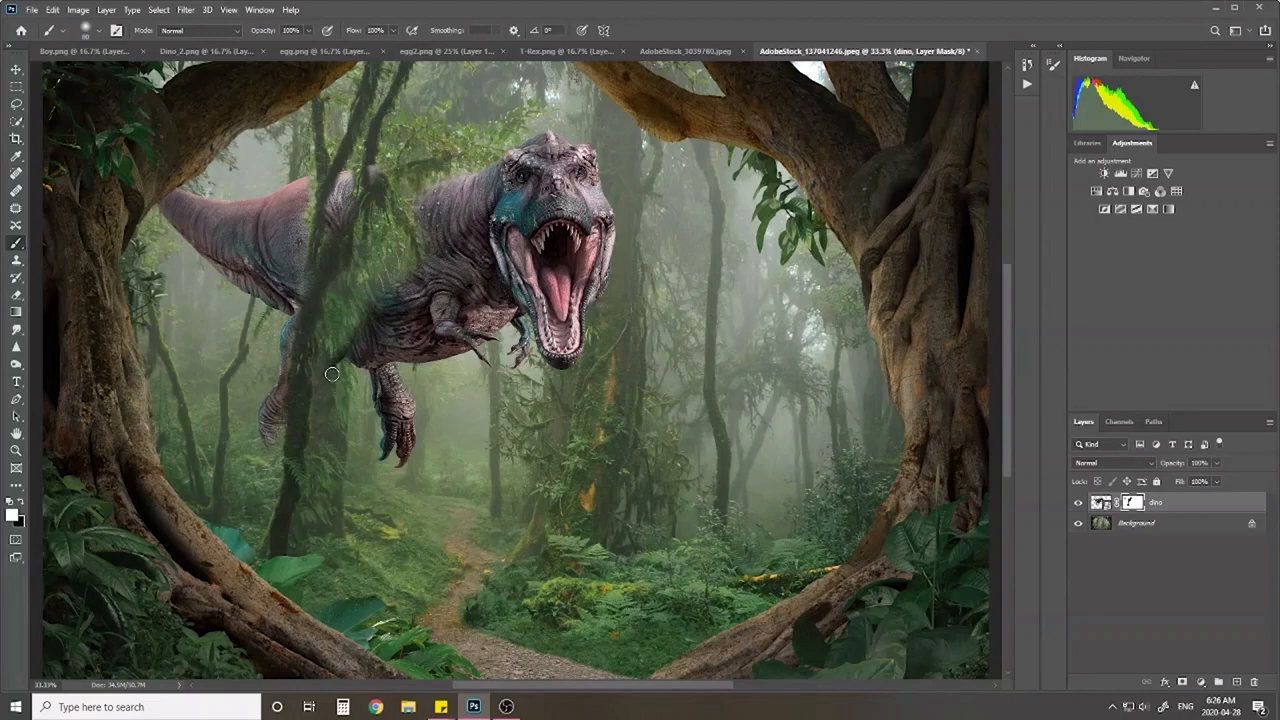
mouse_move(336, 370)
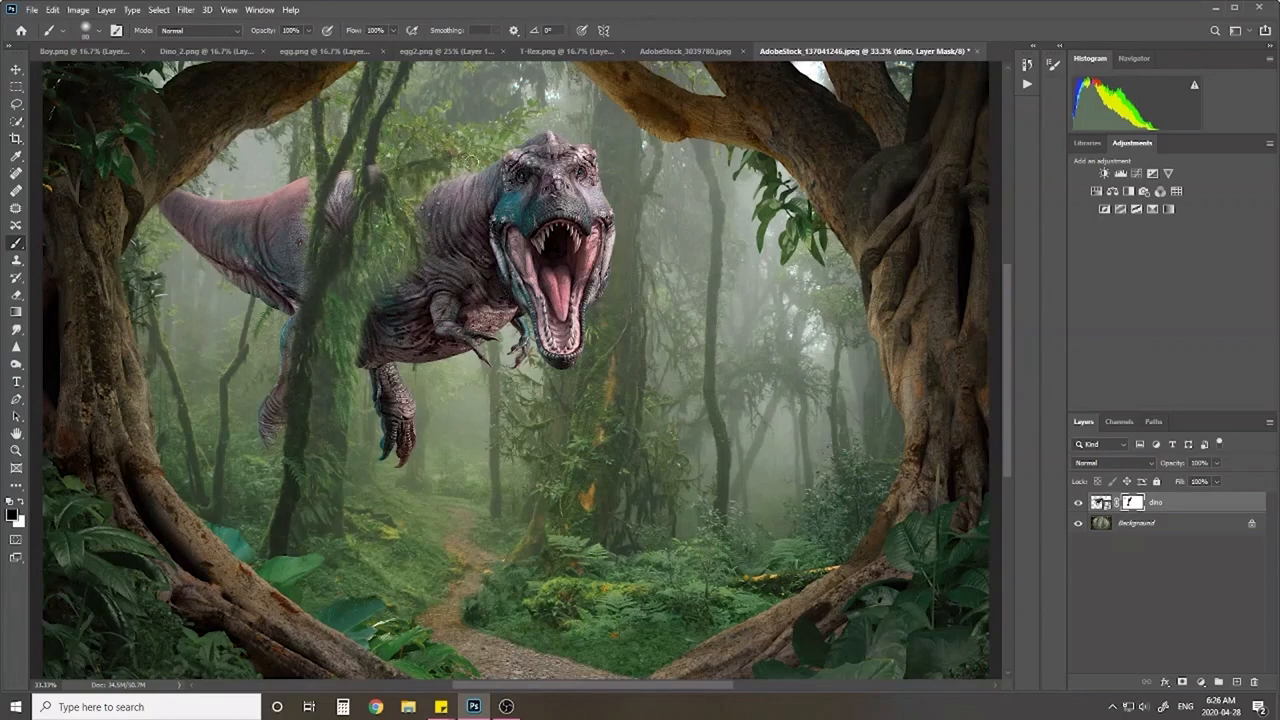
mouse_move(324, 180)
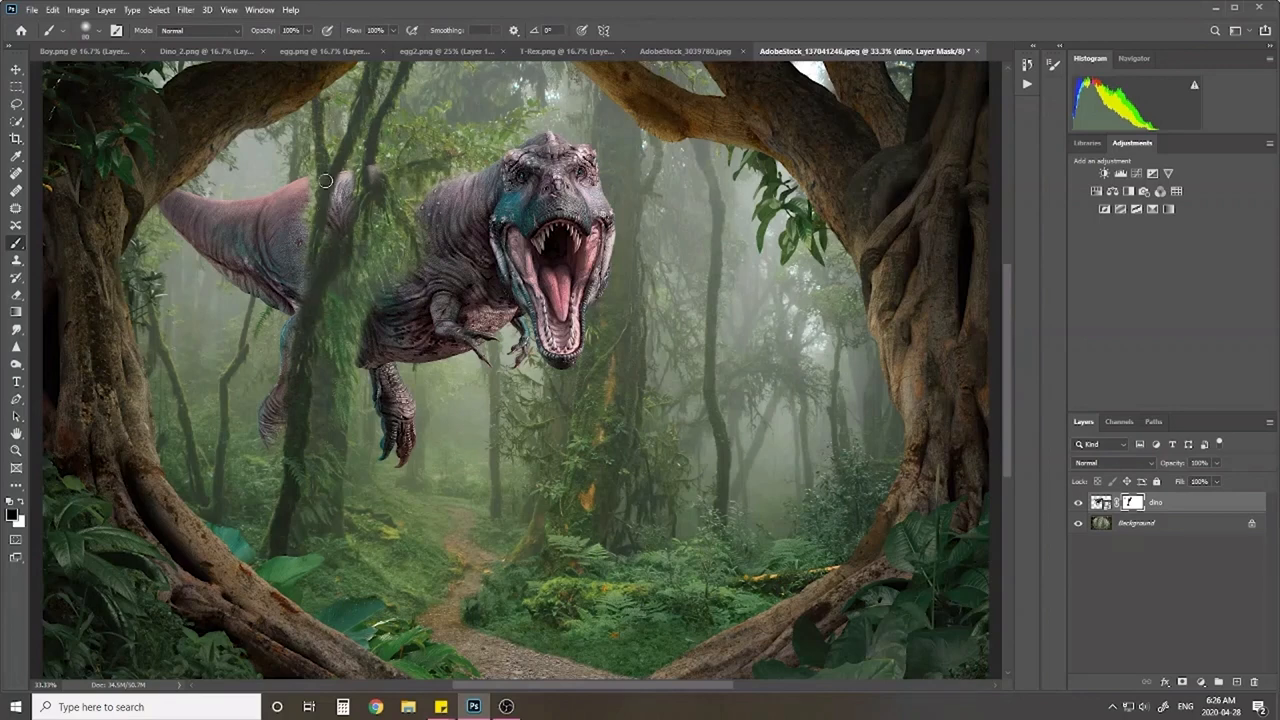
mouse_move(376, 192)
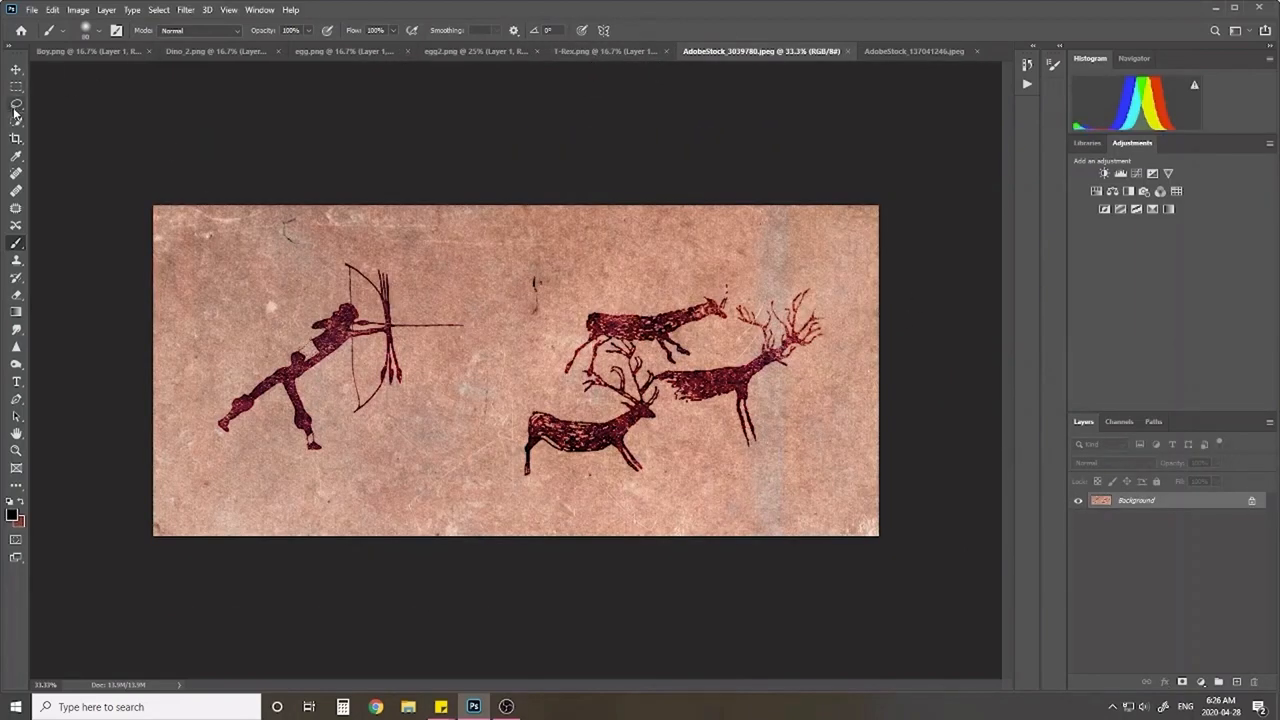
Marquee-select the archer figure in the cave painting for copying into the jungle scene
left_click(12, 104)
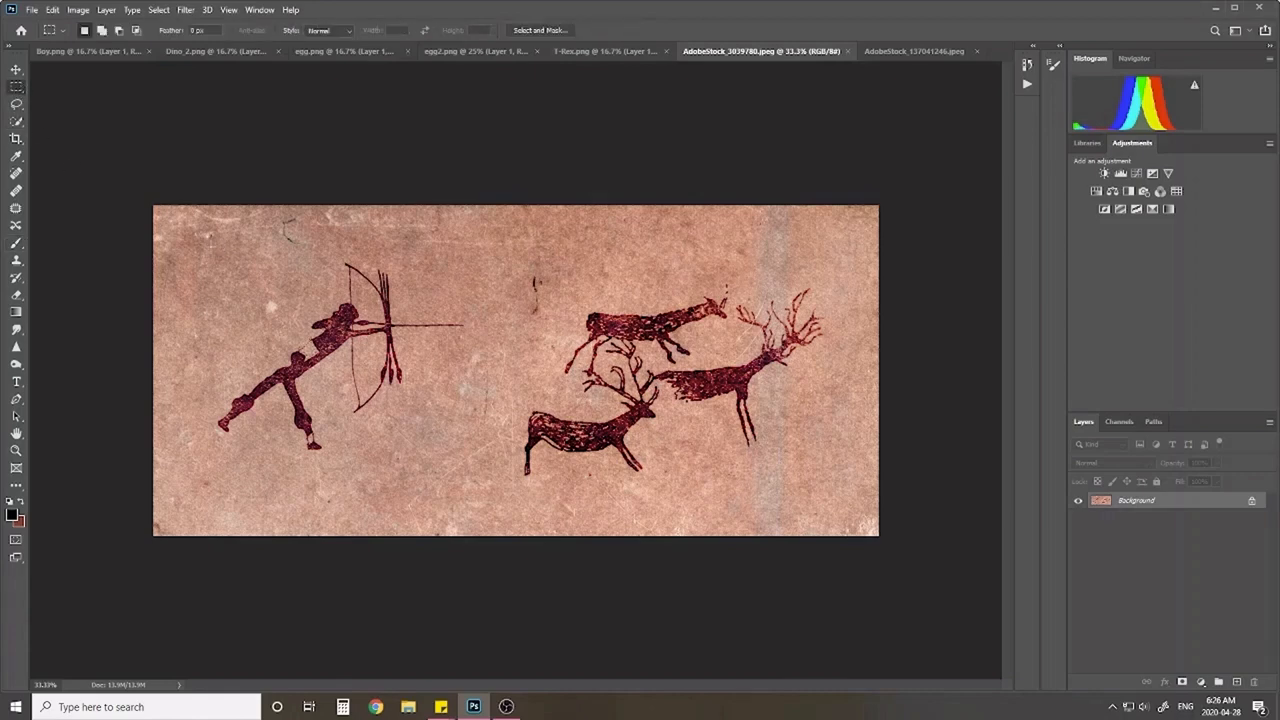
left_click_drag(200, 236, 468, 390)
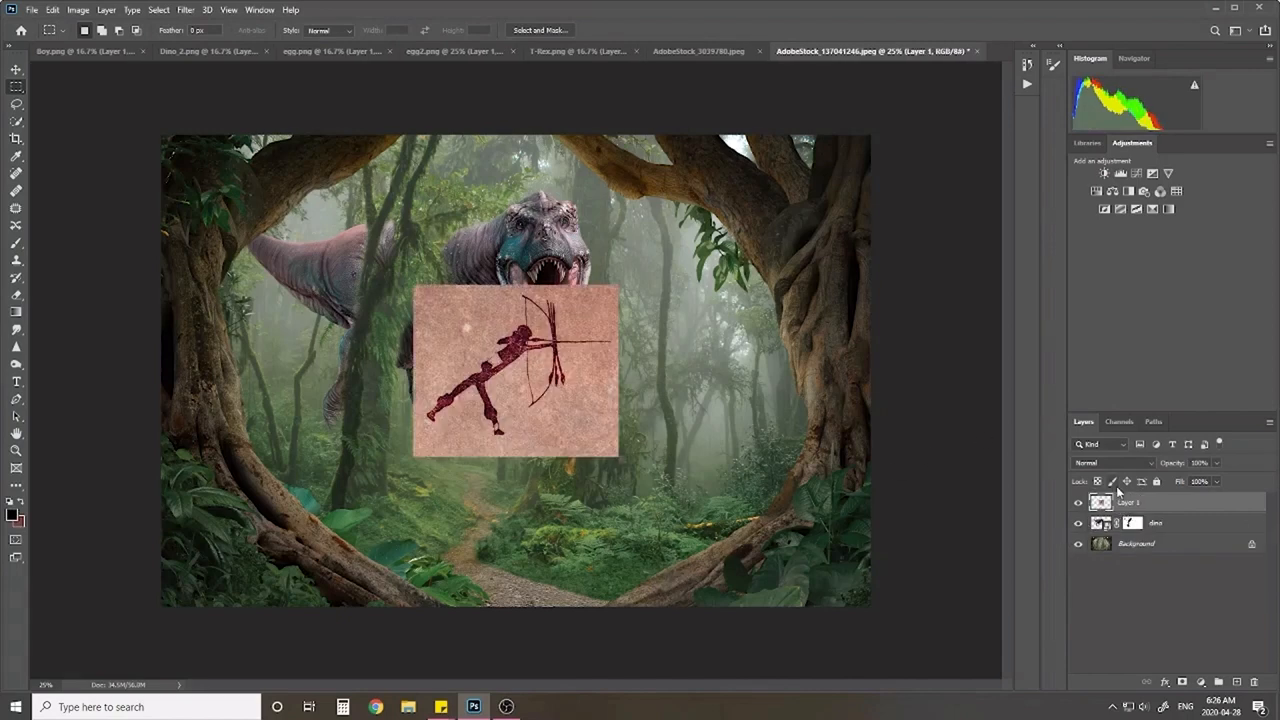
Try several blend modes on the archer layer and settle on Pin Light
left_click(1110, 462)
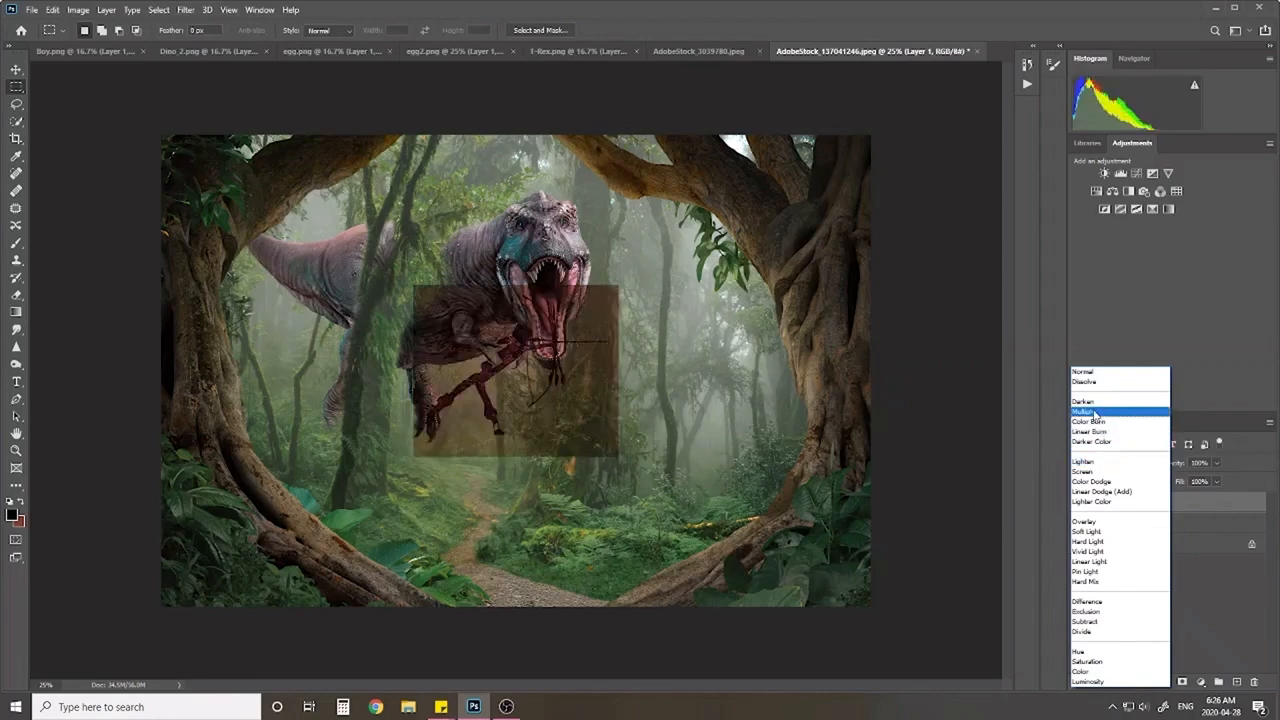
left_click(1088, 532)
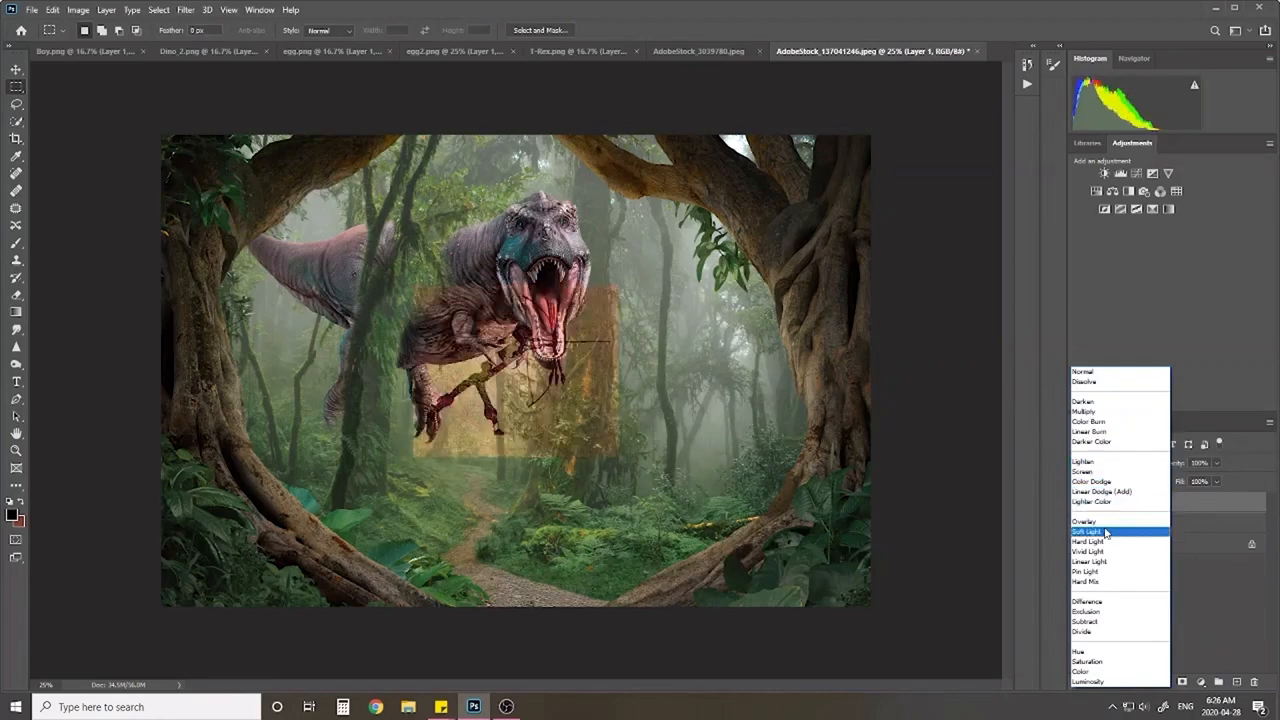
left_click(1084, 572)
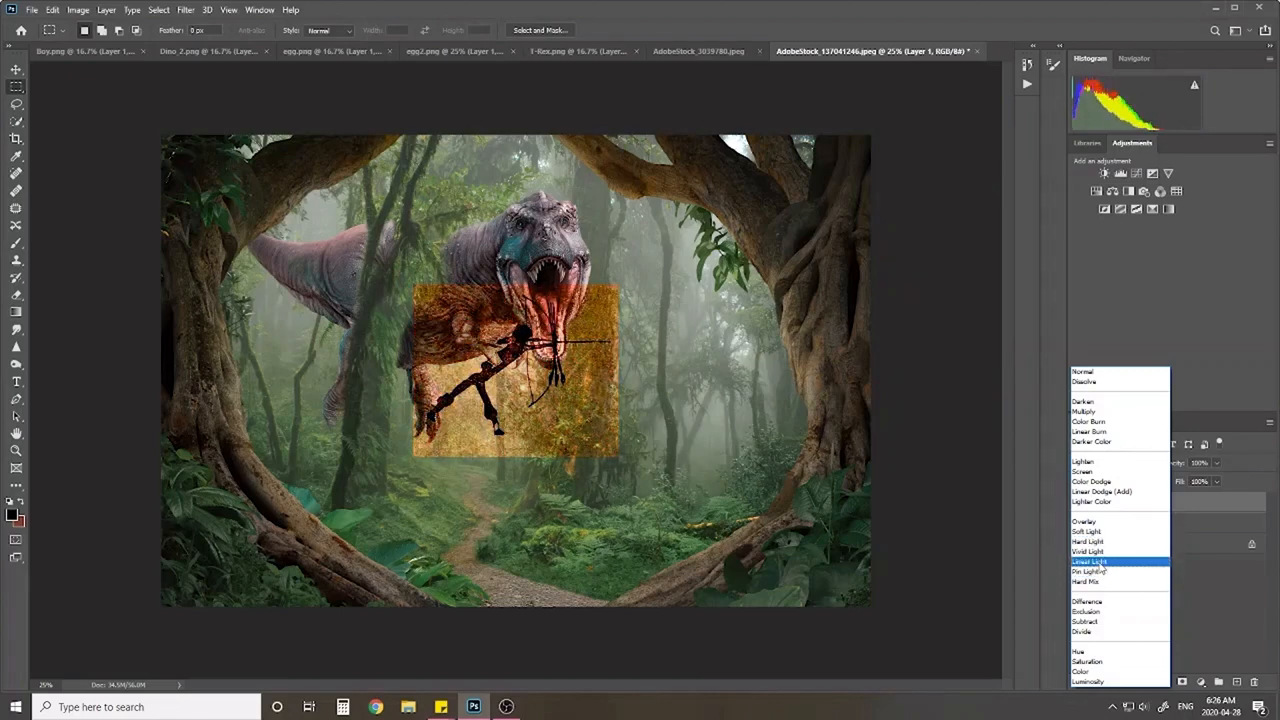
left_click(1088, 580)
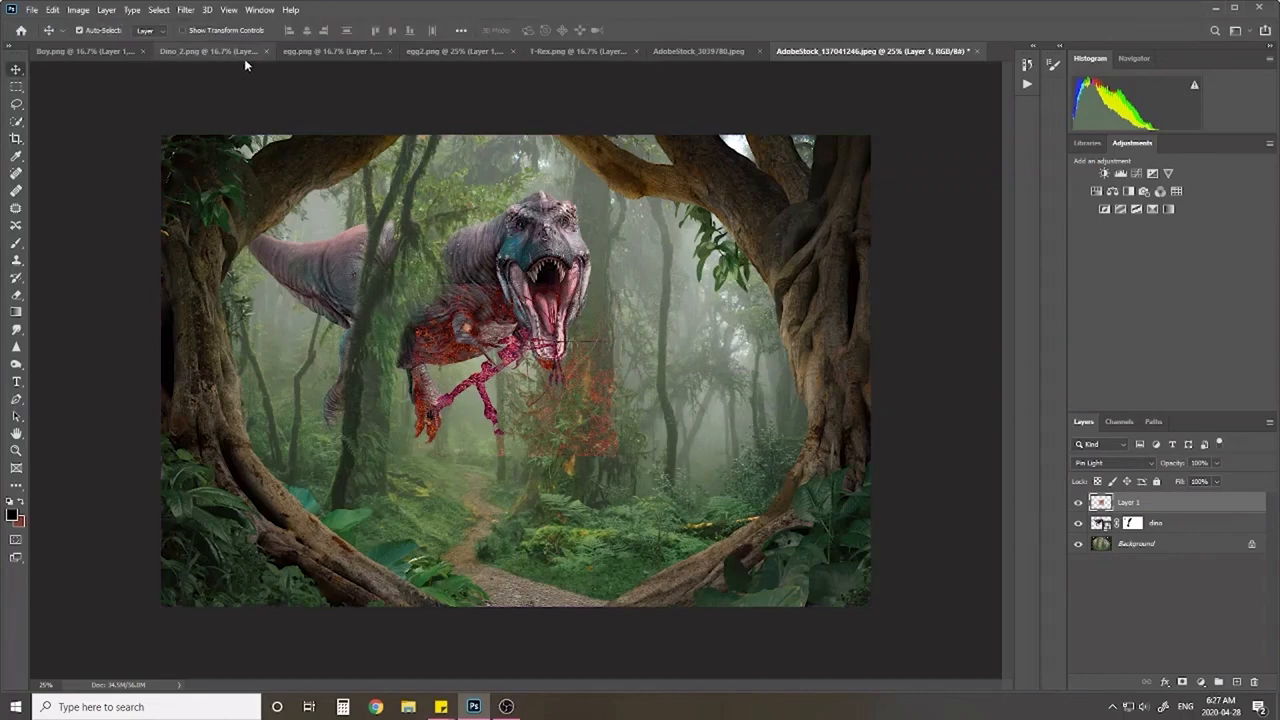
Transform the archer drawing smaller and tilted, settling it onto the lower-left tree root
left_click(104, 8)
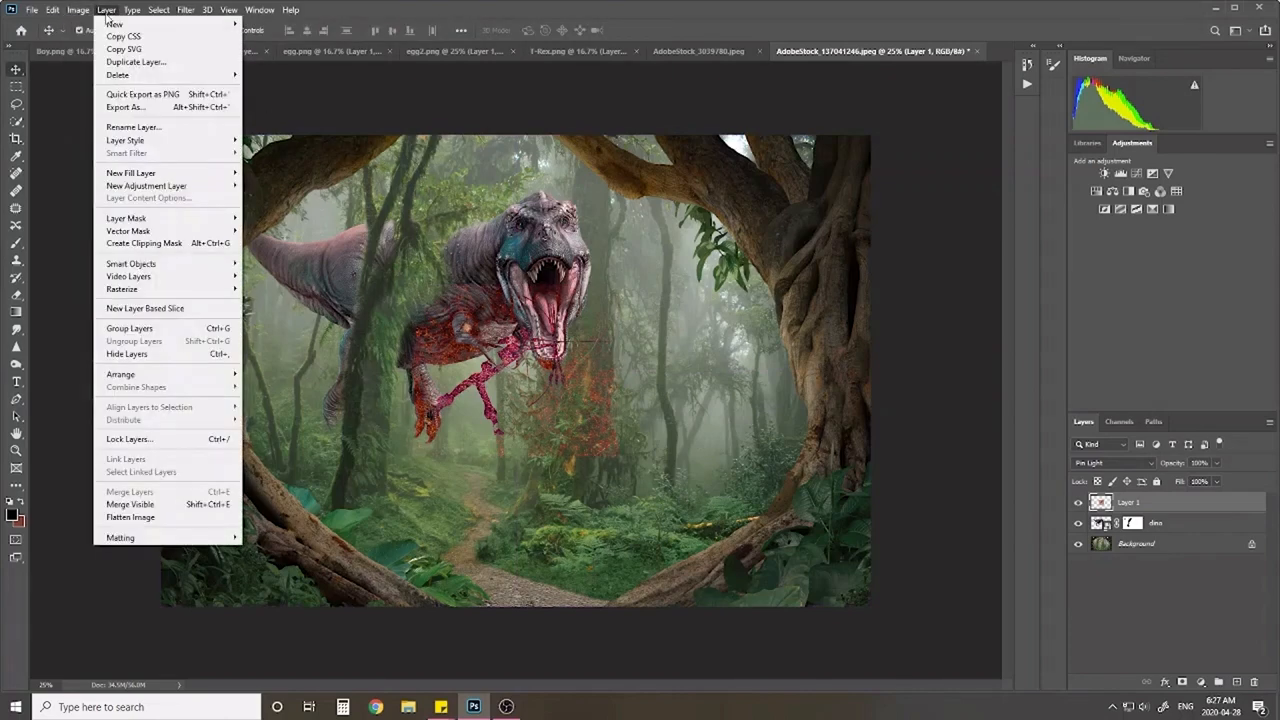
mouse_move(124, 264)
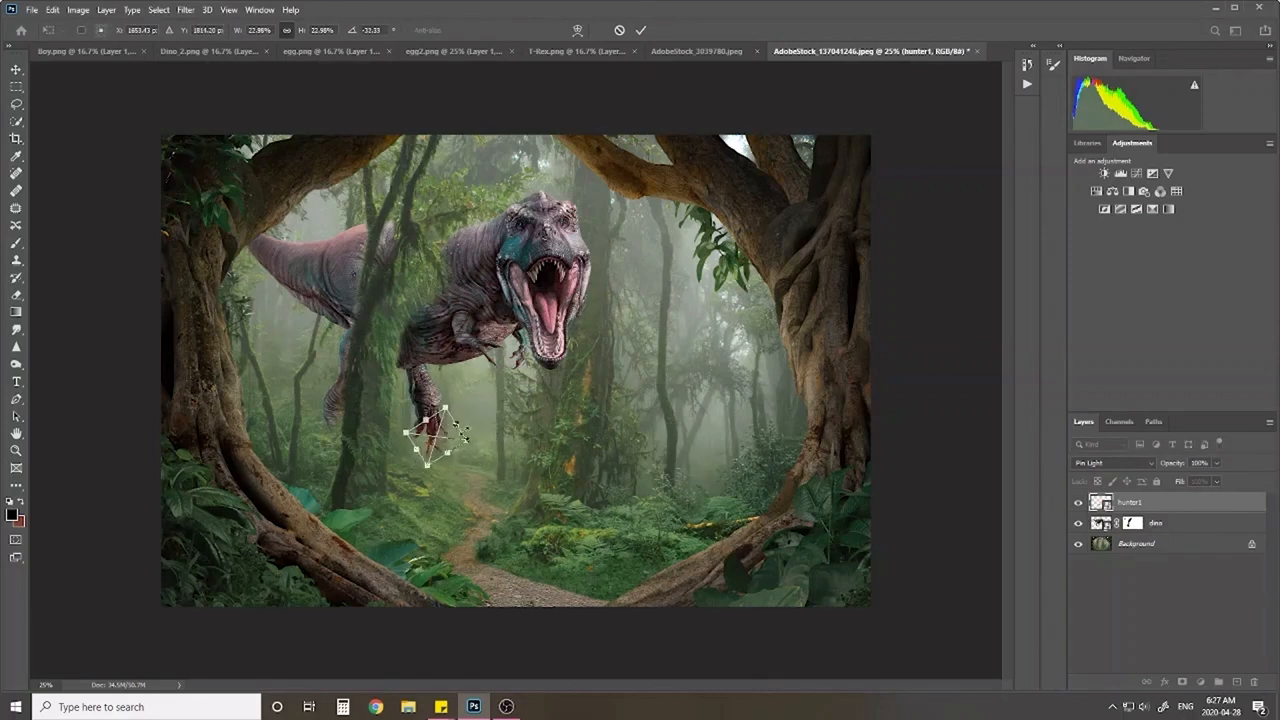
left_click_drag(430, 440, 318, 524)
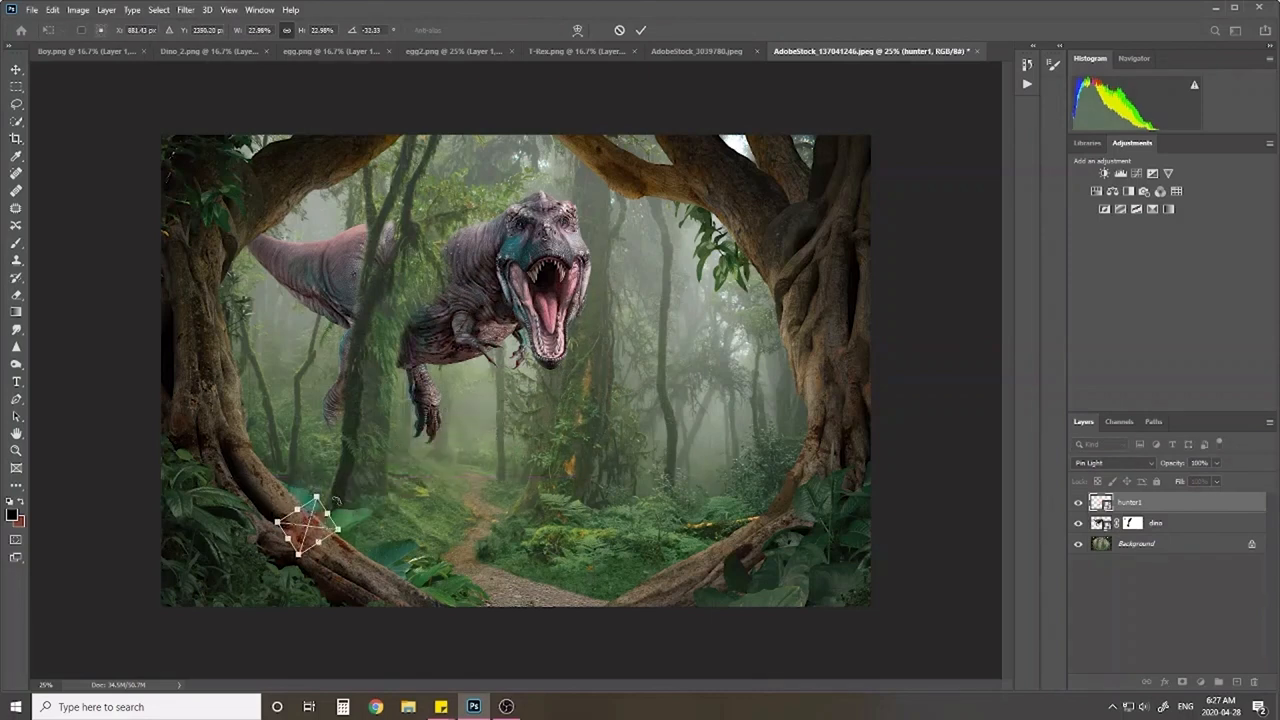
left_click_drag(320, 524, 310, 544)
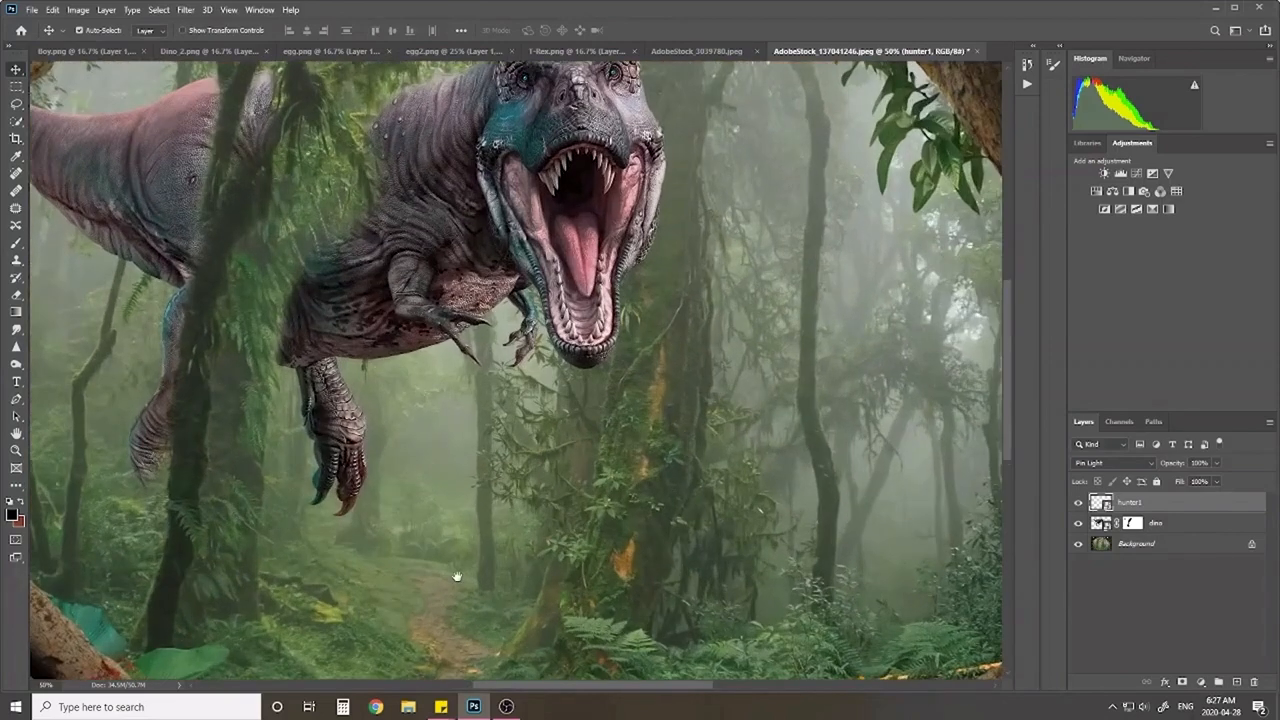
Preview blending modes on the trunk archer, keep Darker Color, and fit the drawing onto the left root
scroll("down", 3)
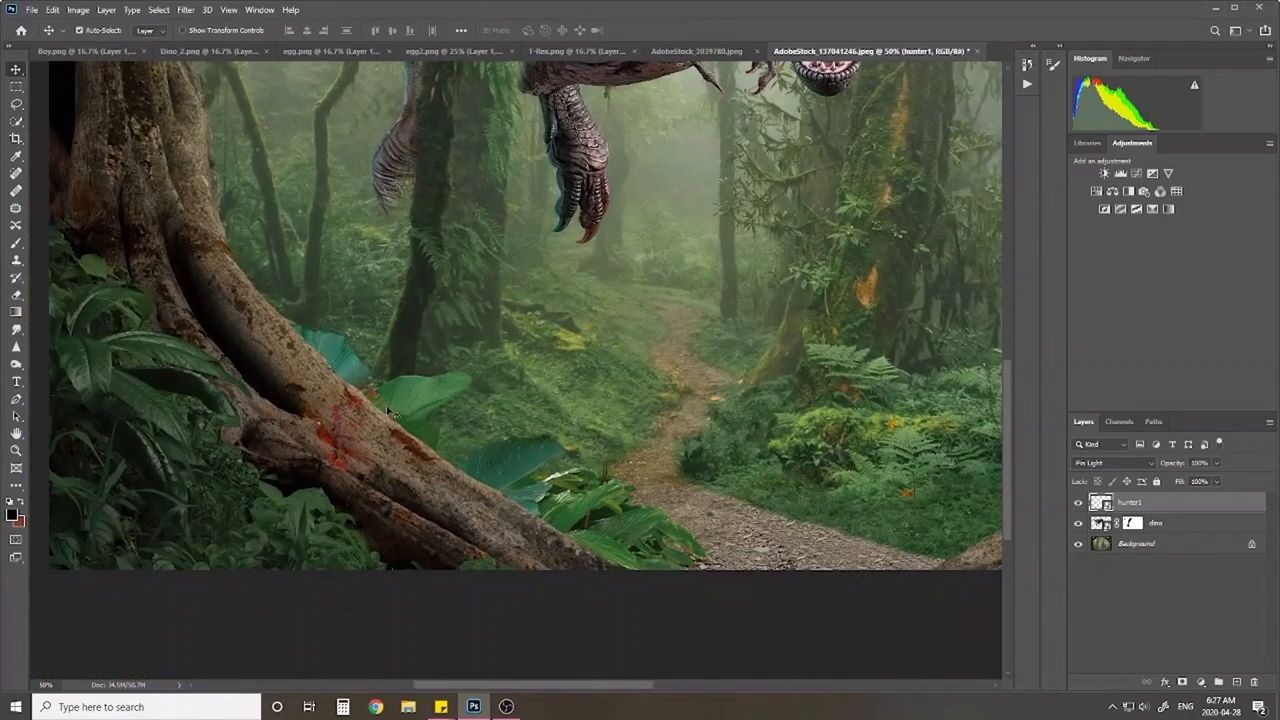
left_click(1112, 464)
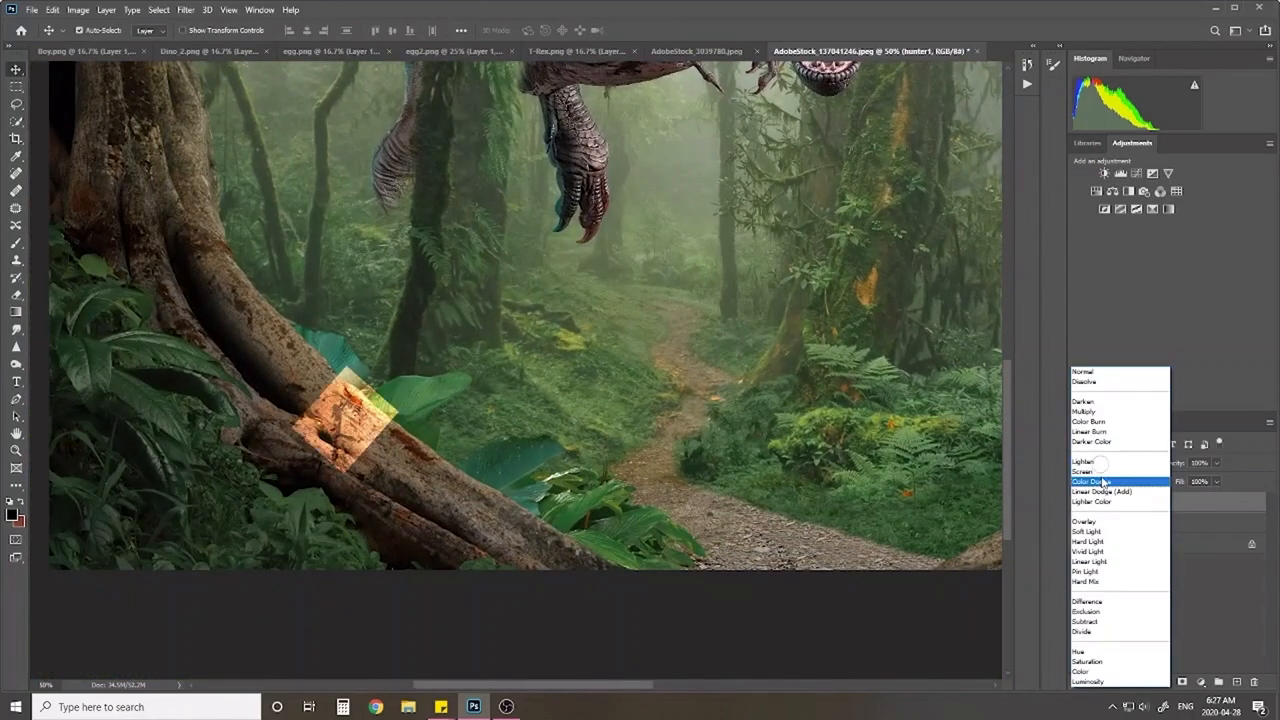
left_click(1088, 552)
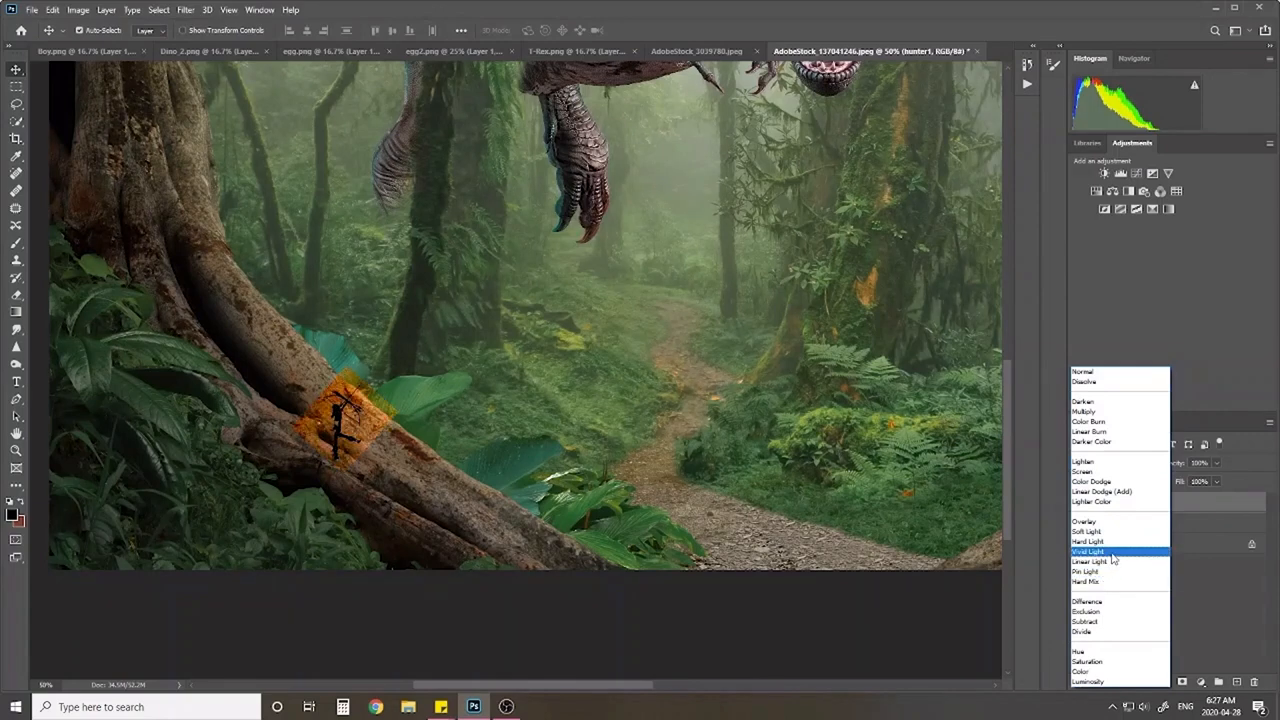
left_click(1088, 532)
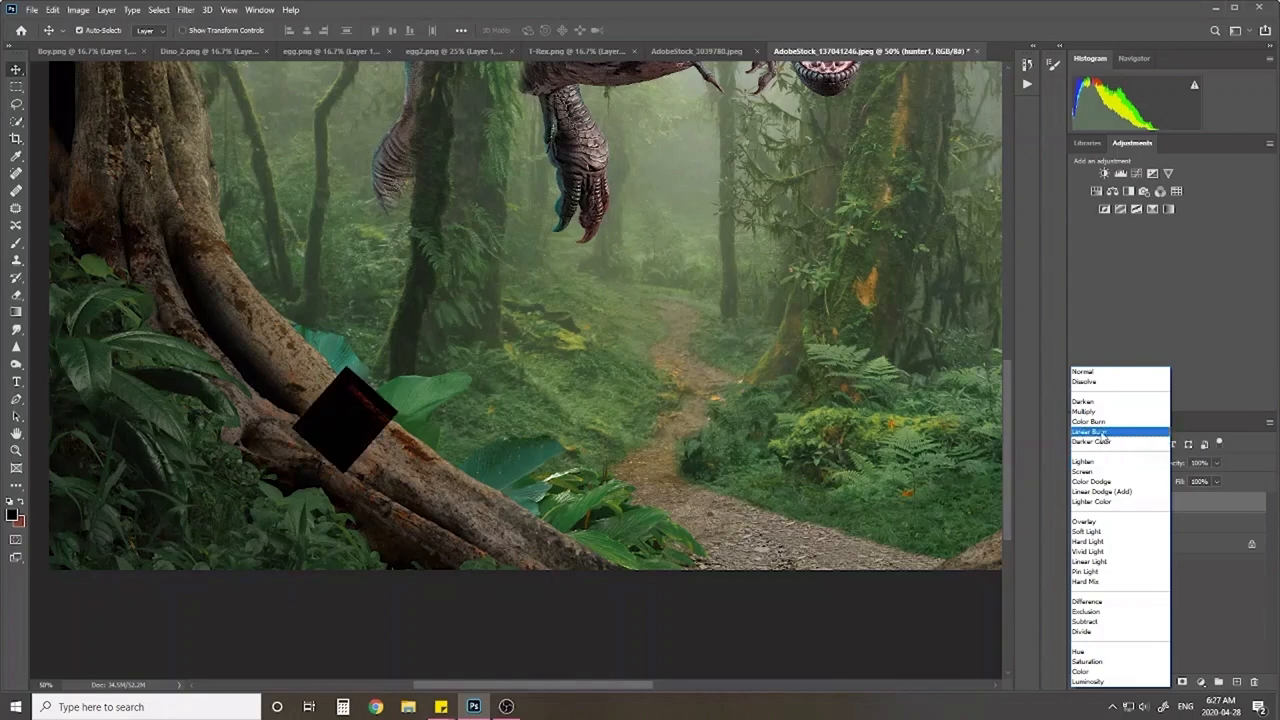
left_click(1088, 412)
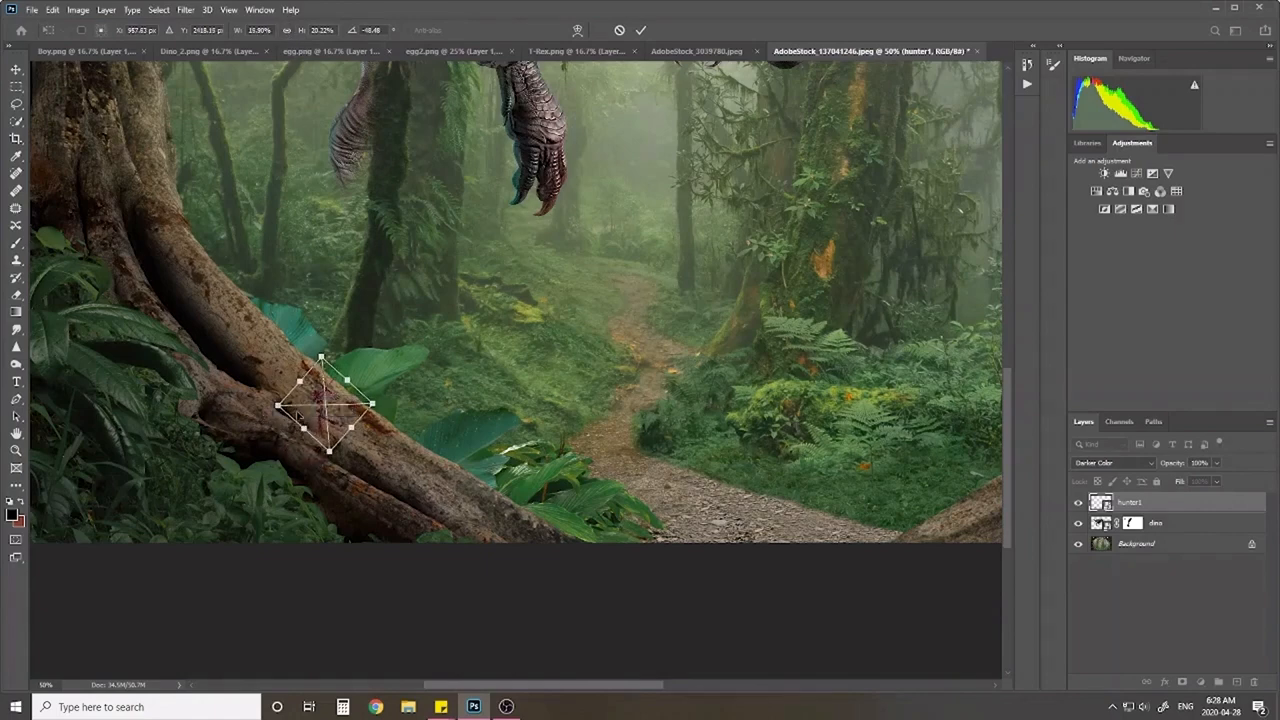
left_click_drag(322, 358, 330, 360)
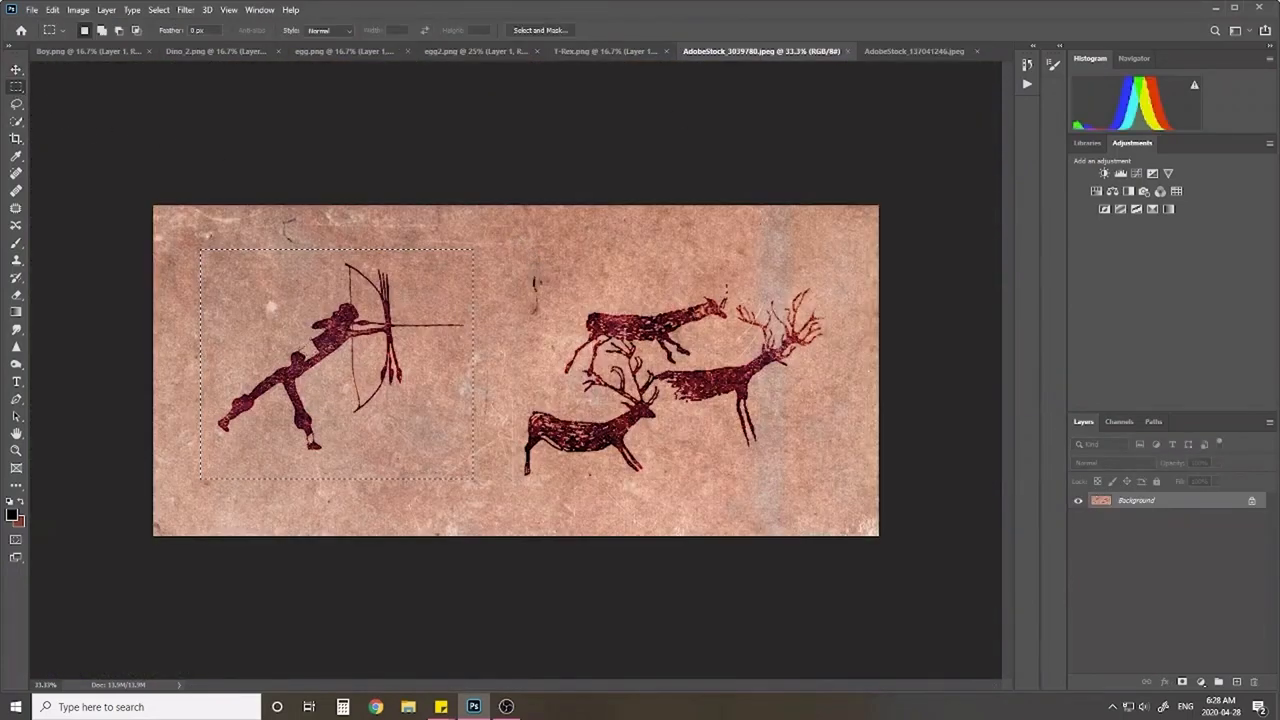
Marquee-select the deer group without the archer and switch to the jungle composite
left_click_drag(518, 228, 844, 518)
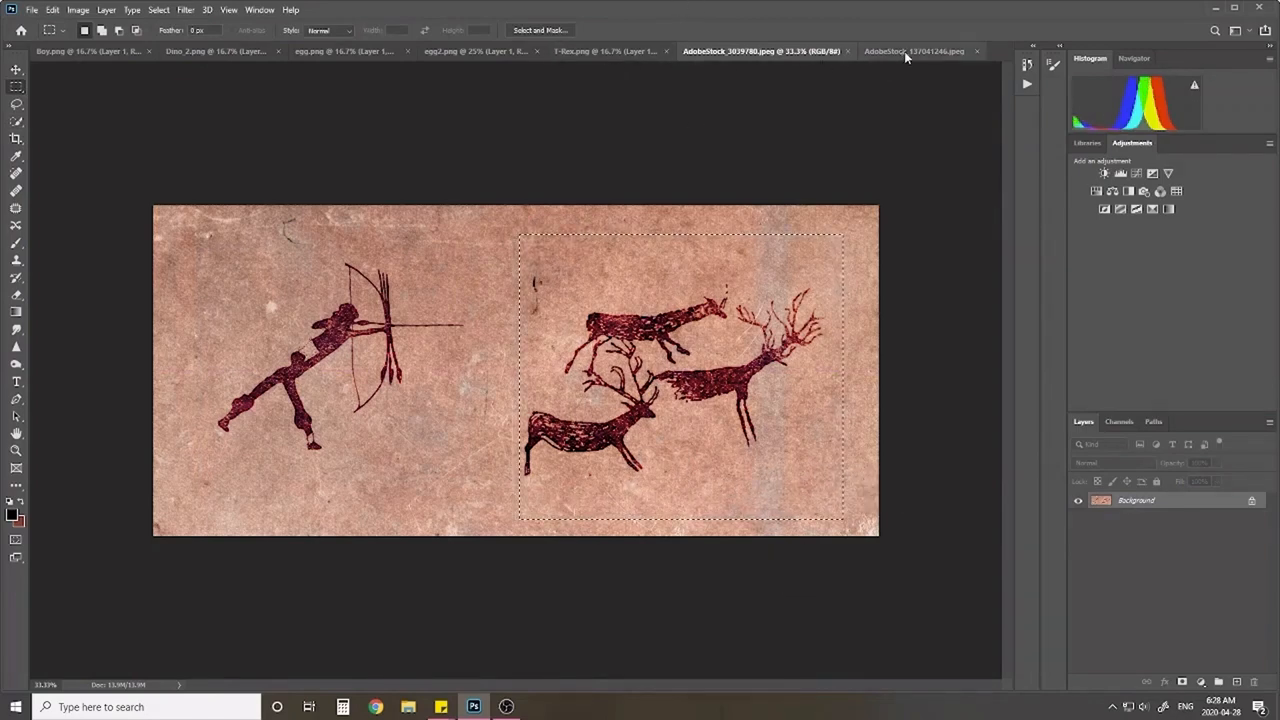
left_click(914, 50)
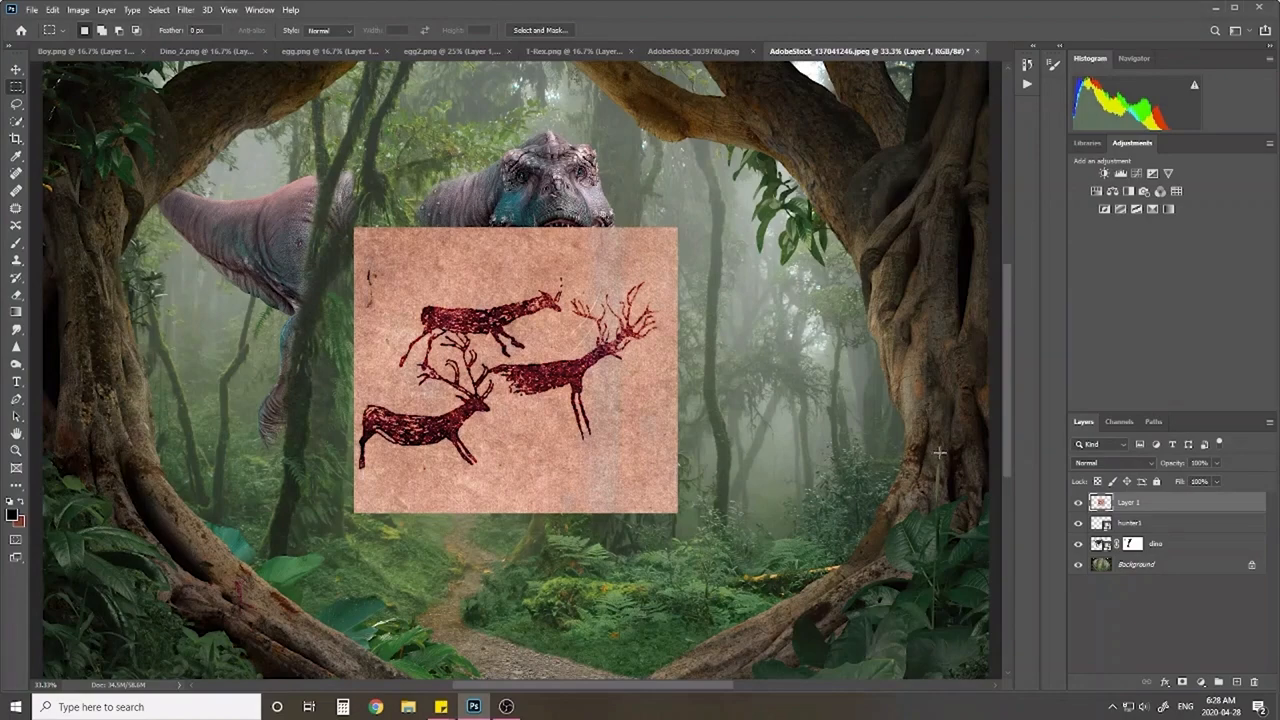
Blend the pasted deer with Darker Color and convert the layer to a smart object
left_click(1110, 464)
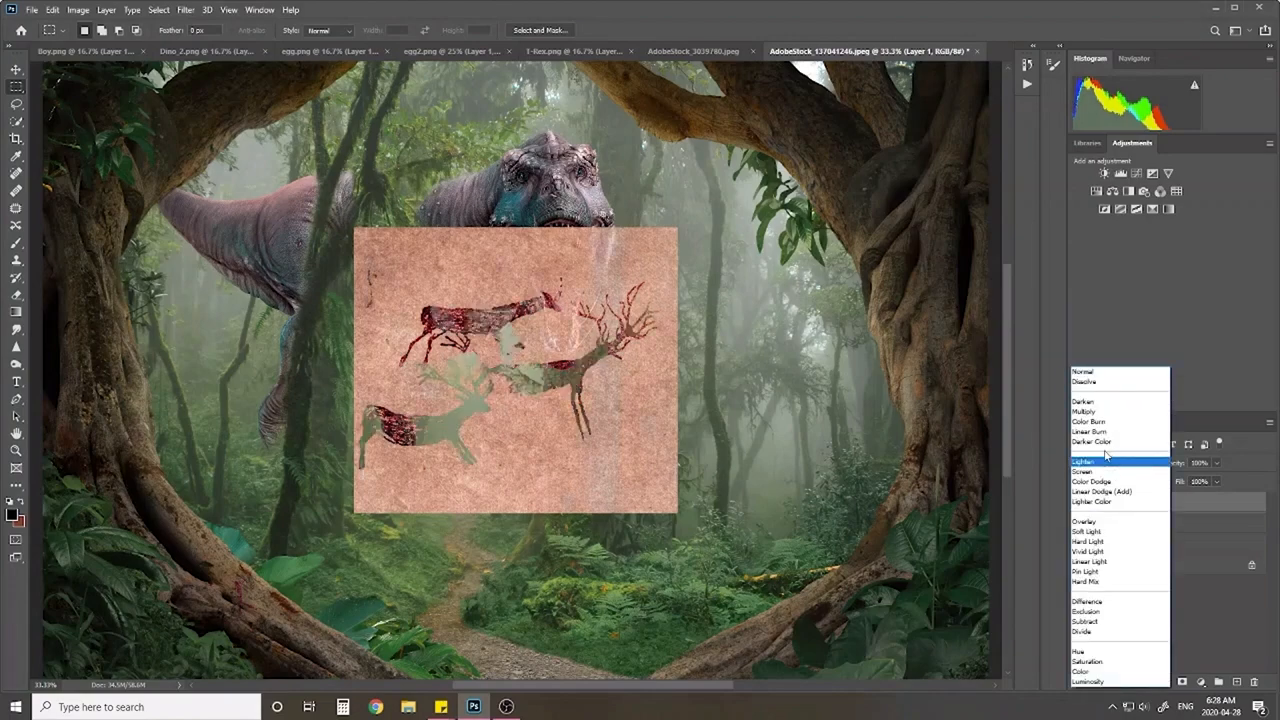
left_click(1092, 442)
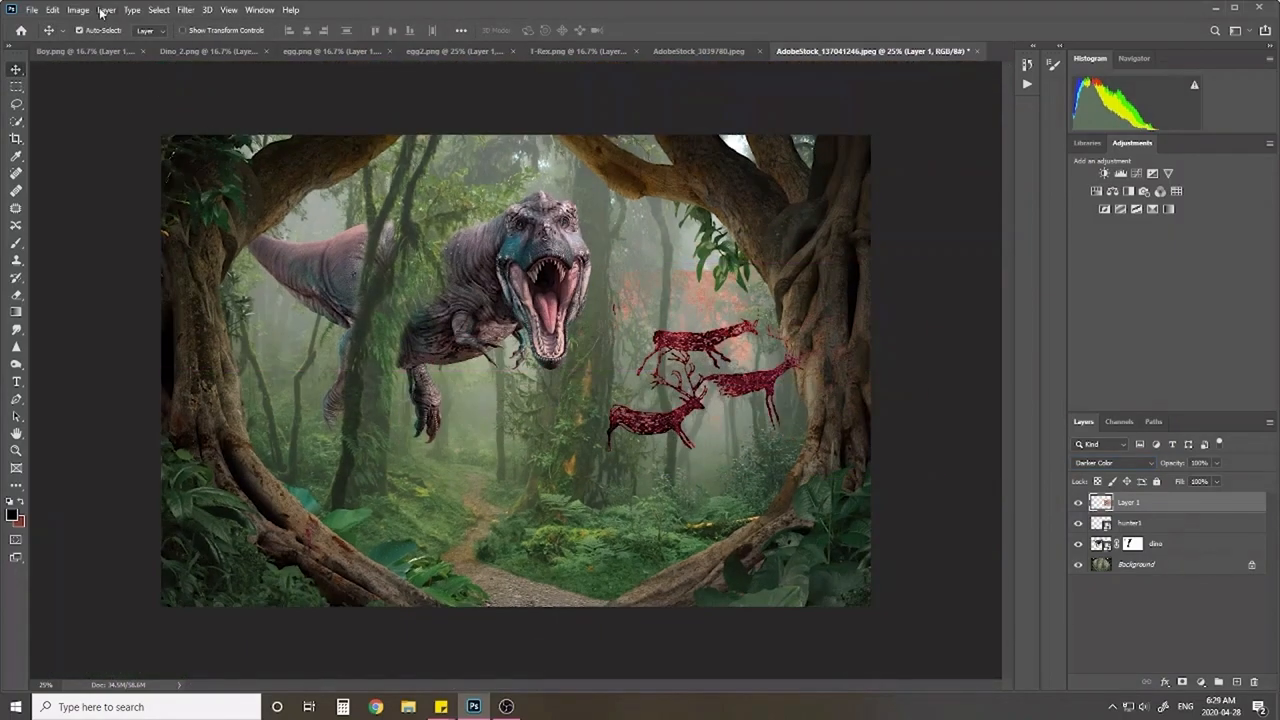
left_click(104, 8)
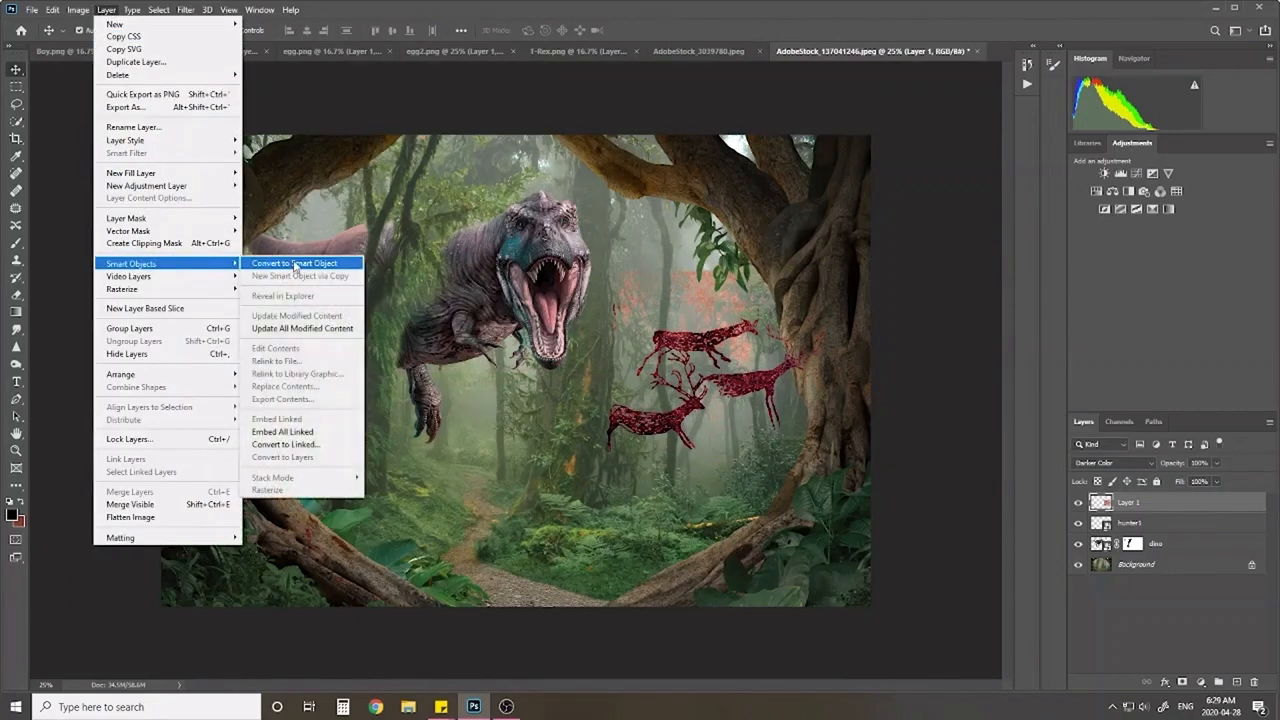
left_click(292, 264)
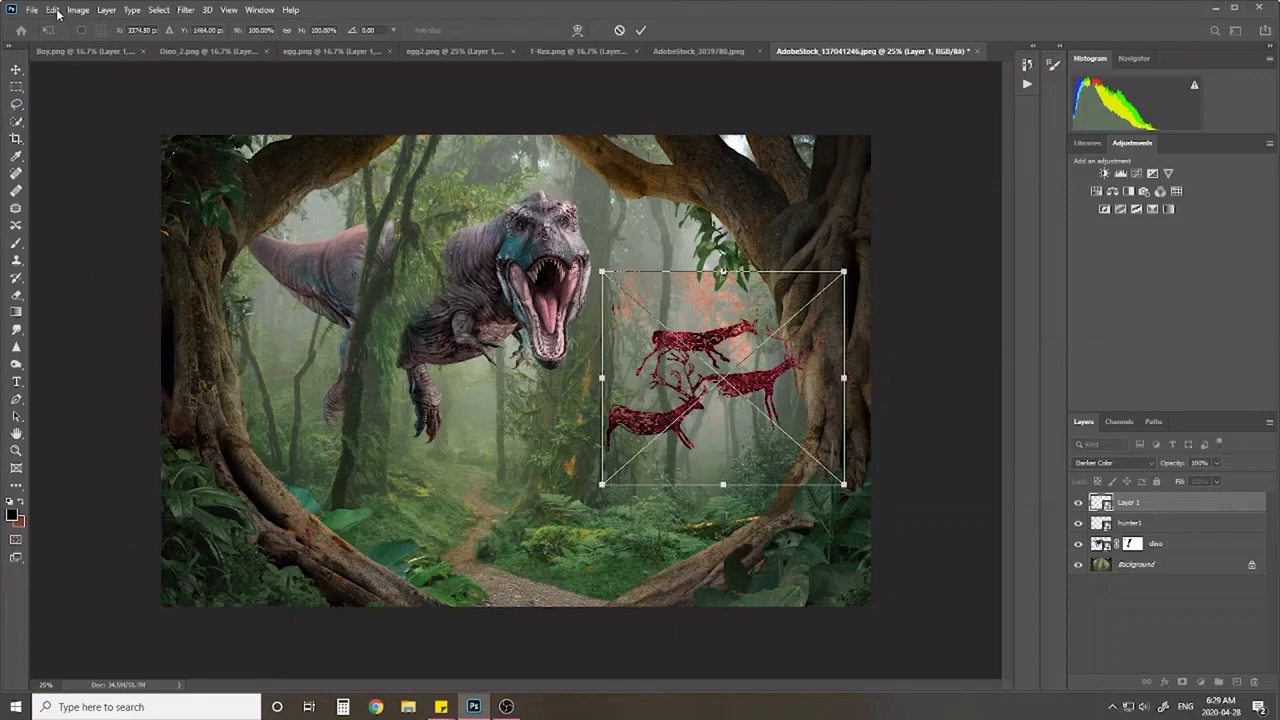
Scale the deer drawing down and reshape it as a small marking on the right tree trunk
left_click(48, 10)
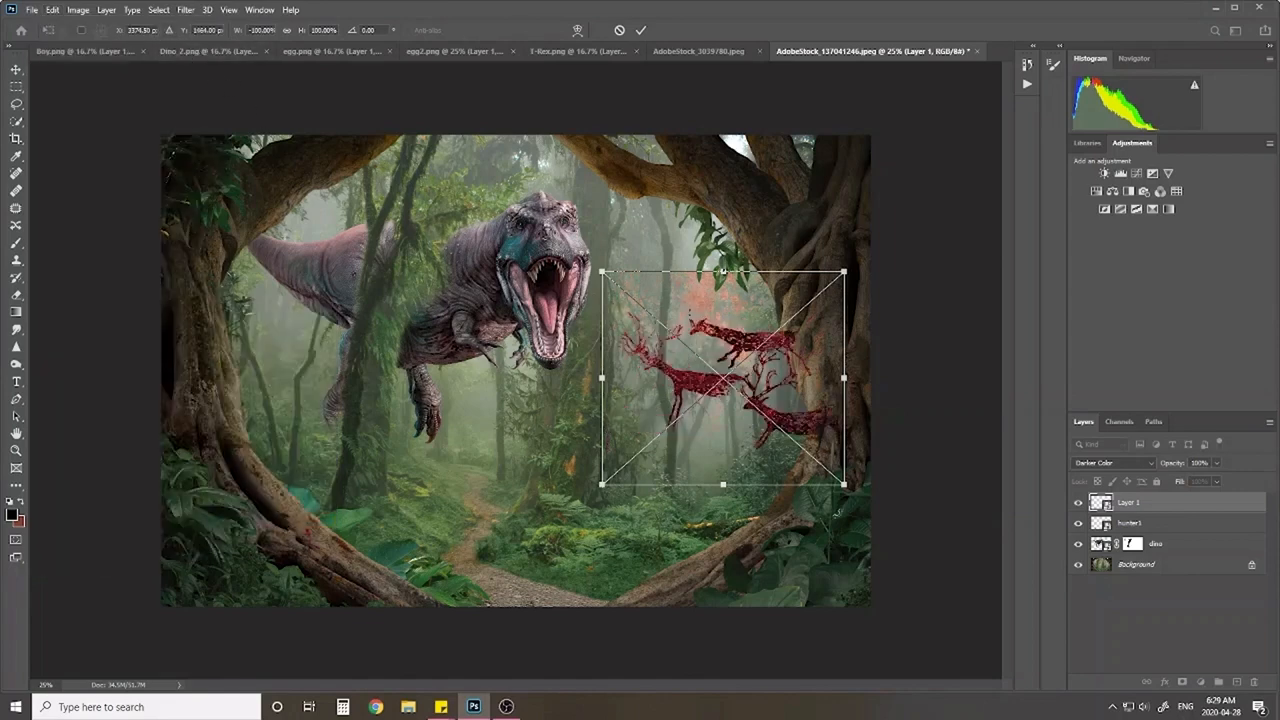
left_click_drag(844, 486, 752, 420)
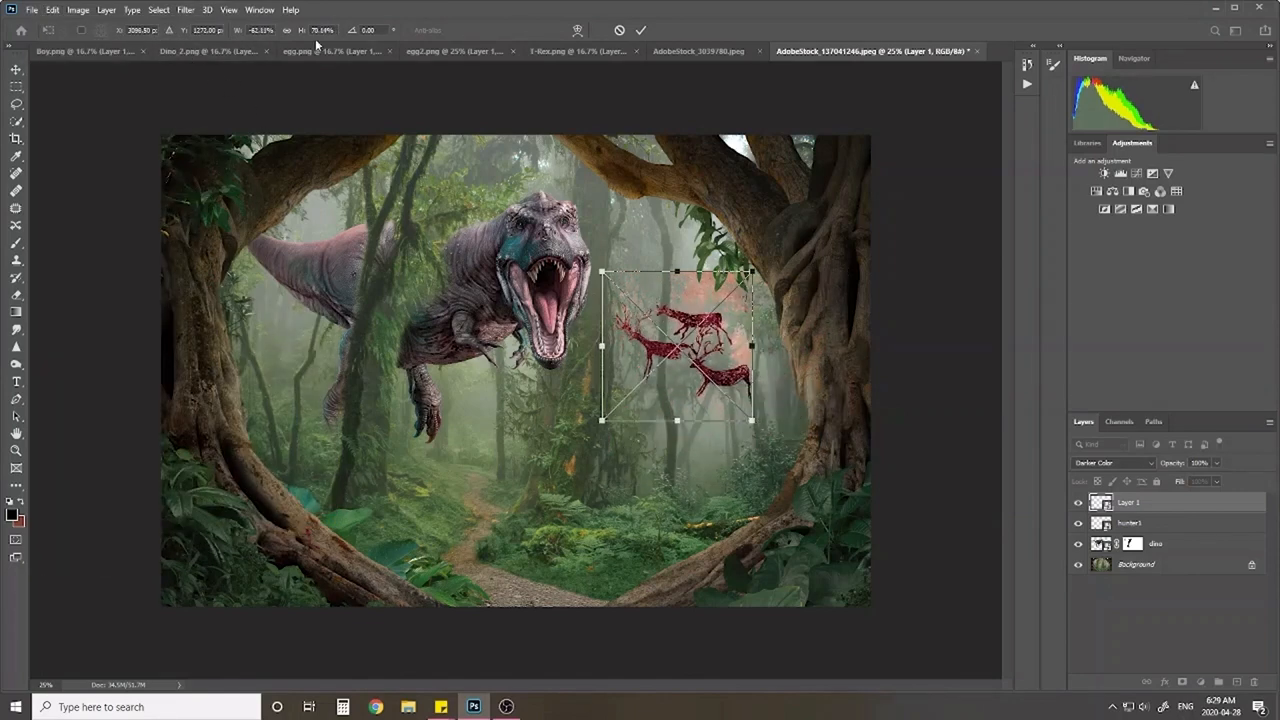
left_click_drag(752, 420, 710, 380)
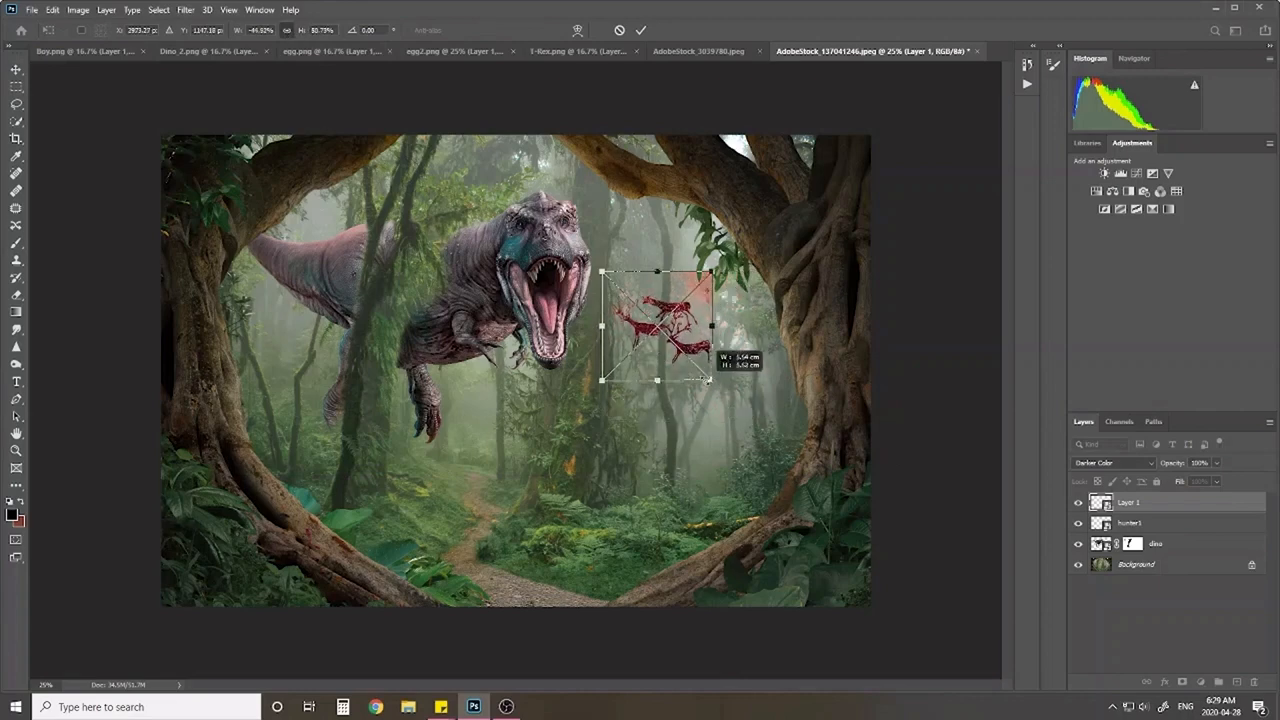
left_click_drag(656, 324, 820, 372)
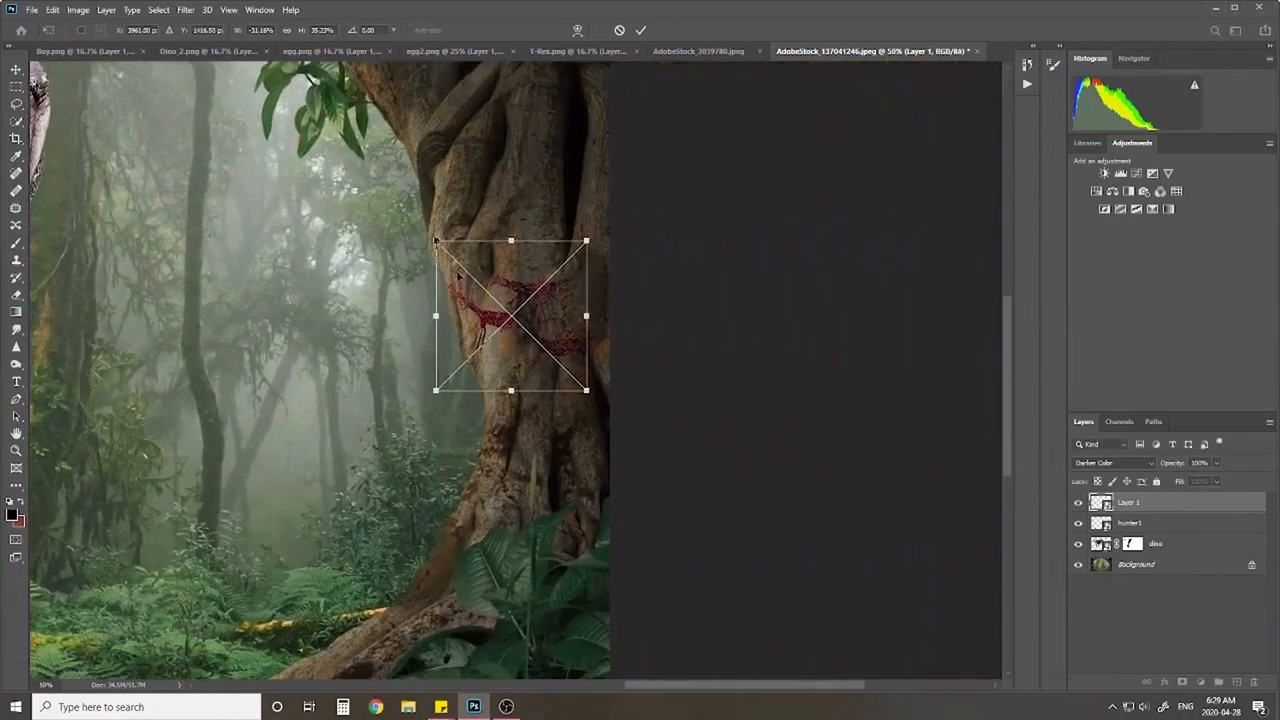
left_click_drag(586, 390, 580, 376)
type("deer")
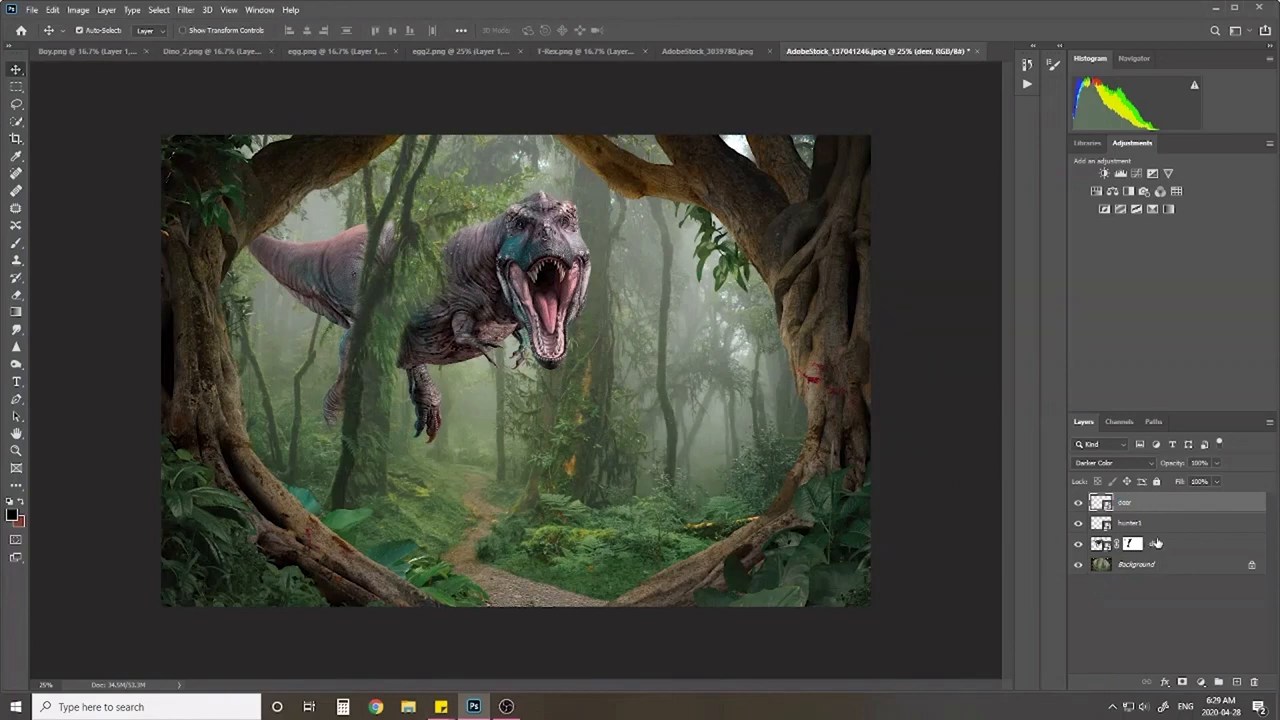
double_click(1132, 524)
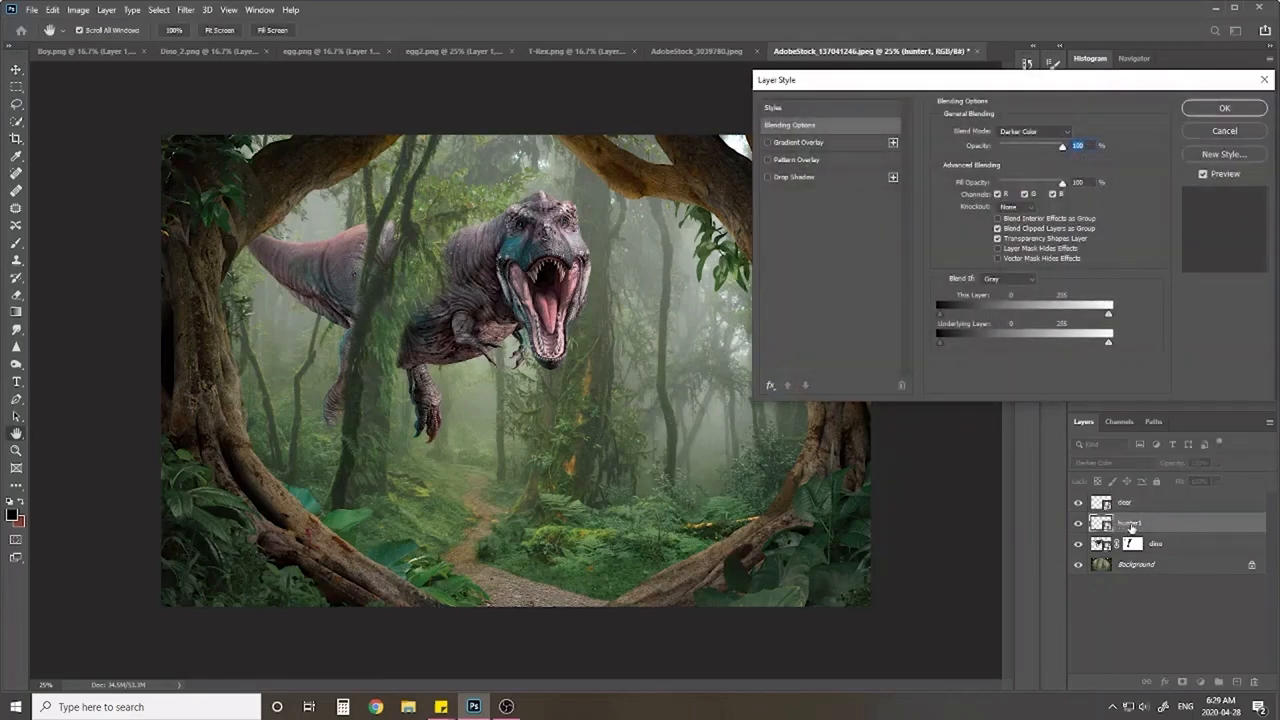
left_click(1220, 108)
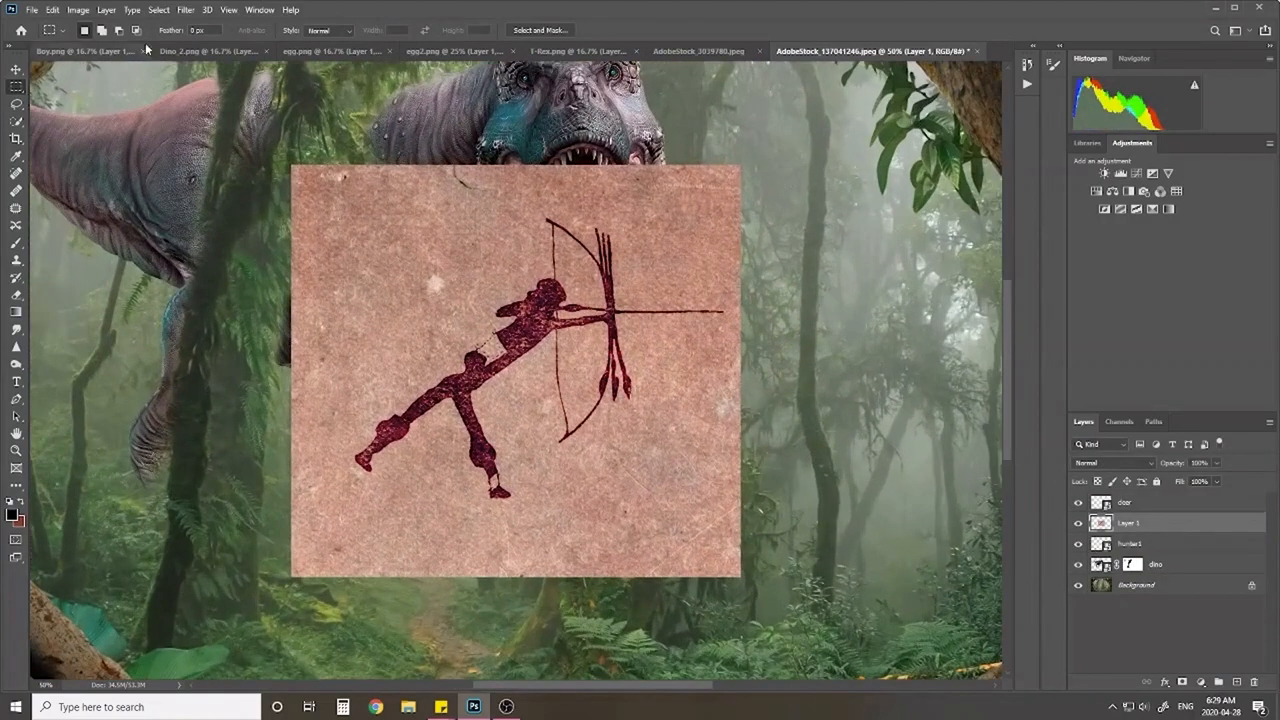
Flip the pasted archer horizontally and blend it with Darker Color so only the red figure shows
left_click(116, 12)
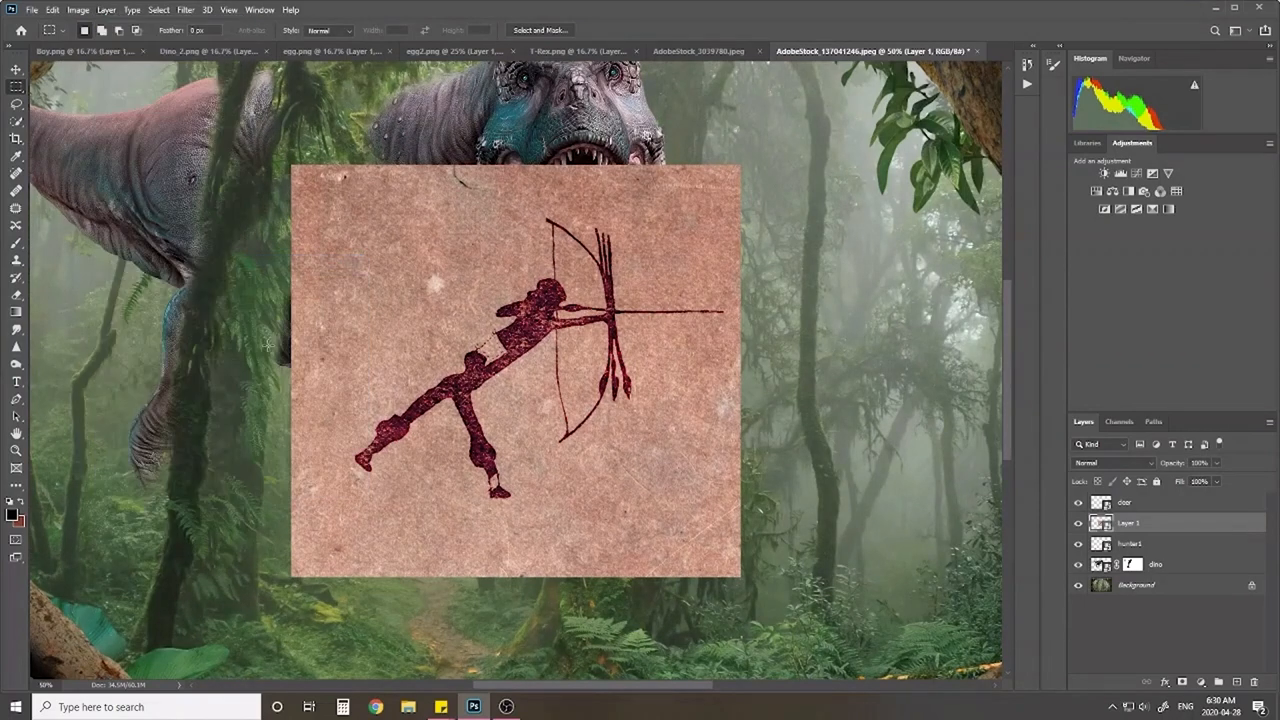
mouse_move(924, 632)
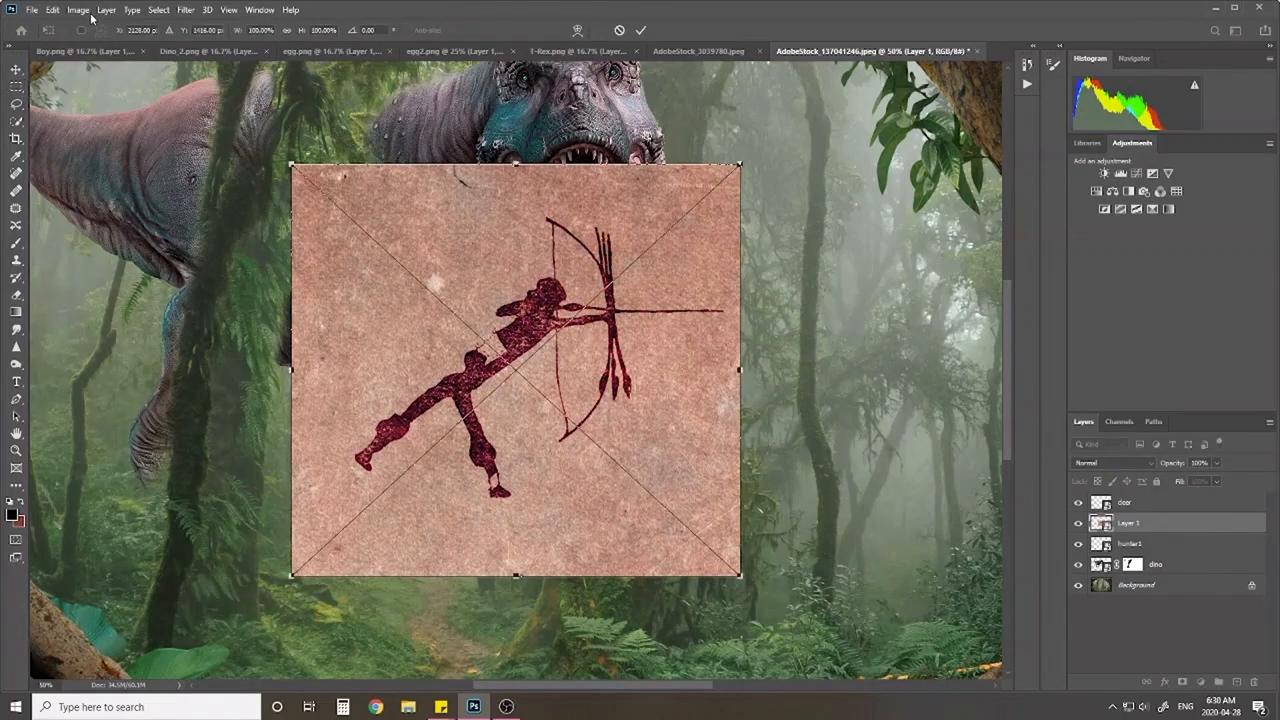
left_click(42, 10)
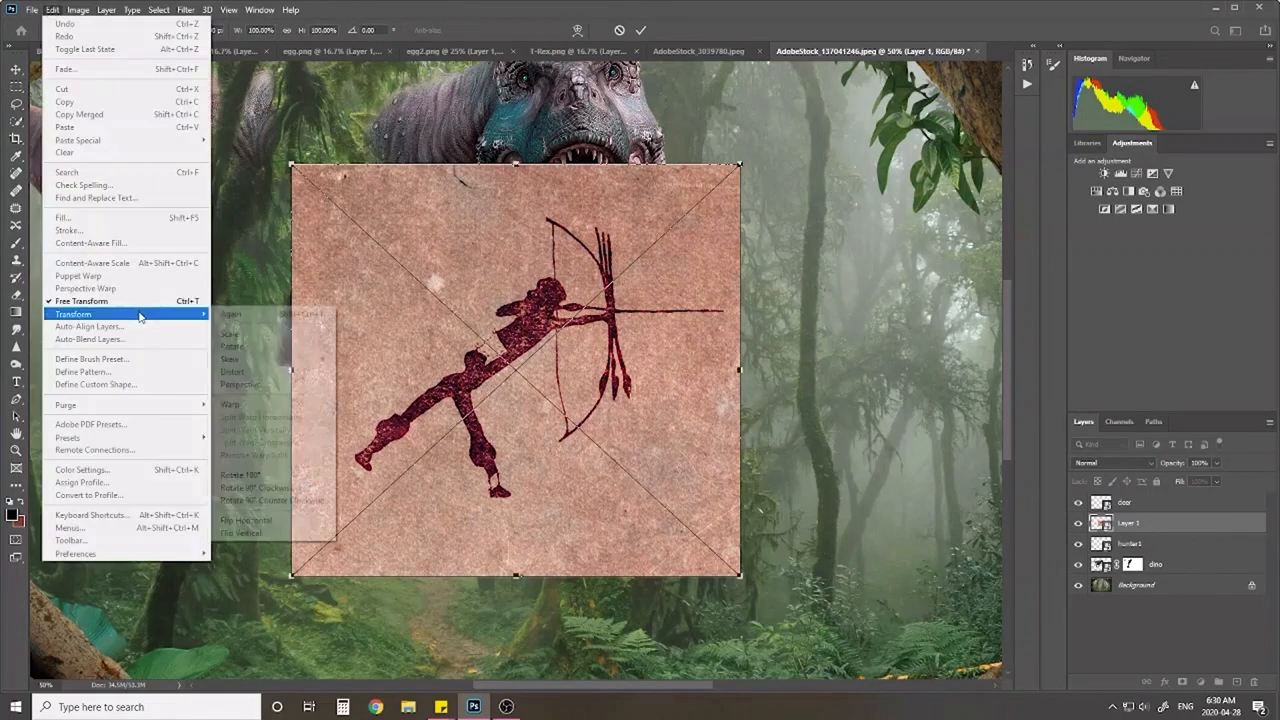
mouse_move(256, 520)
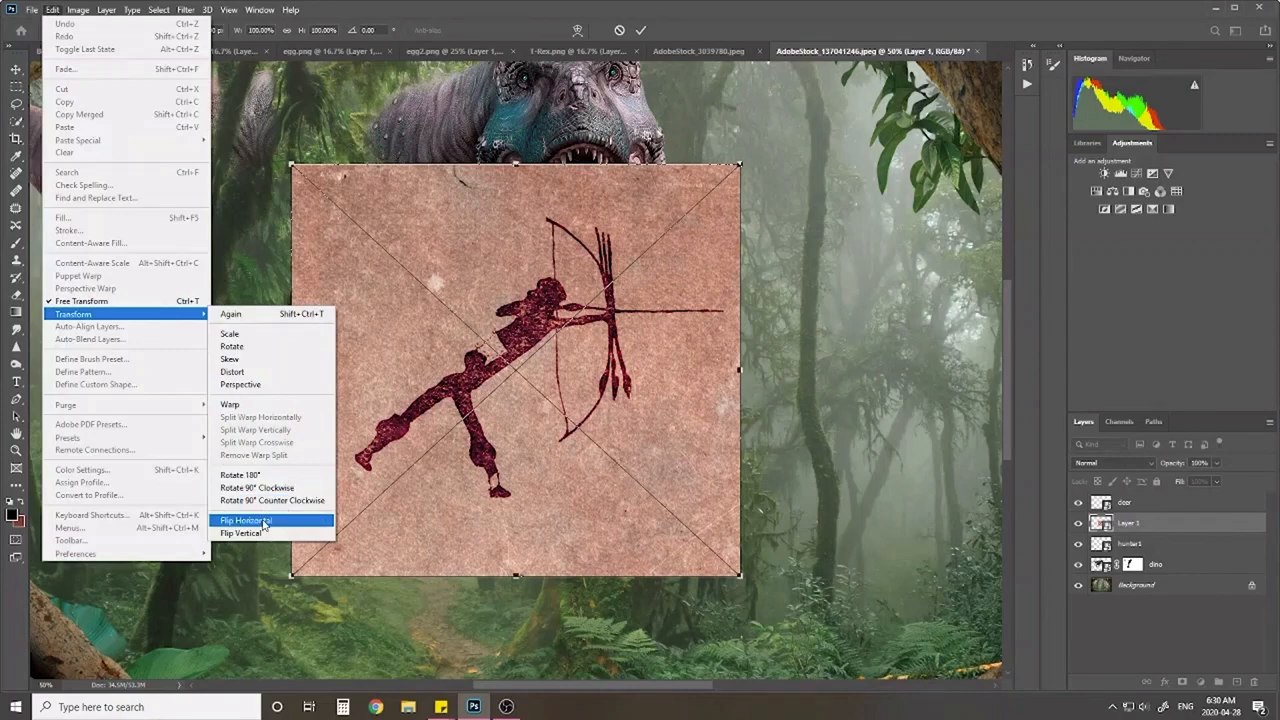
left_click(252, 520)
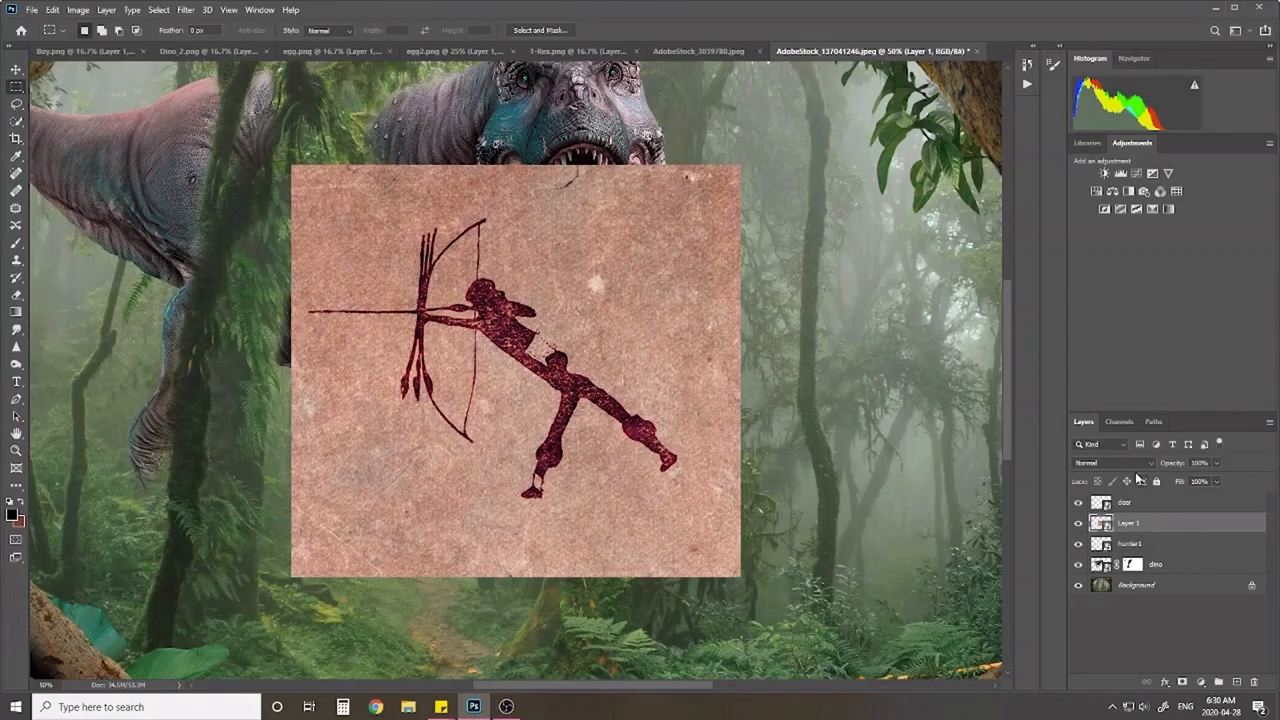
left_click(1112, 464)
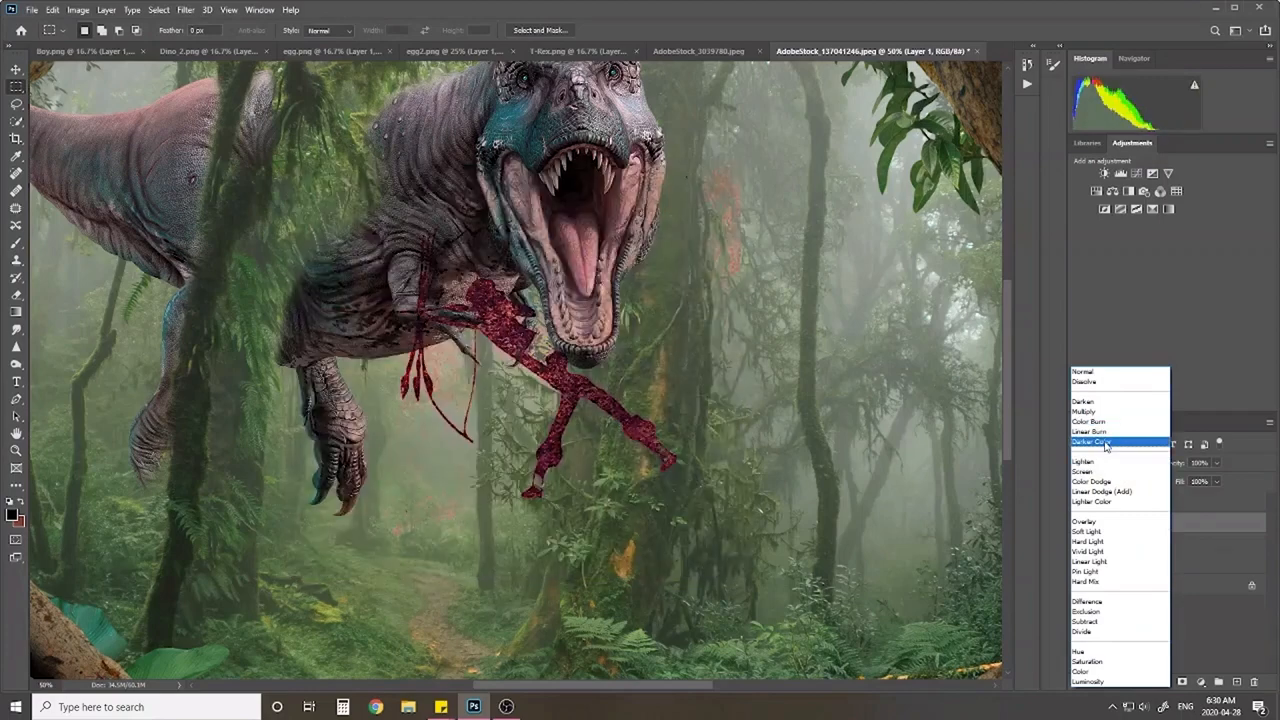
left_click(1090, 442)
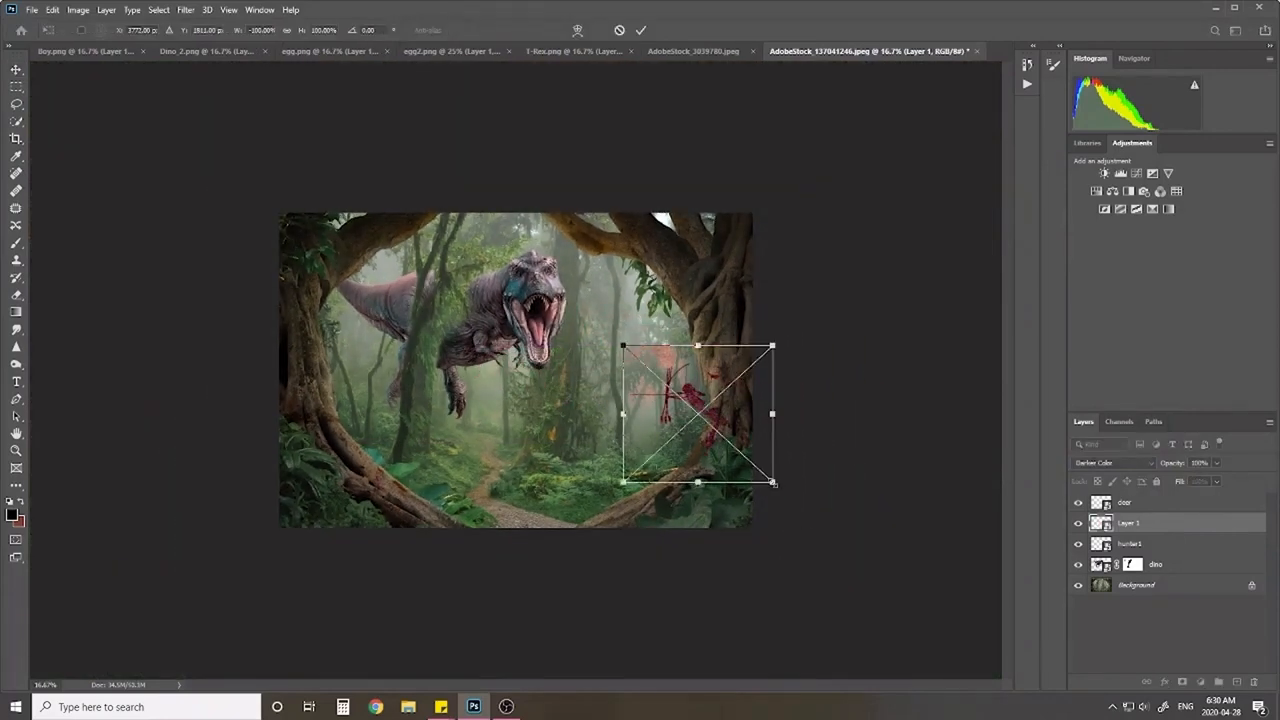
Shrink the archer onto the right tree and rotate it to follow the trunk
left_click_drag(772, 482, 684, 412)
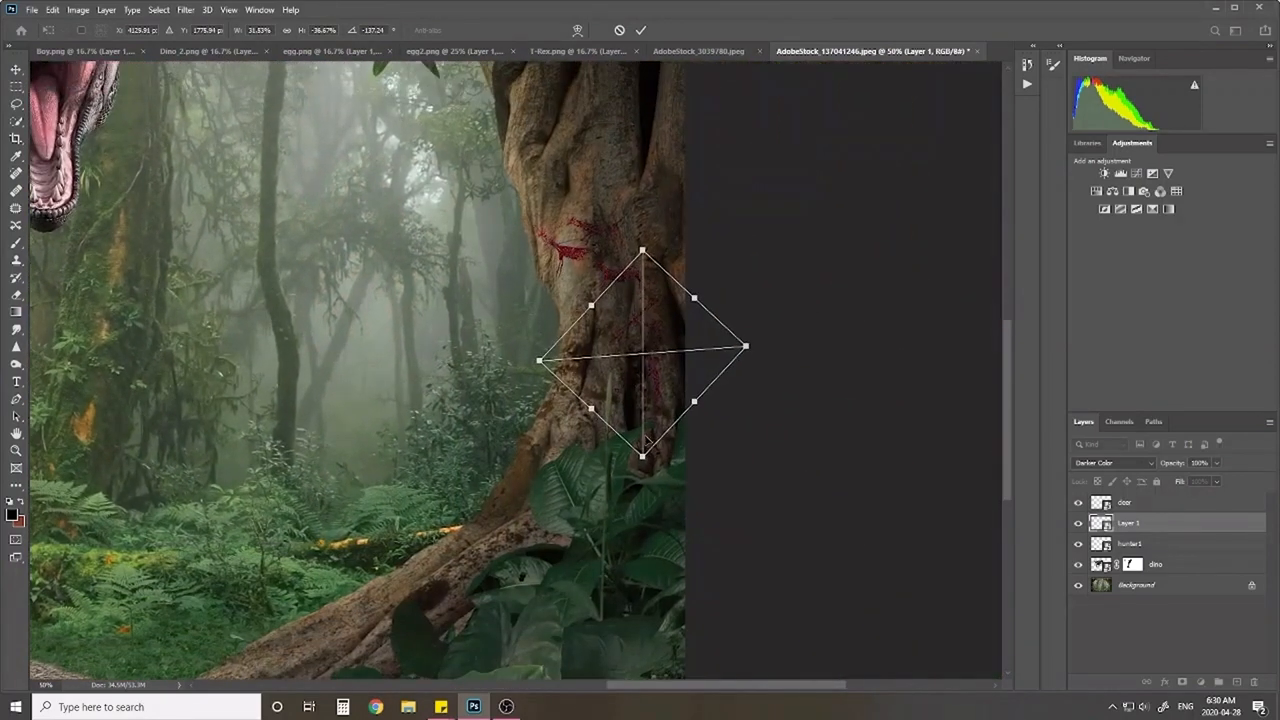
left_click_drag(642, 456, 644, 400)
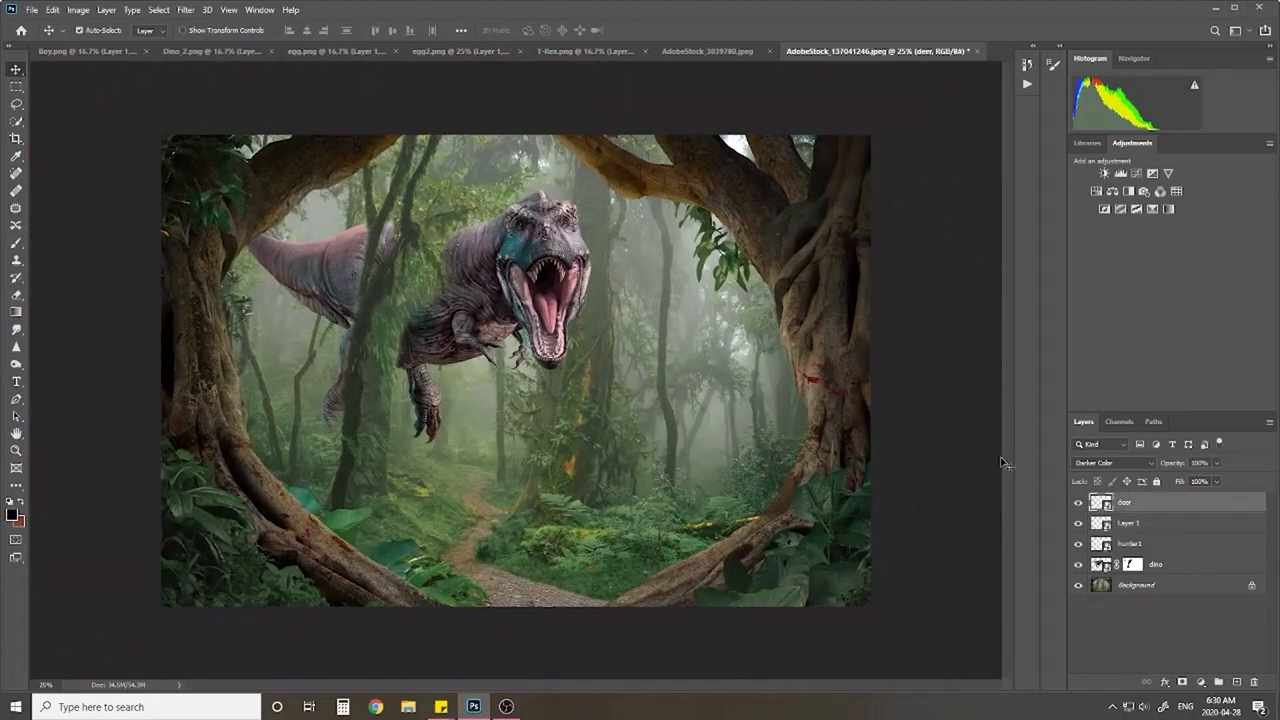
mouse_move(680, 516)
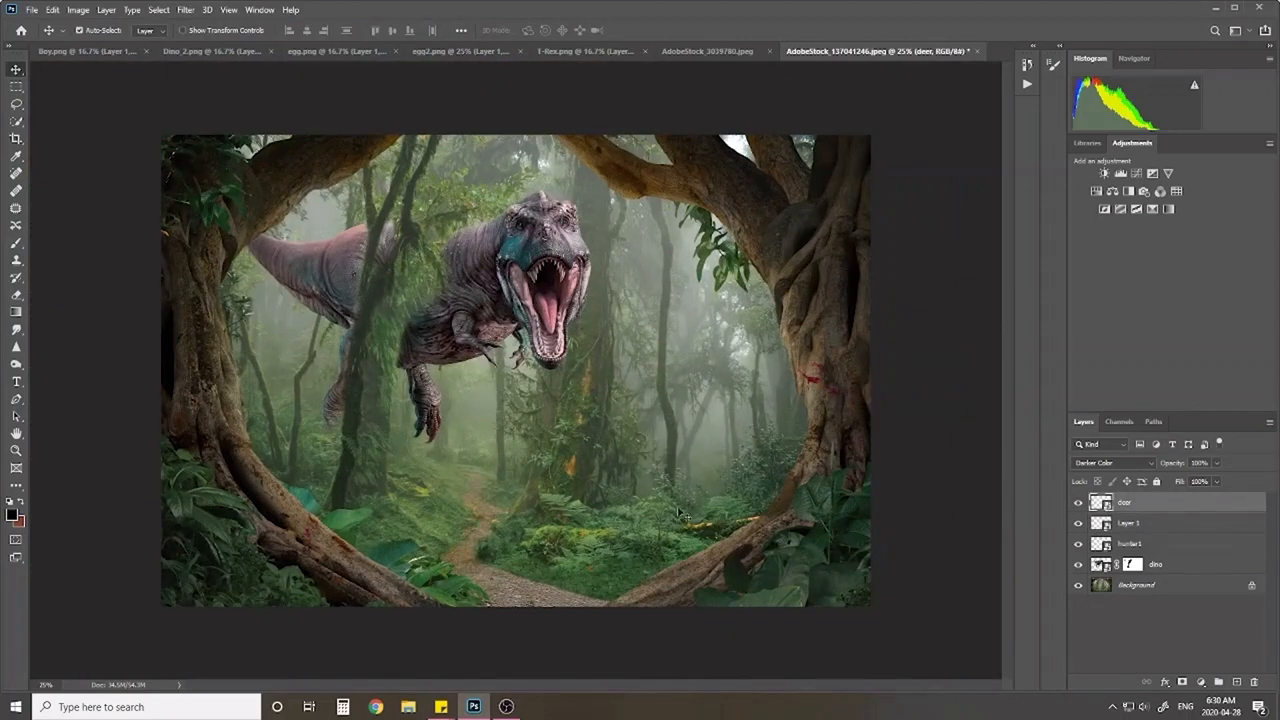
mouse_move(892, 384)
type("drawing on tree")
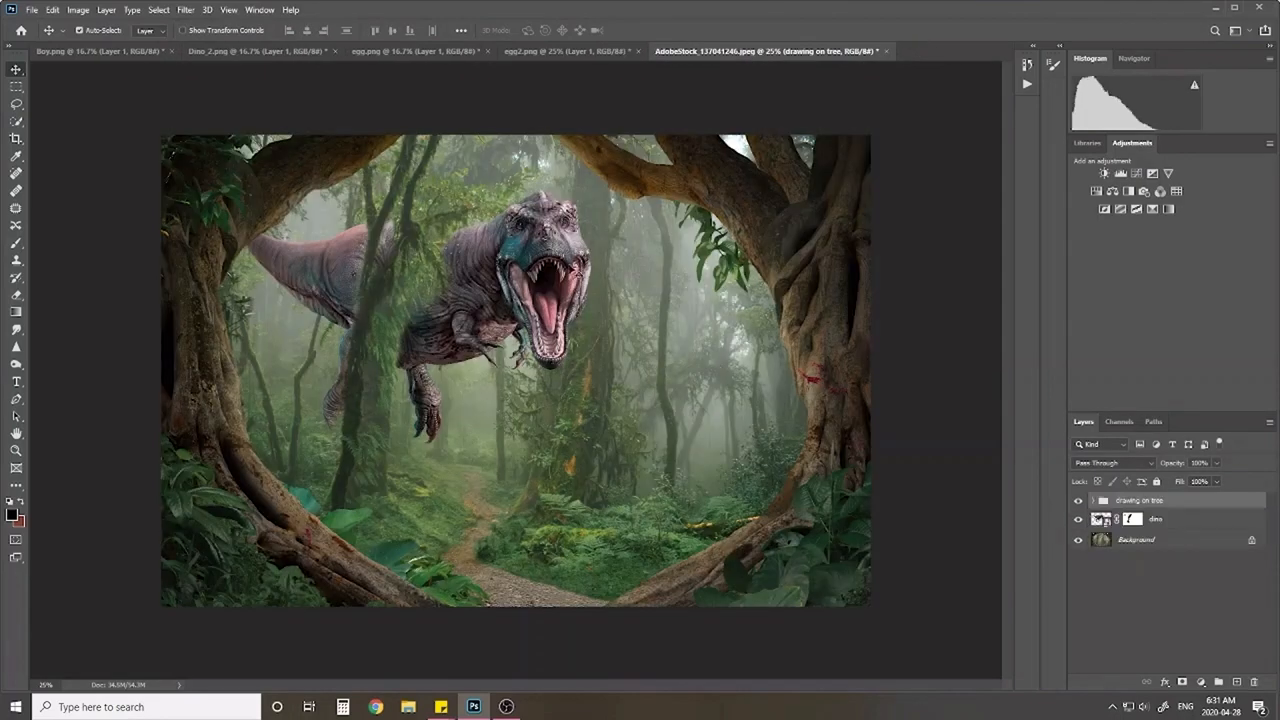
Copy the cut-out boy from boy.jpeg and bring him into the AdobeStock composite
left_click(530, 52)
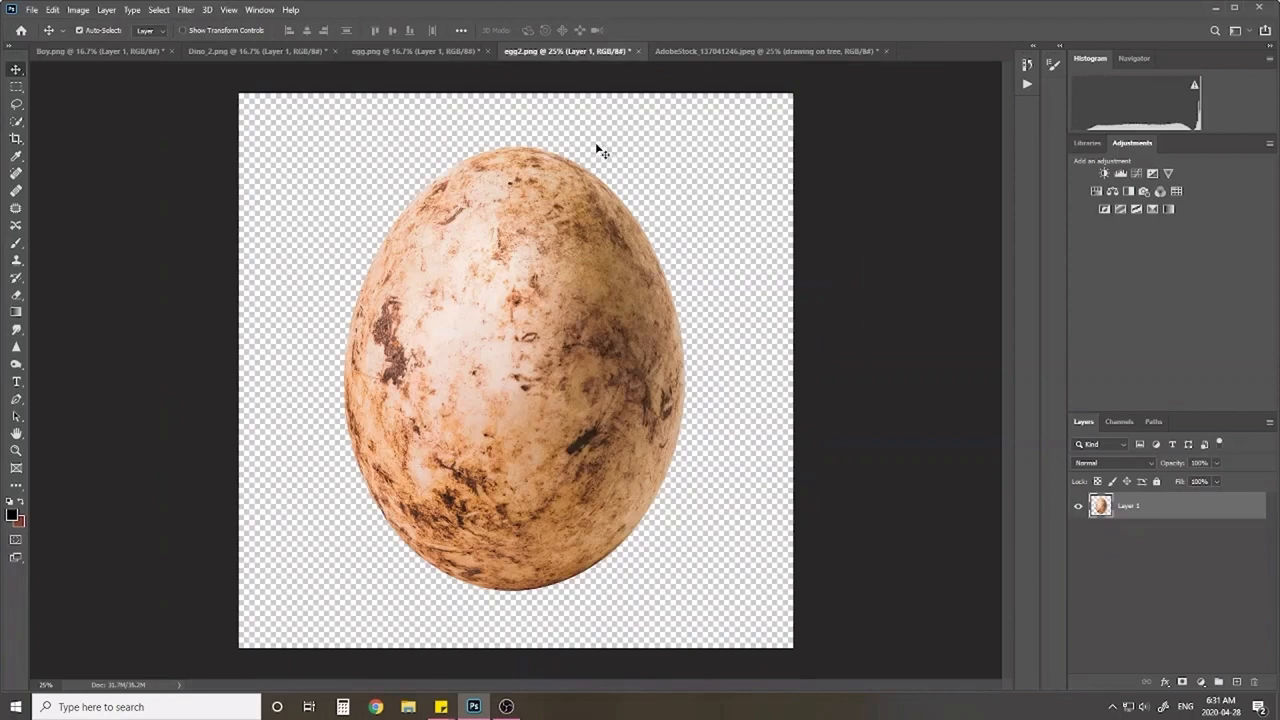
mouse_move(176, 64)
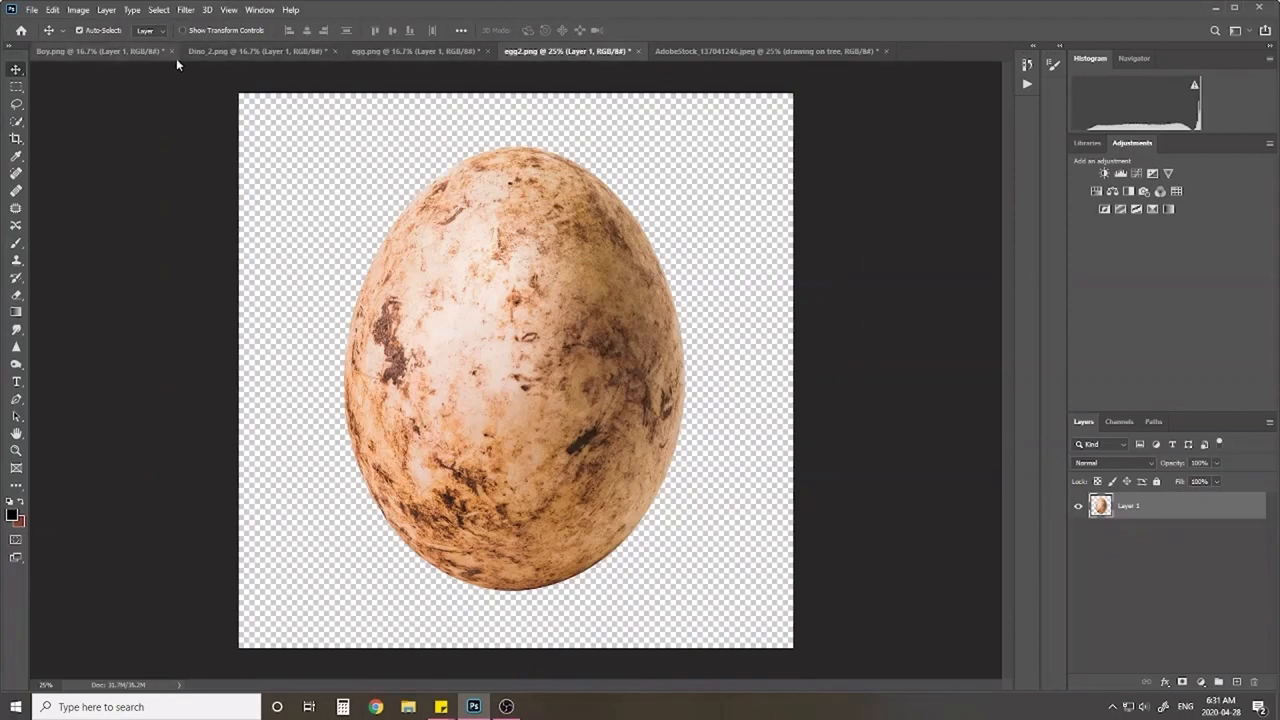
left_click(68, 56)
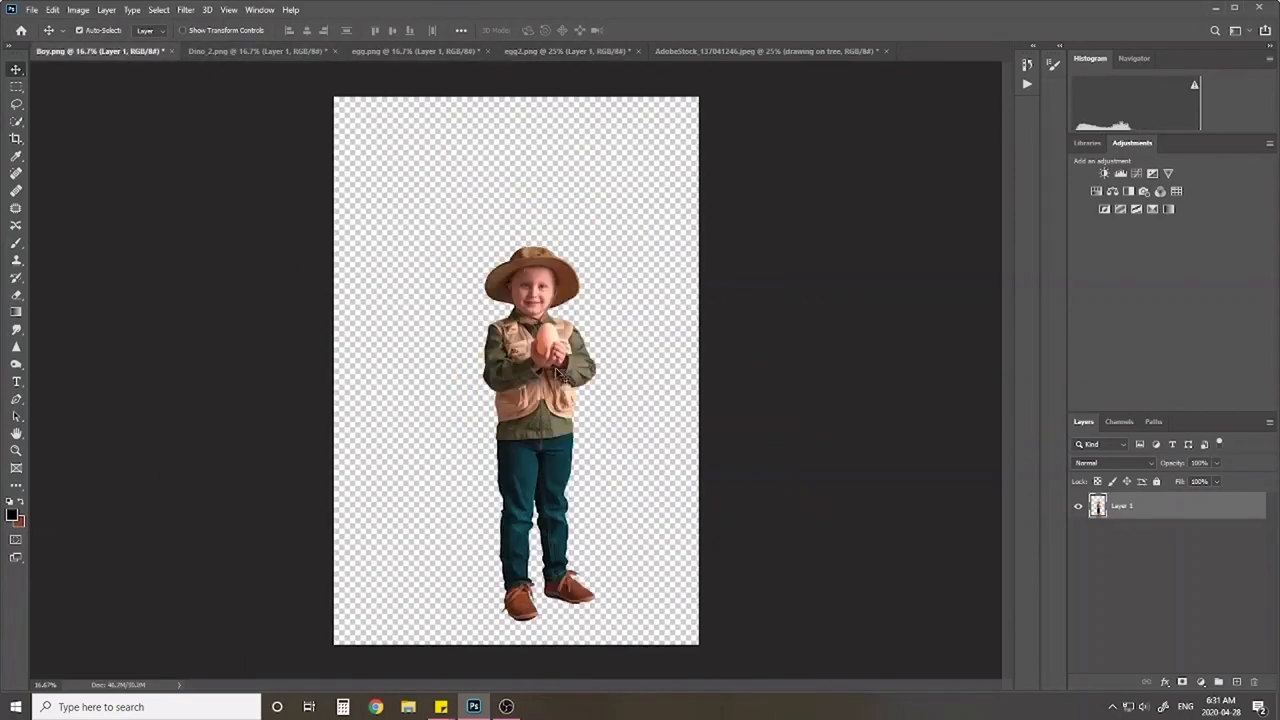
left_click(12, 112)
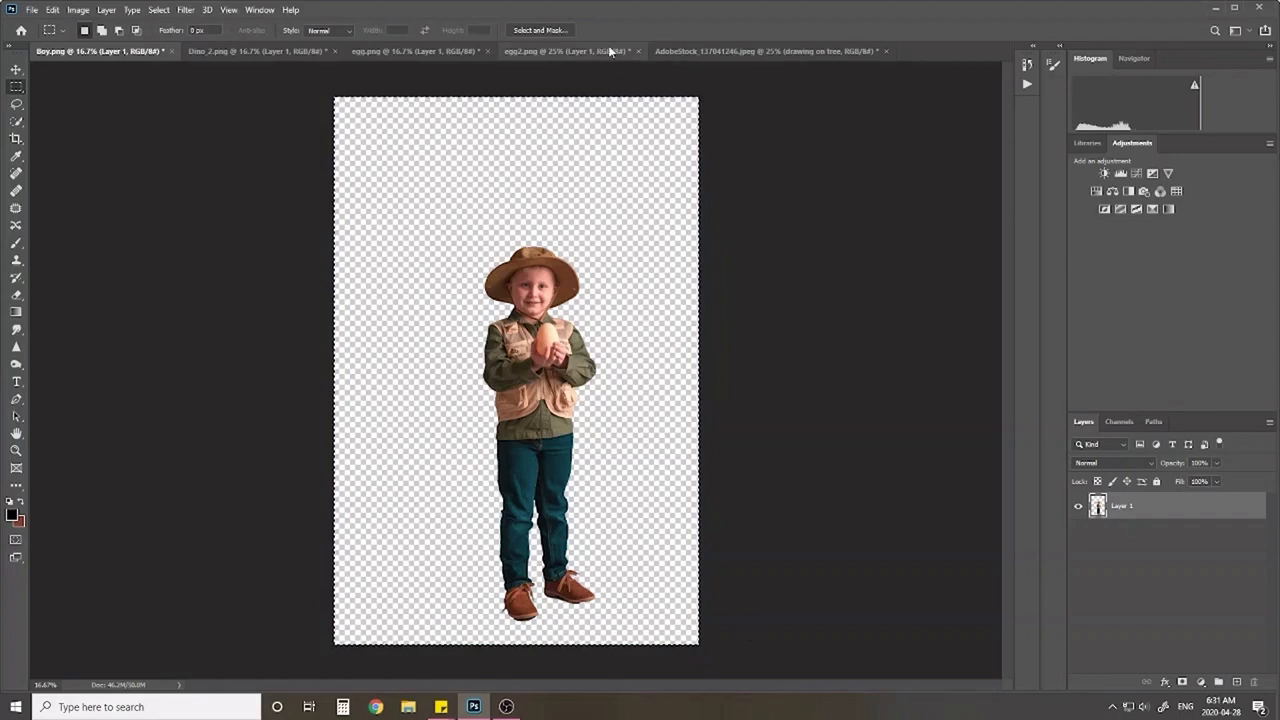
left_click(778, 52)
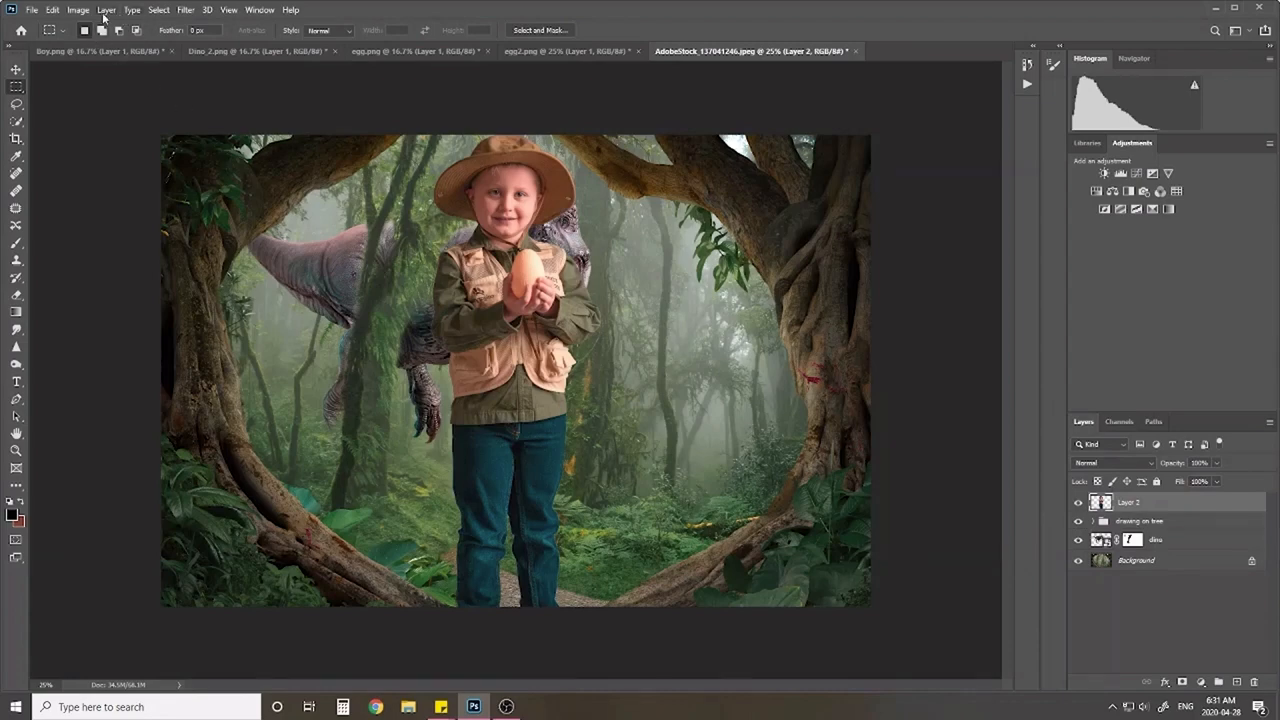
Scale the boy down onto the path below the T-Rex and rename his layer Boy
left_click(110, 8)
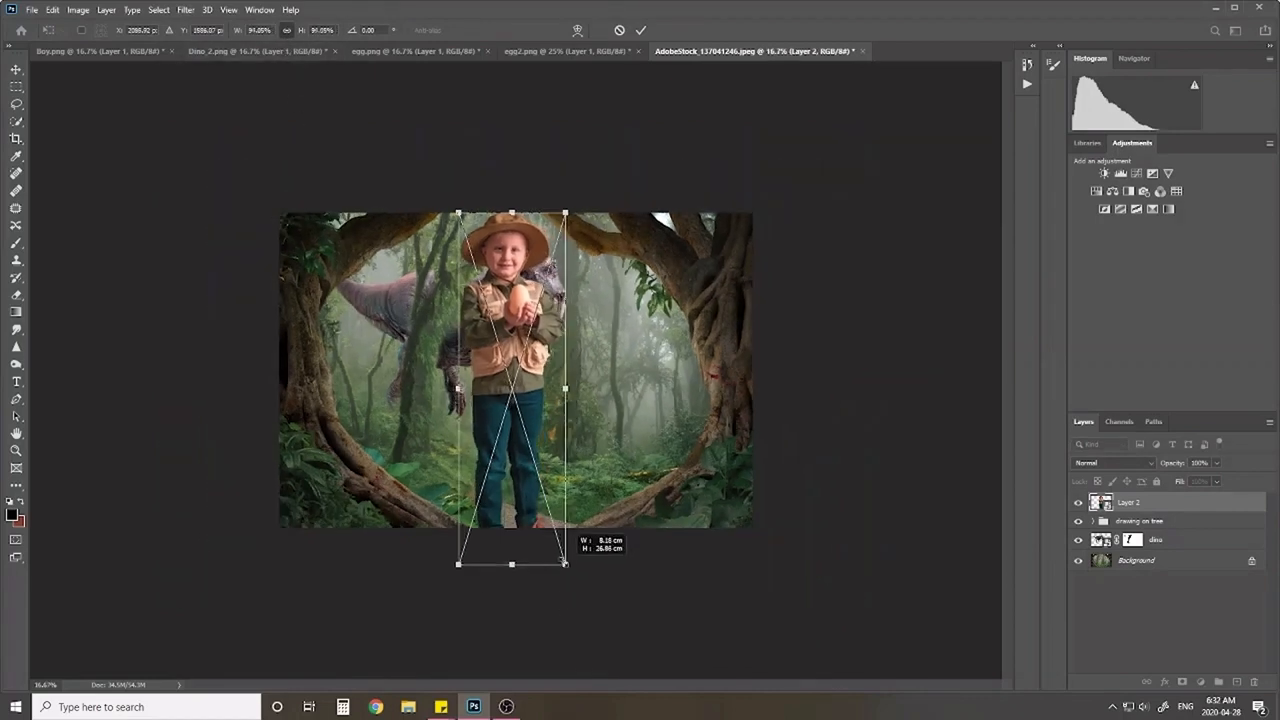
left_click_drag(564, 564, 530, 464)
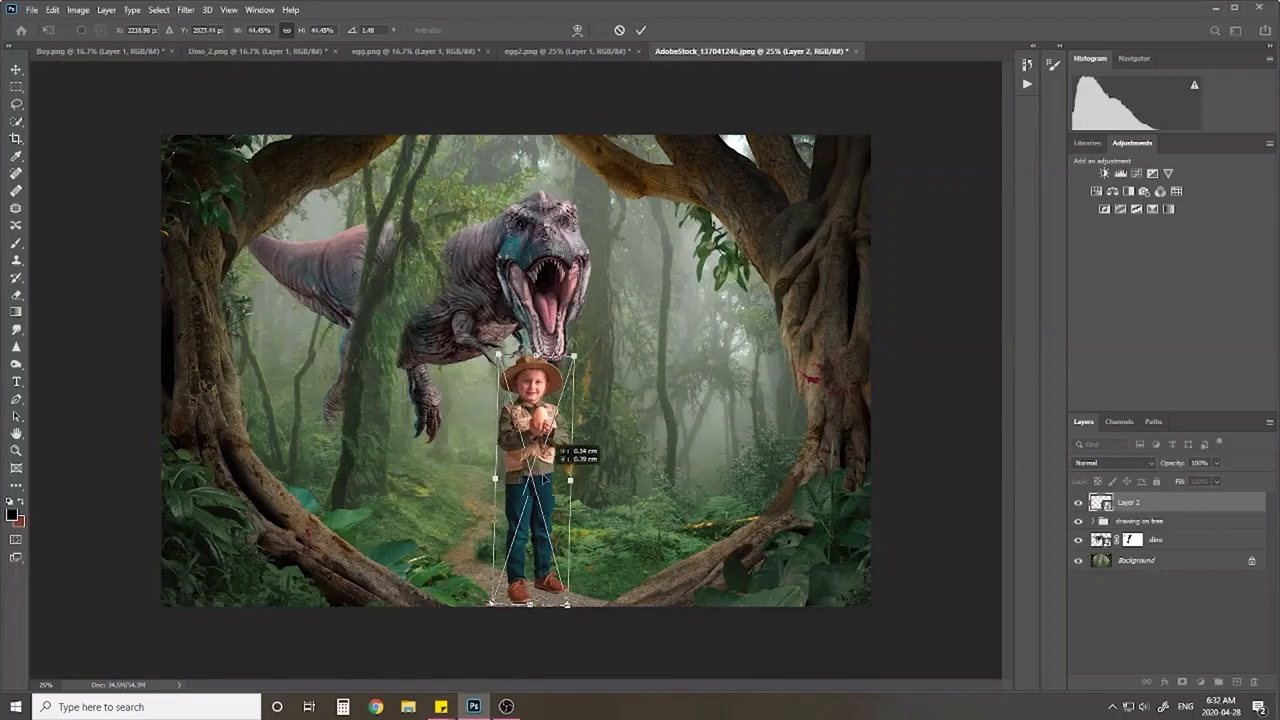
left_click_drag(538, 480, 518, 470)
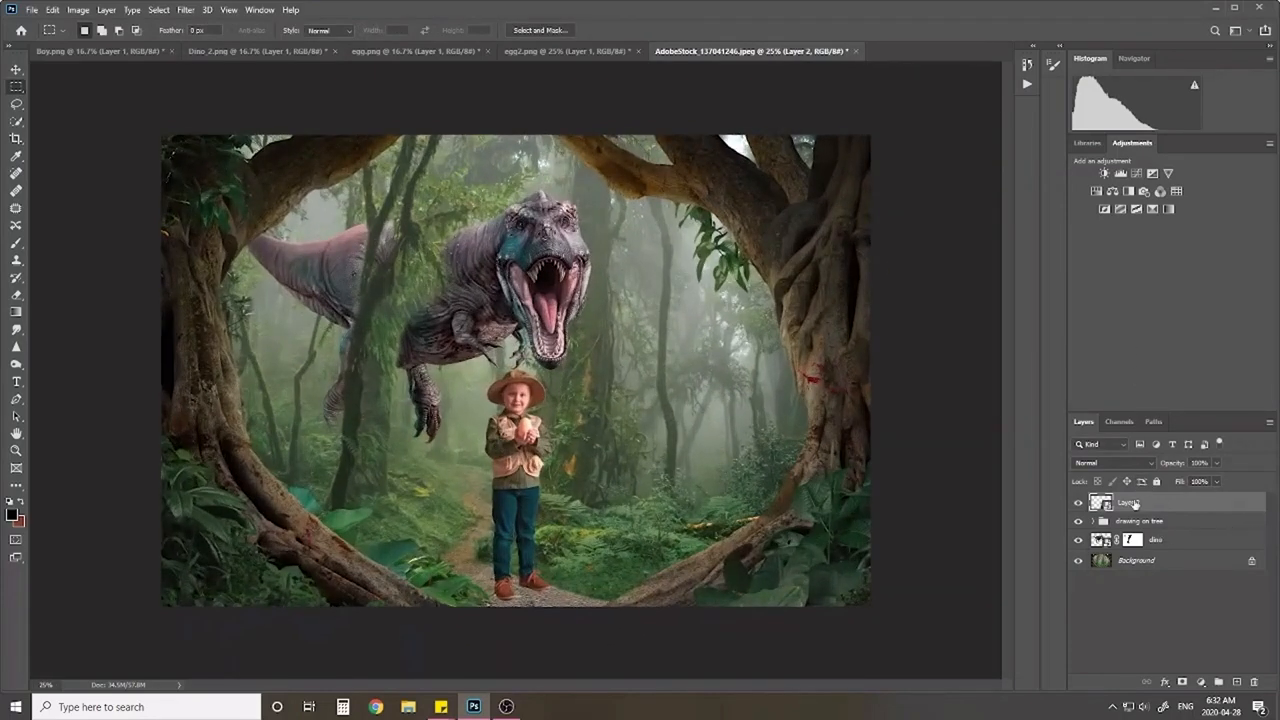
double_click(1128, 502)
type("Boy")
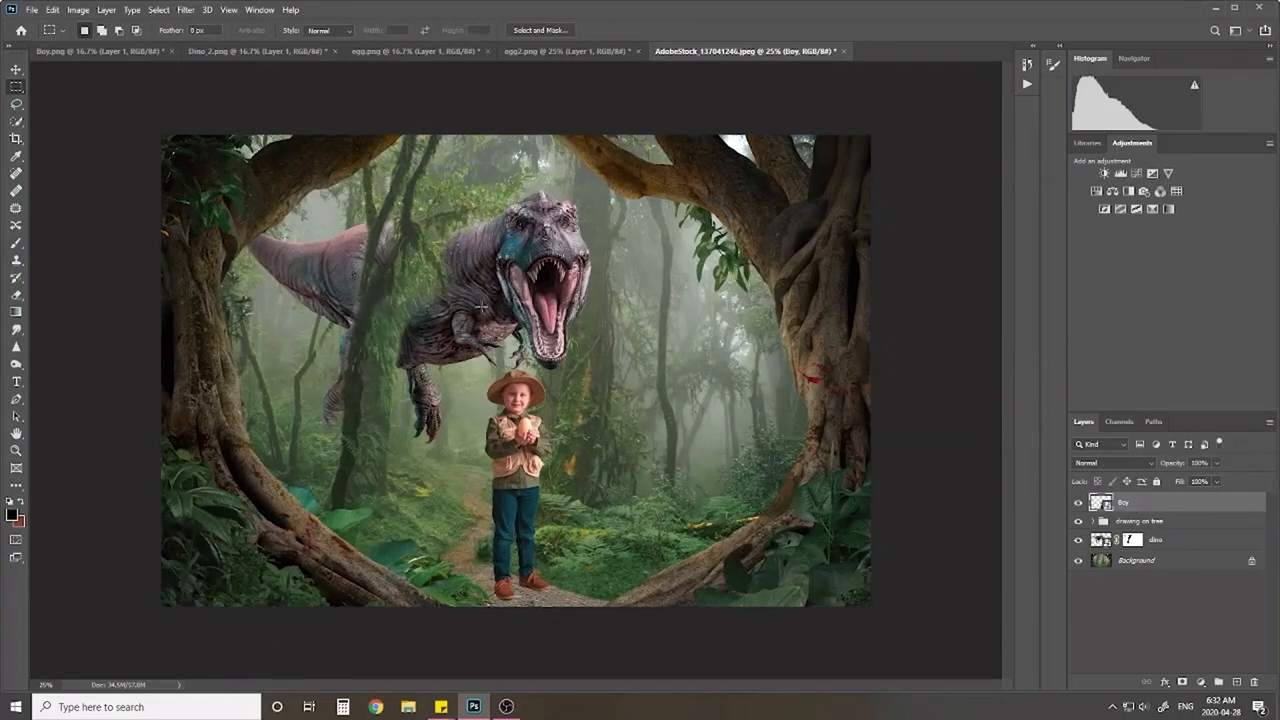
Cut out the speckled egg in egg2.png with Select Subject and bring it into the composite
left_click(100, 52)
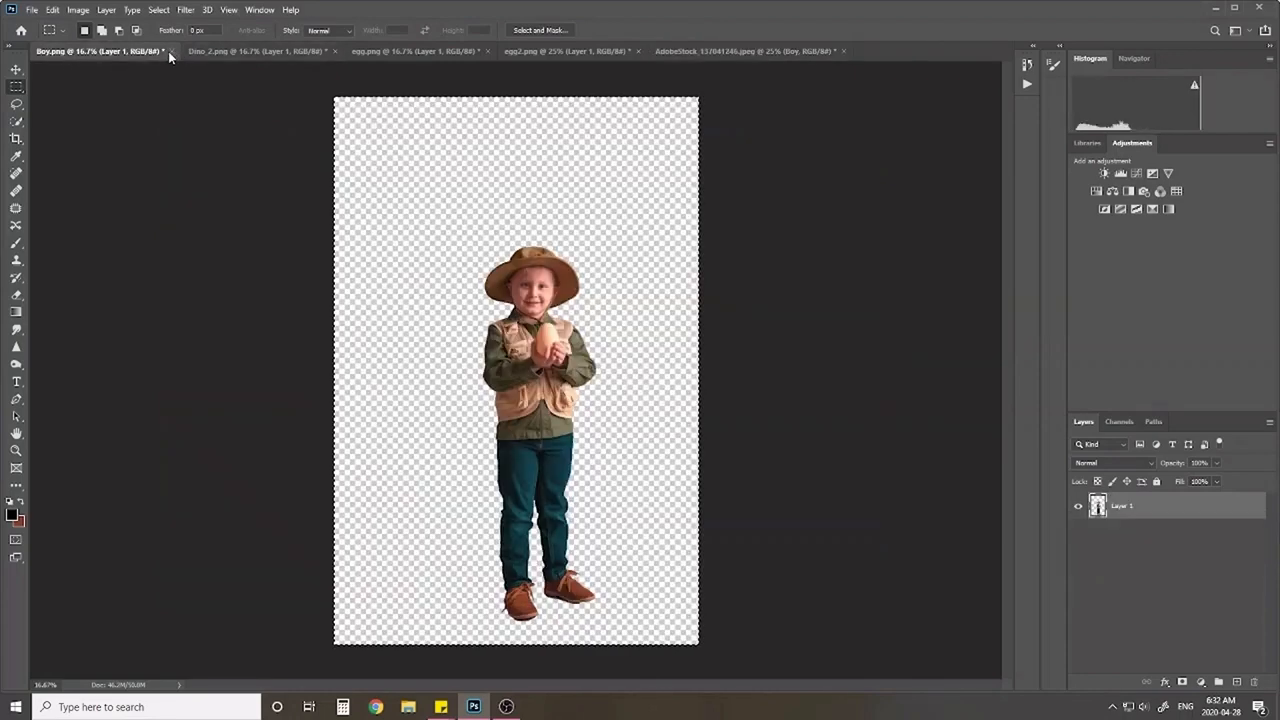
left_click(172, 56)
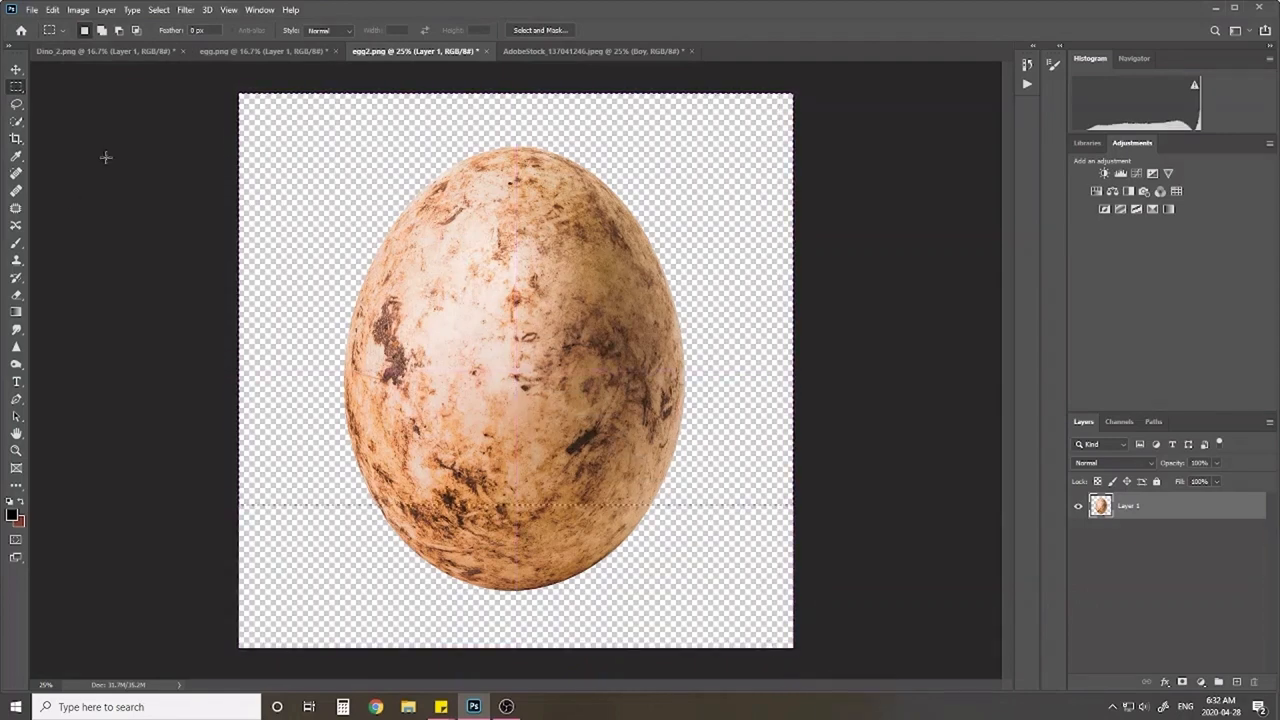
mouse_move(328, 258)
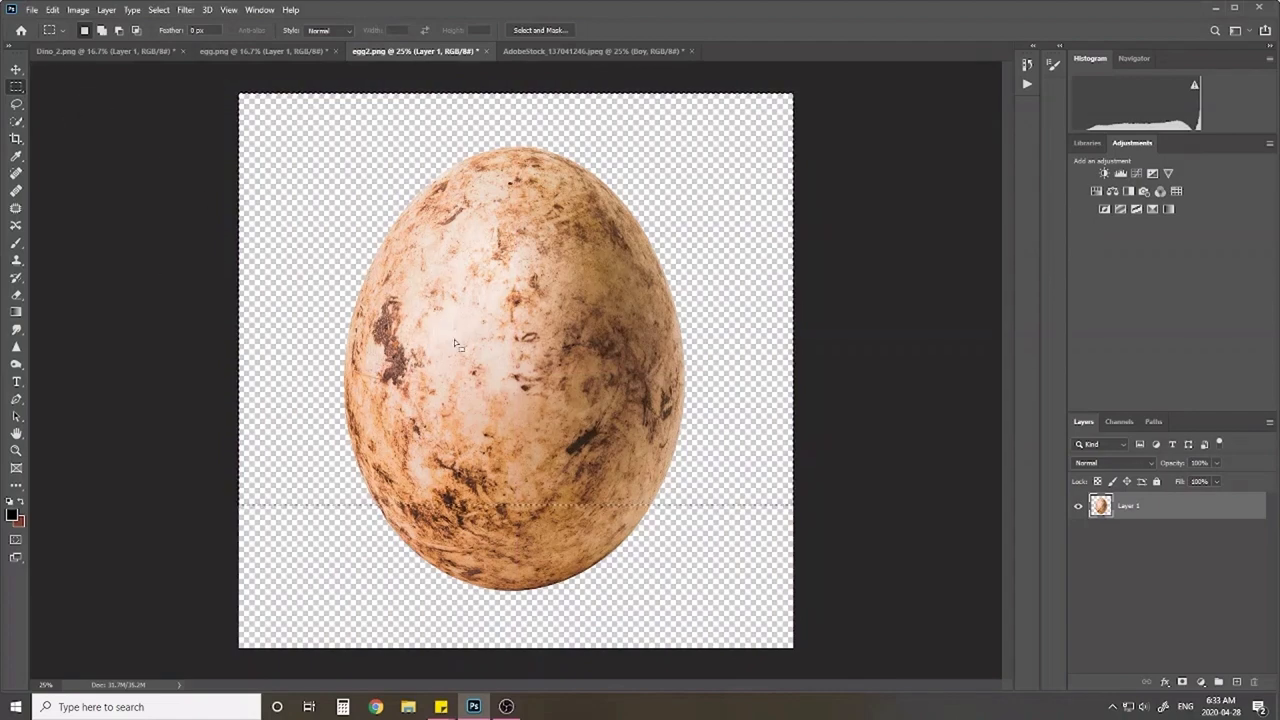
mouse_move(494, 348)
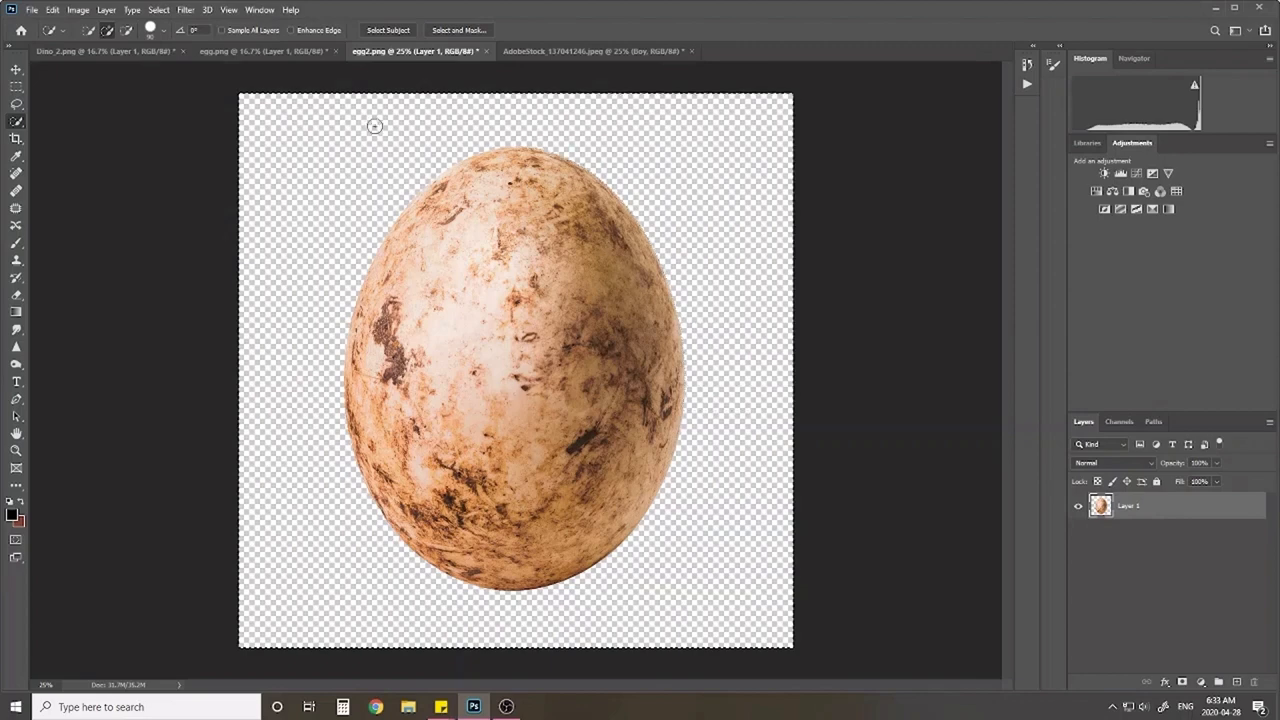
left_click(396, 30)
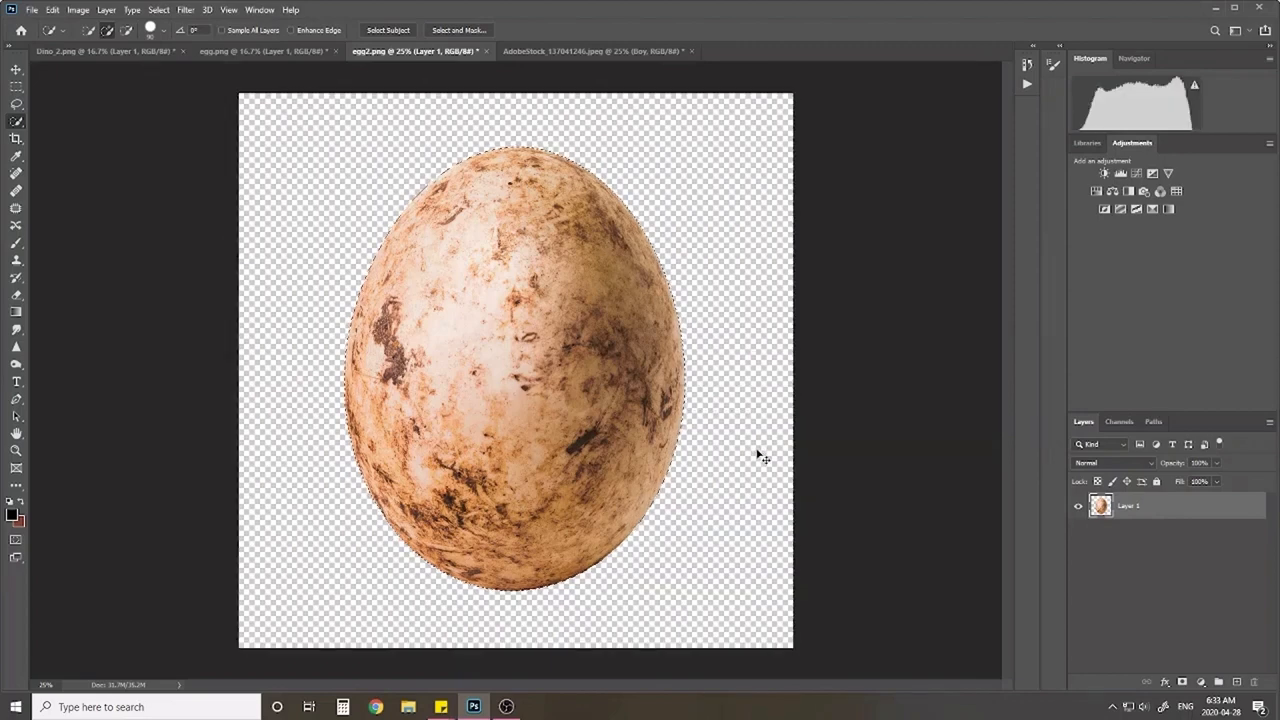
left_click(600, 52)
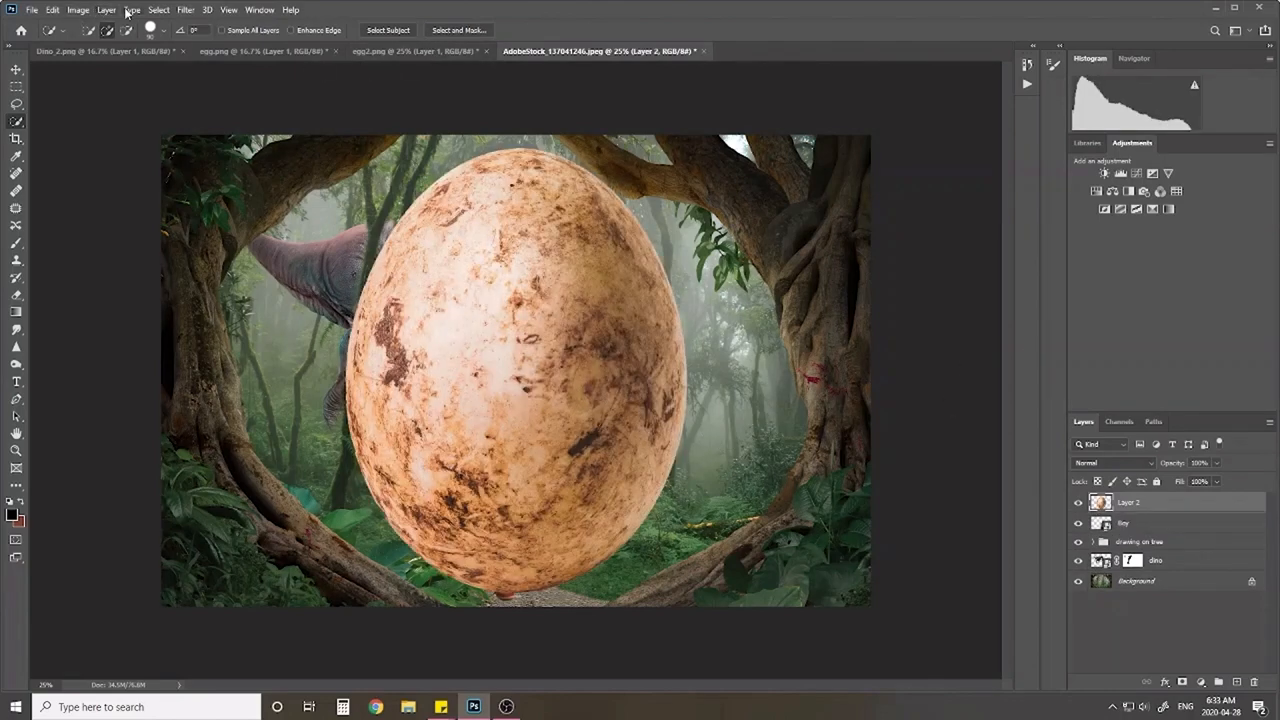
Free-transform the huge pasted egg to a small size and move it toward the boy's hands
left_click(108, 16)
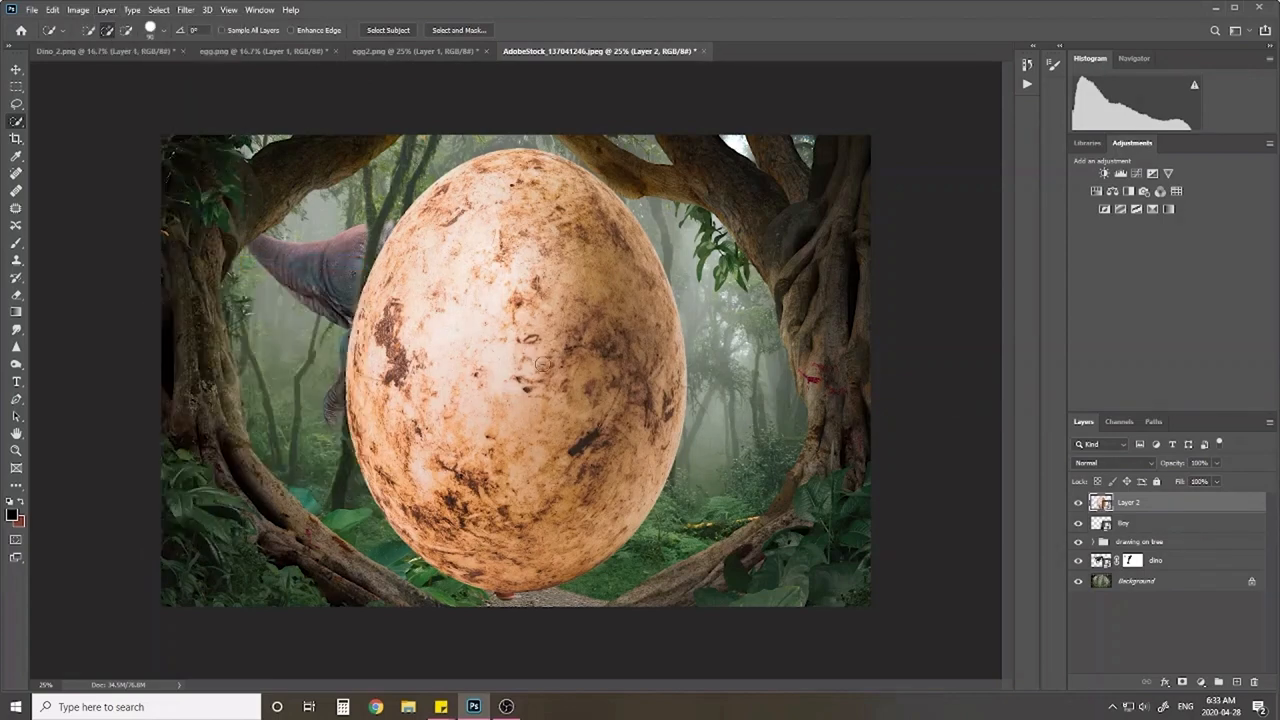
mouse_move(828, 430)
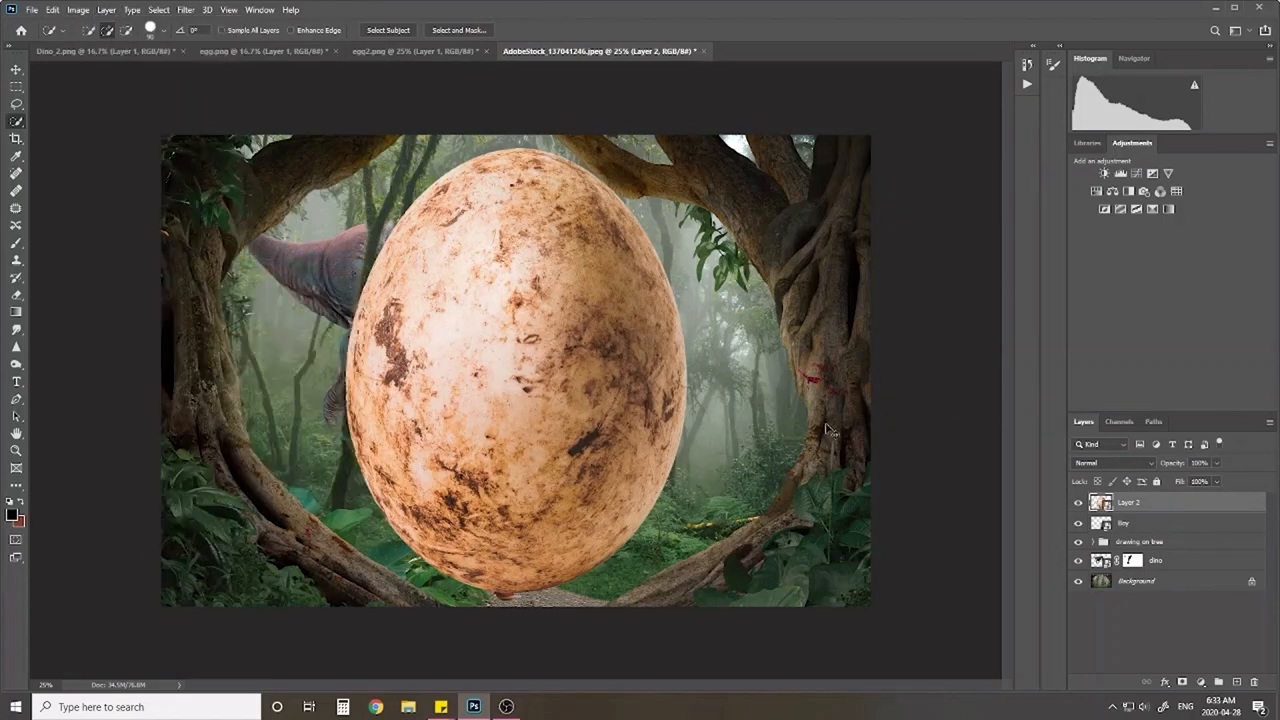
key("Ctrl+t")
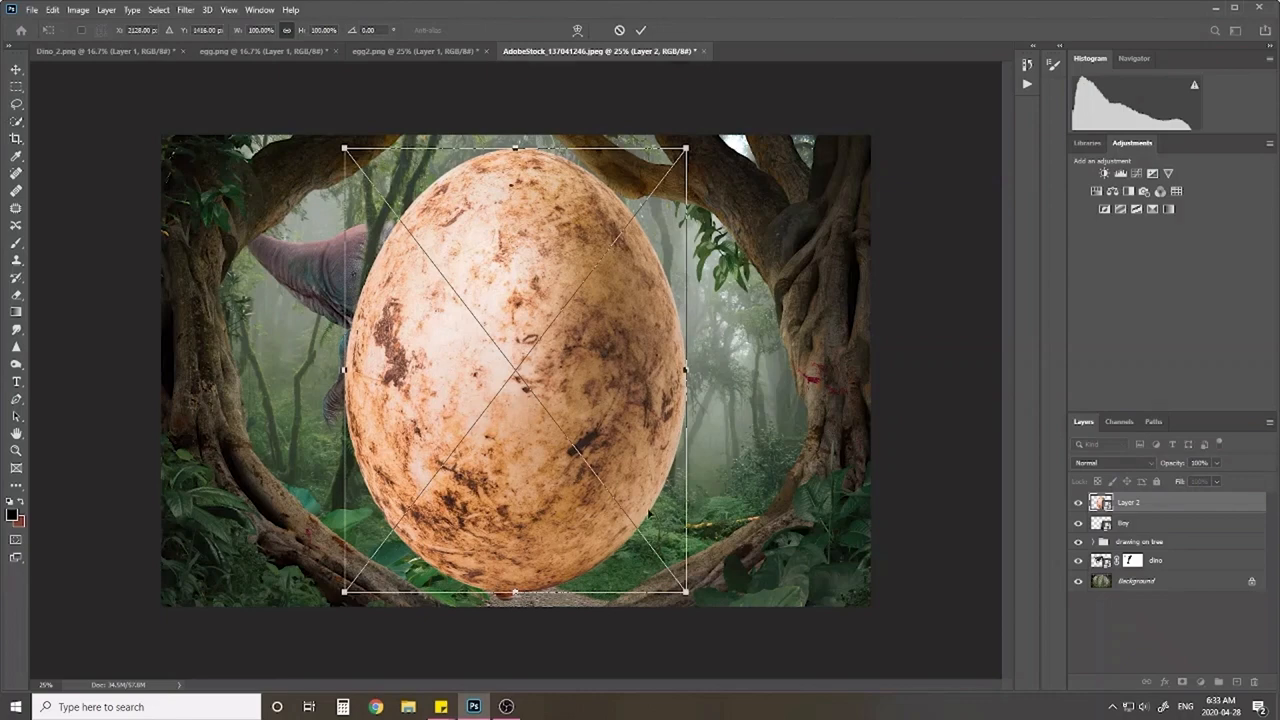
mouse_move(658, 468)
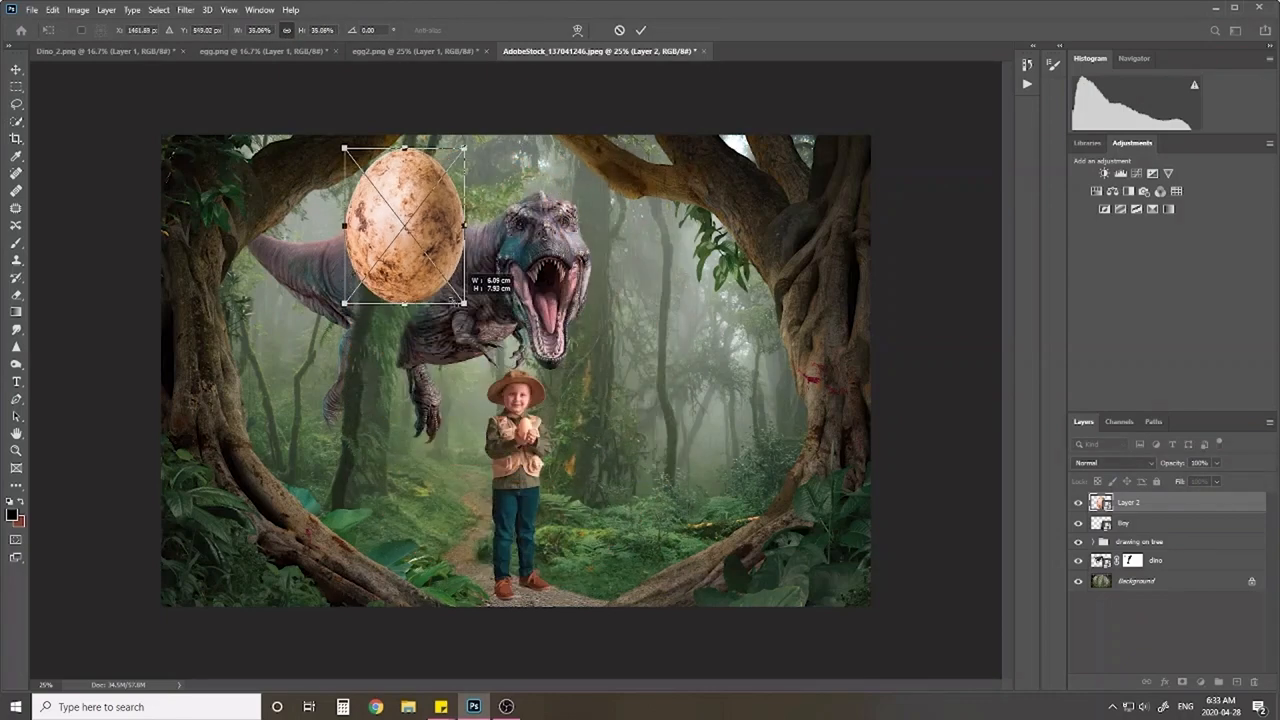
left_click_drag(464, 304, 358, 178)
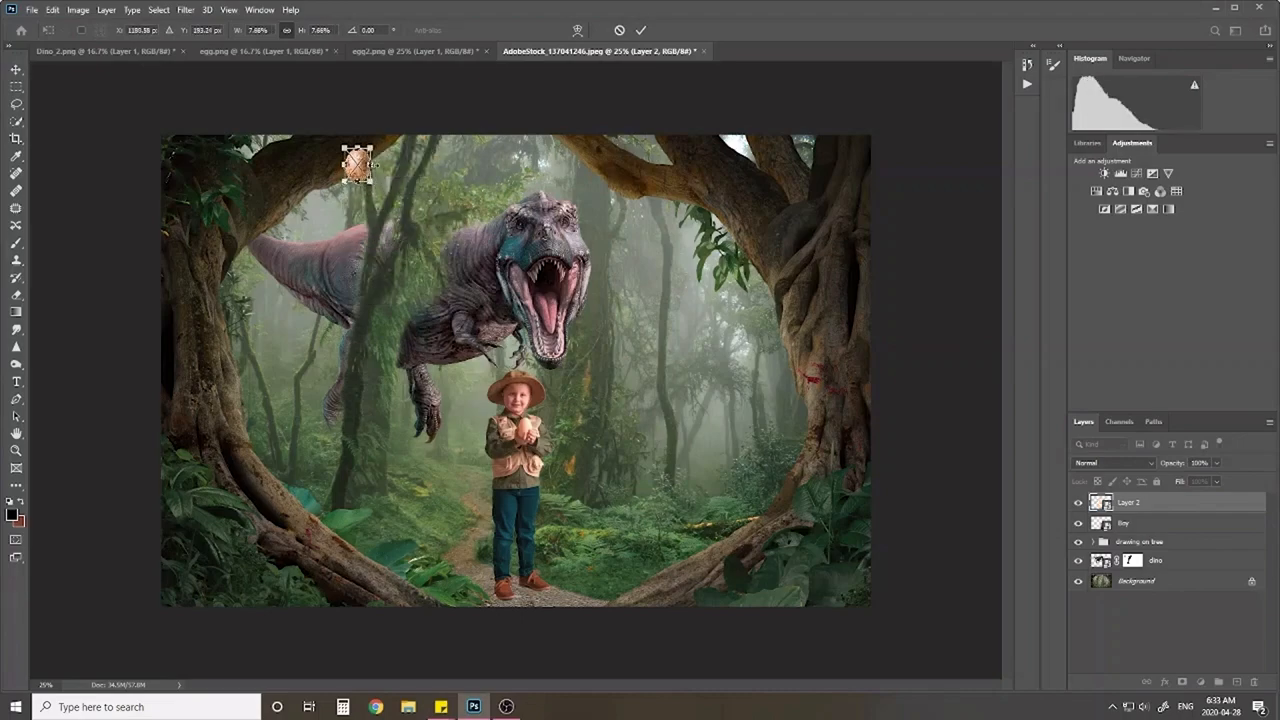
left_click_drag(356, 162, 540, 410)
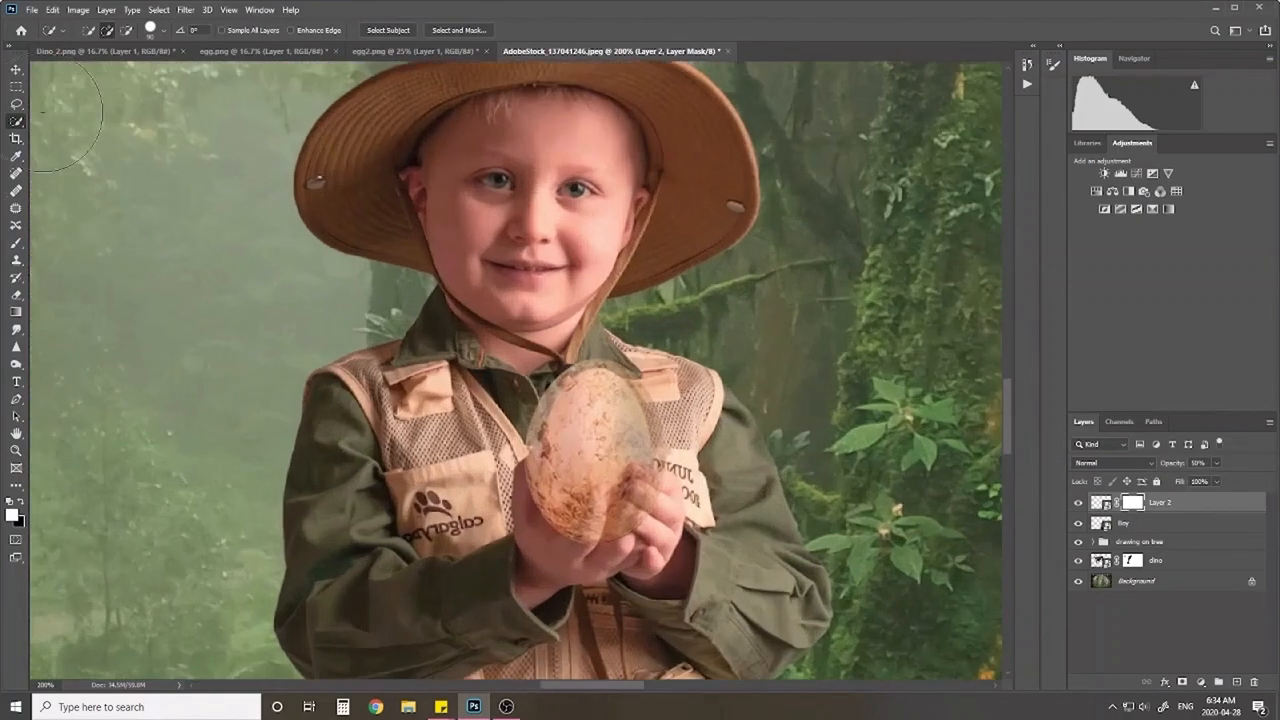
mouse_move(392, 258)
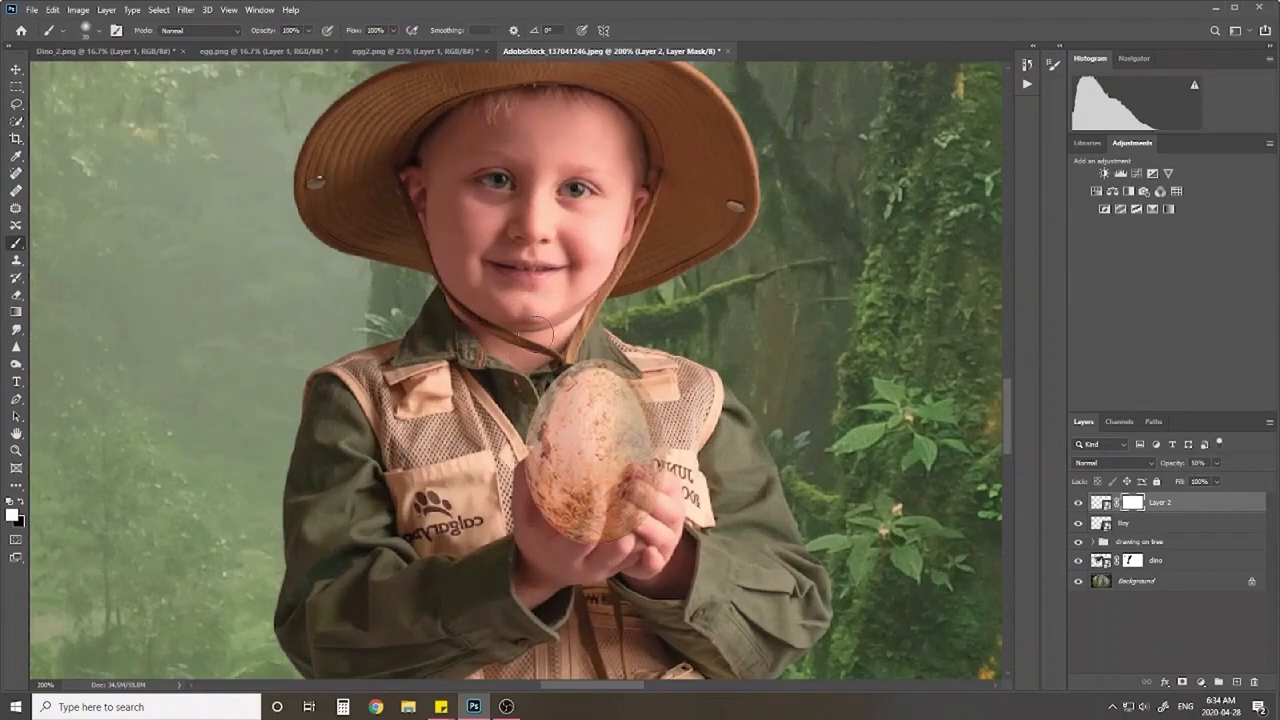
mouse_move(570, 556)
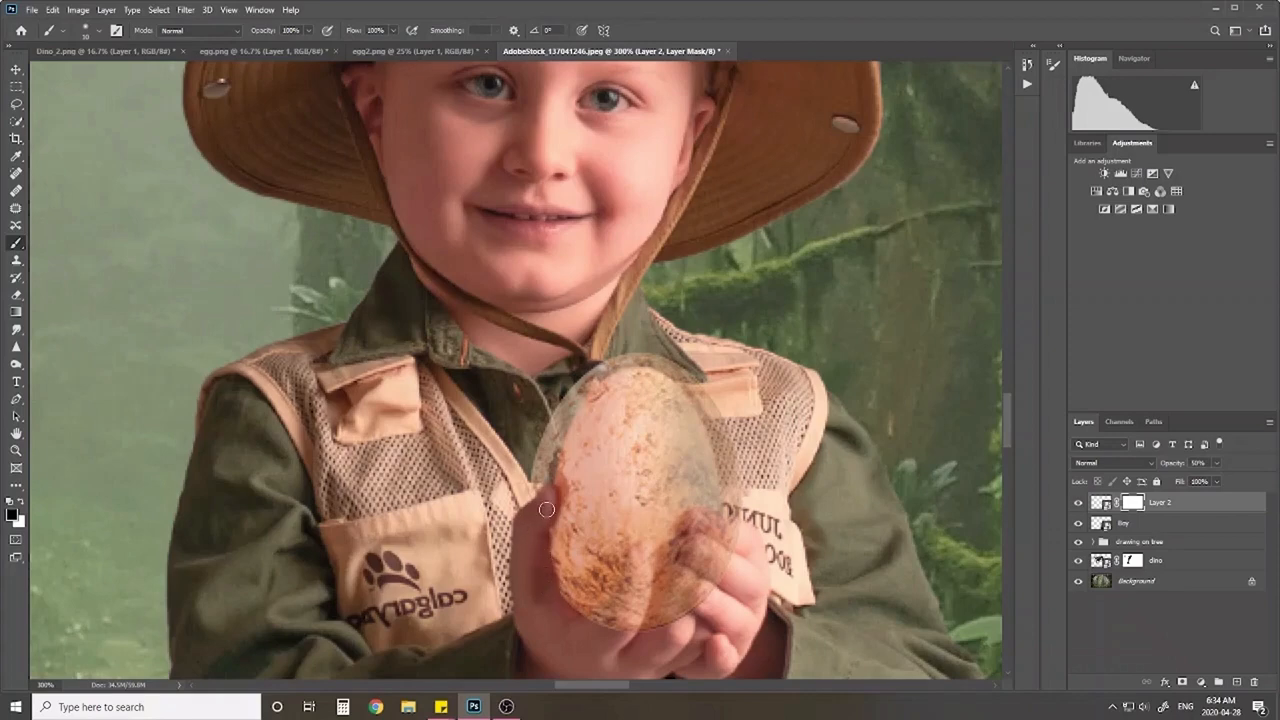
Mask the small egg so the boy's fingers sit in front of it
scroll("down", 3)
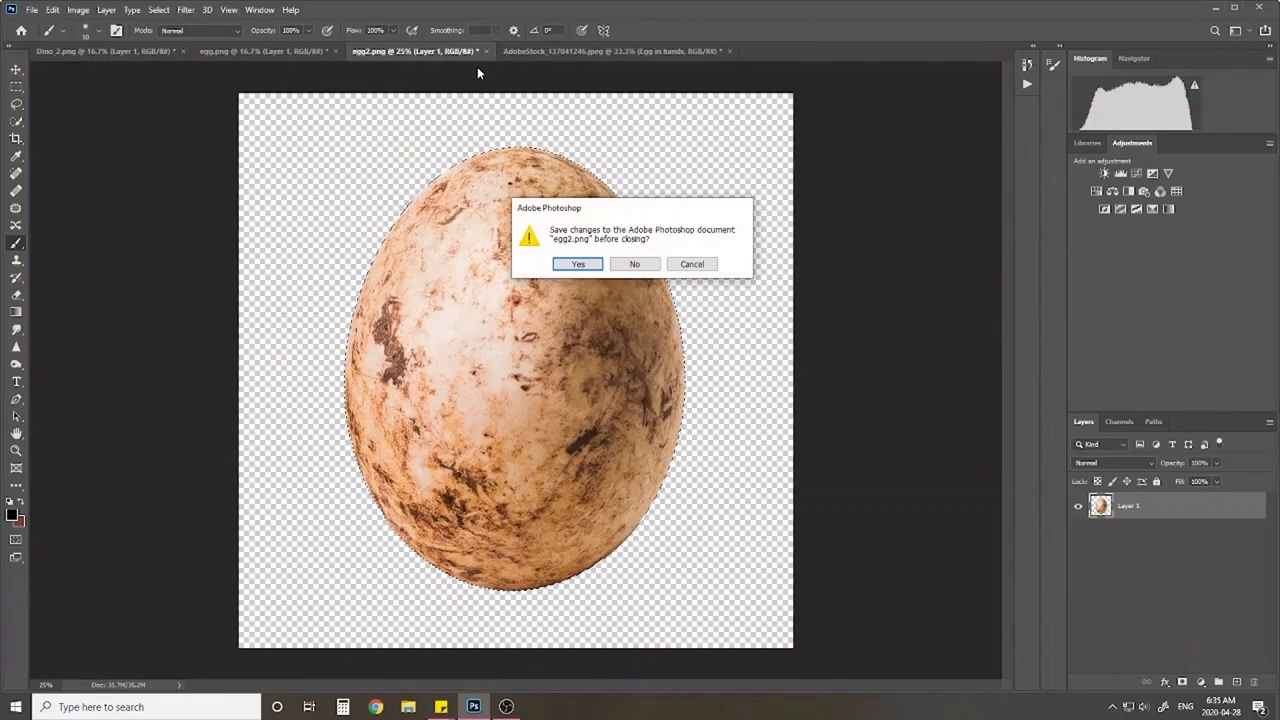
mouse_move(634, 264)
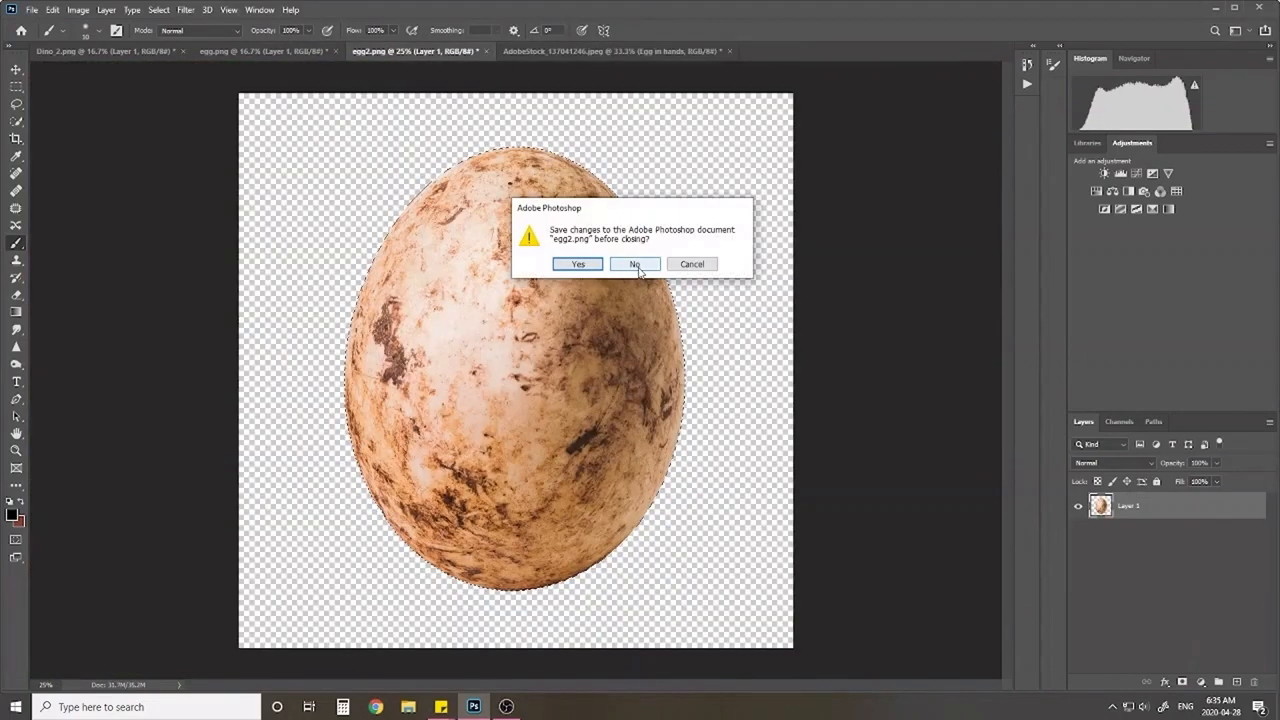
Discard egg2.png, bring the cracked dragon egg into the composite and start converting it to a Smart Object
left_click(634, 264)
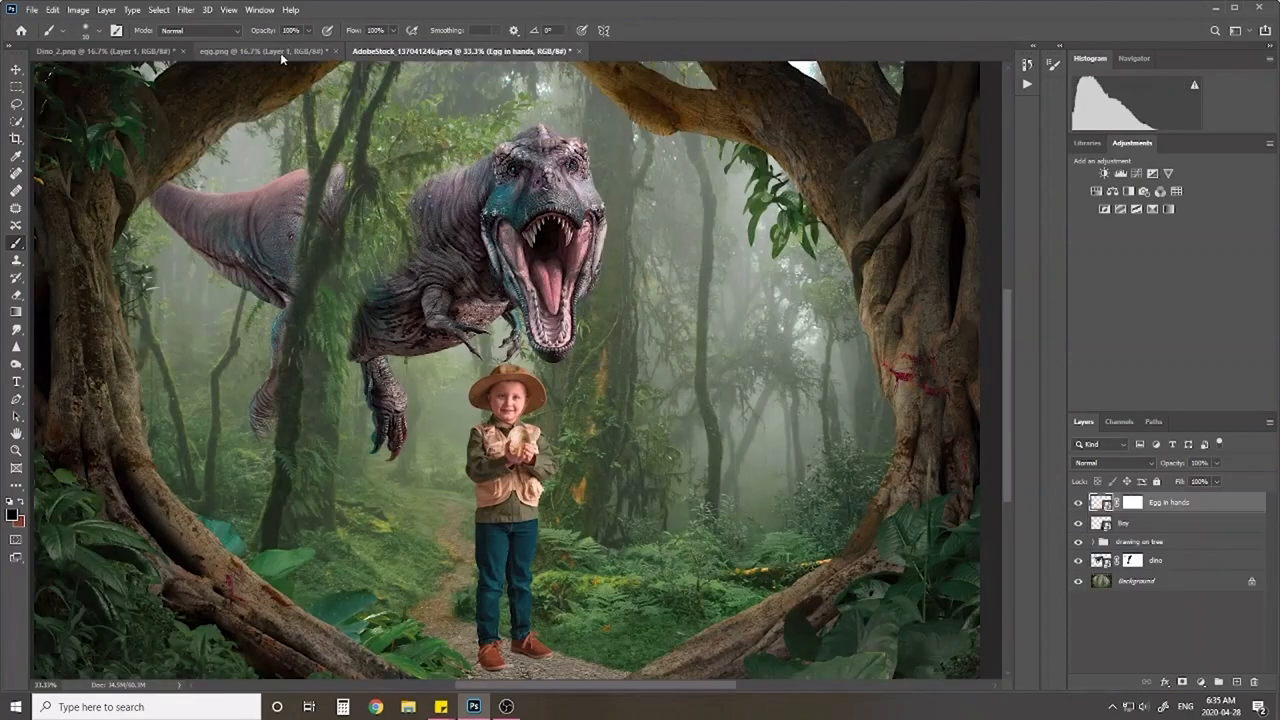
left_click(240, 56)
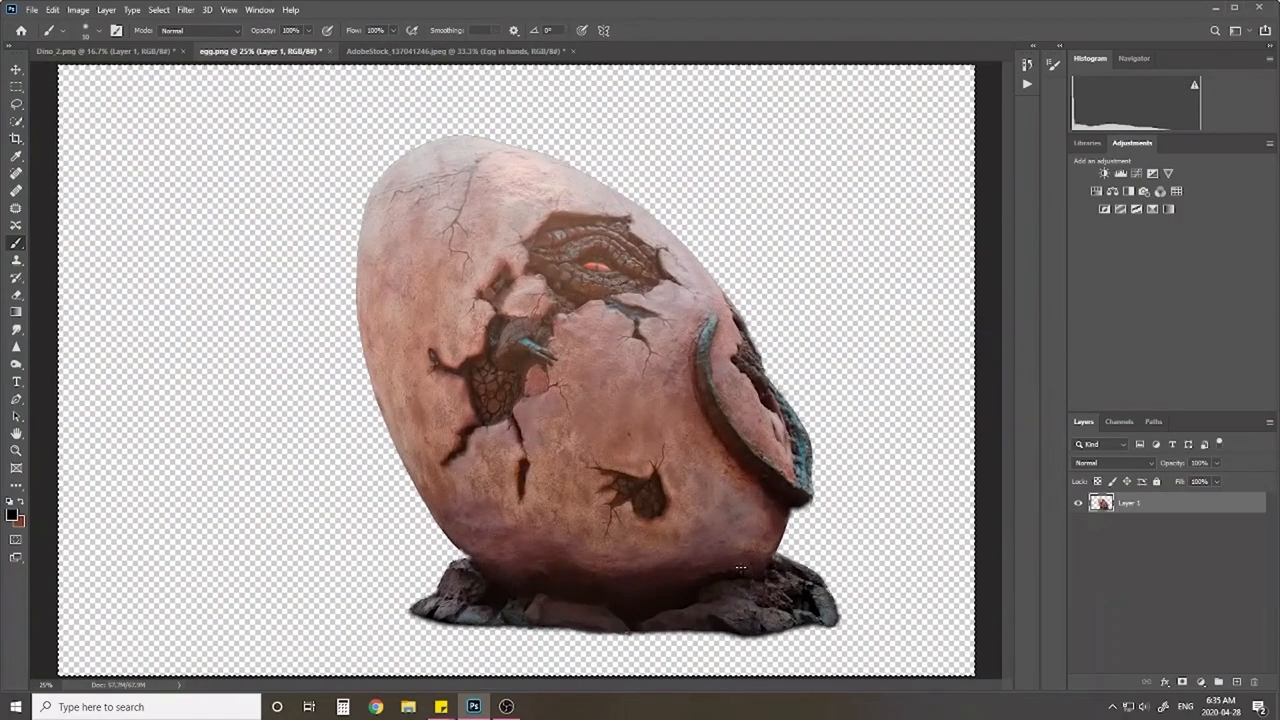
left_click(460, 52)
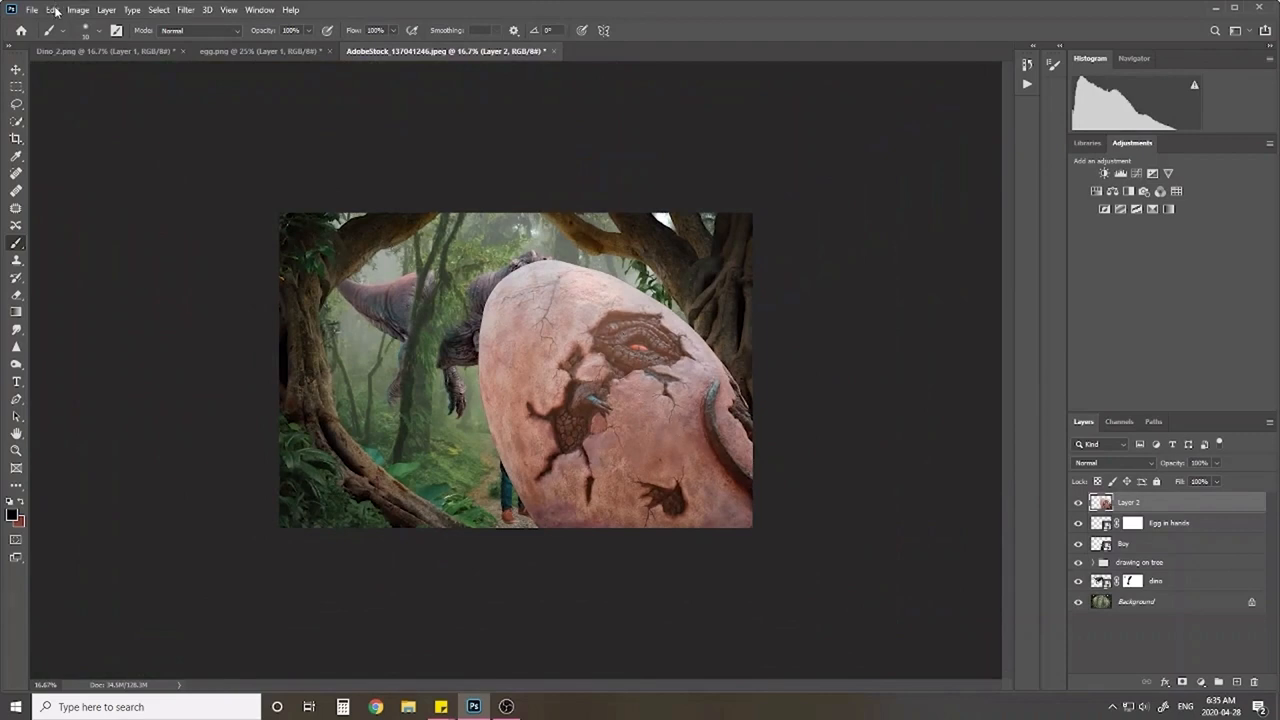
left_click(112, 8)
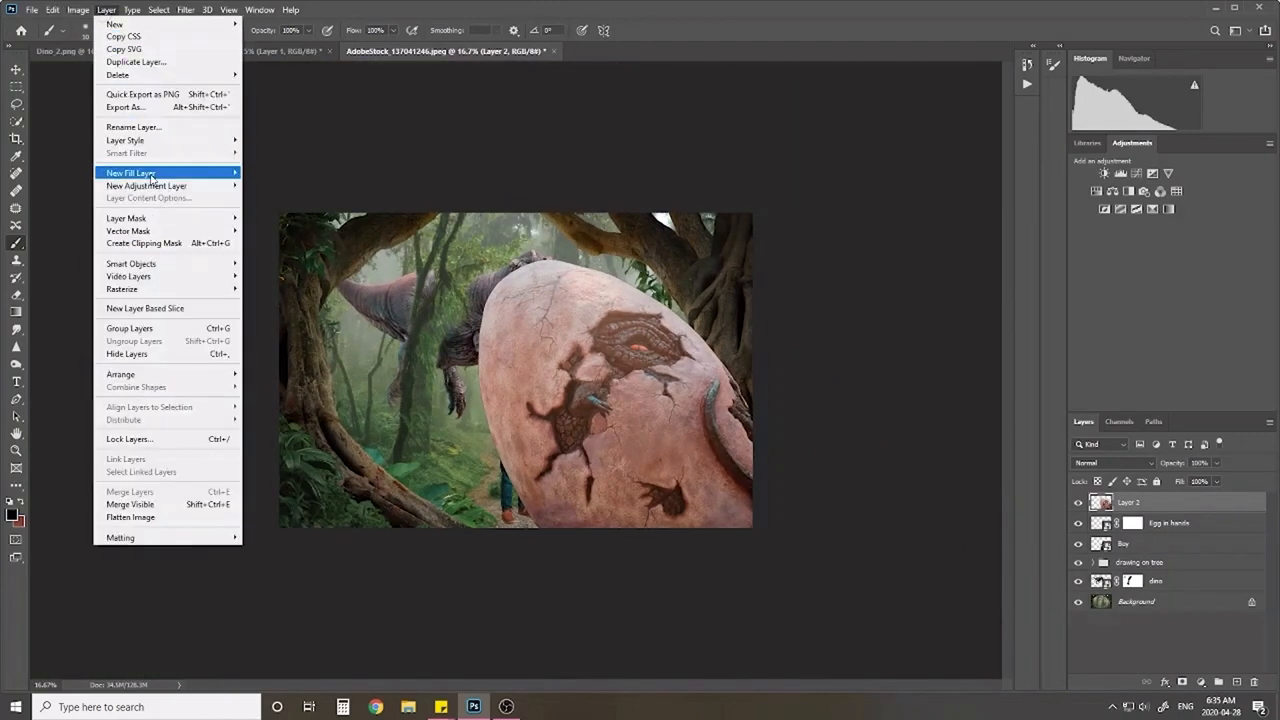
mouse_move(130, 264)
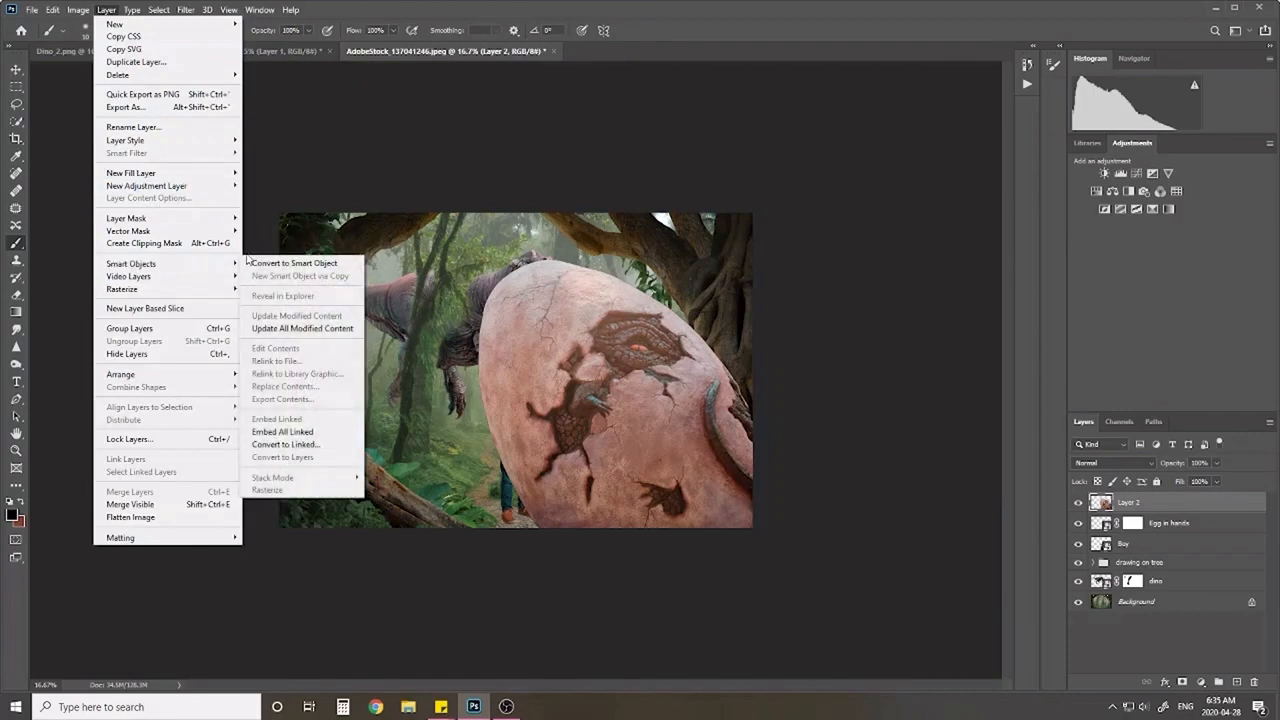